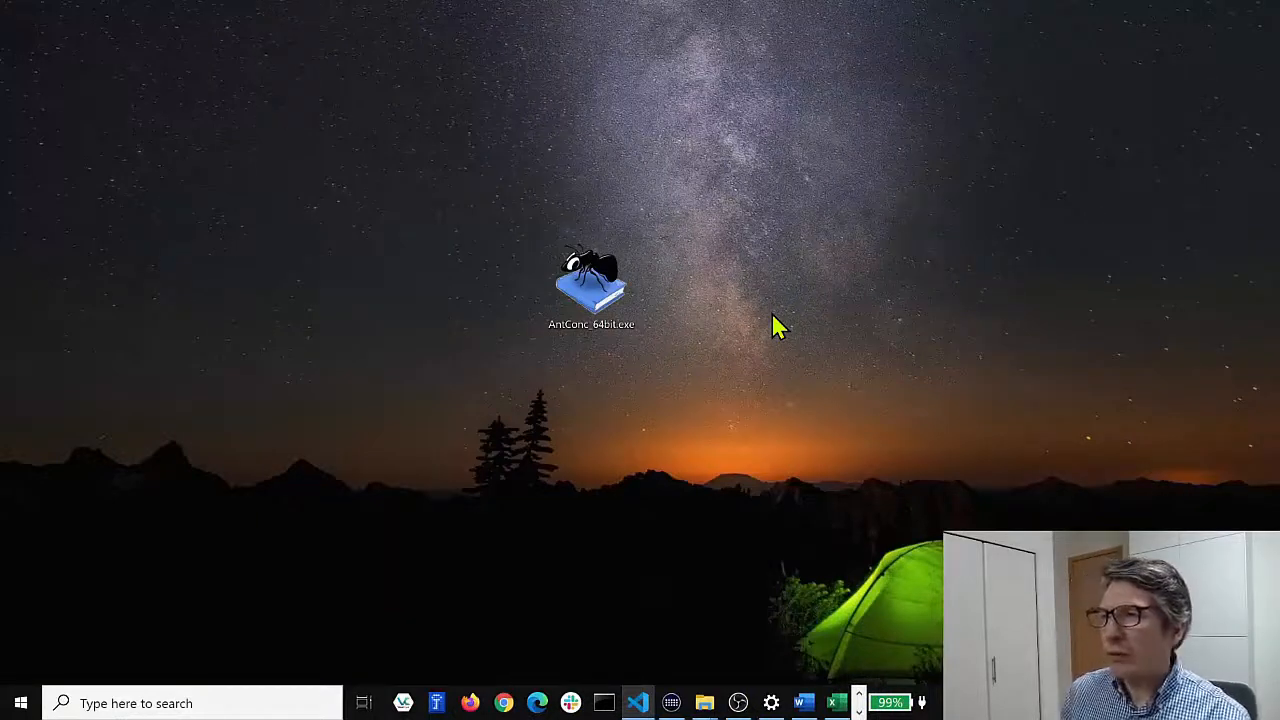
Launch AntConc from its desktop icon
click(591, 285)
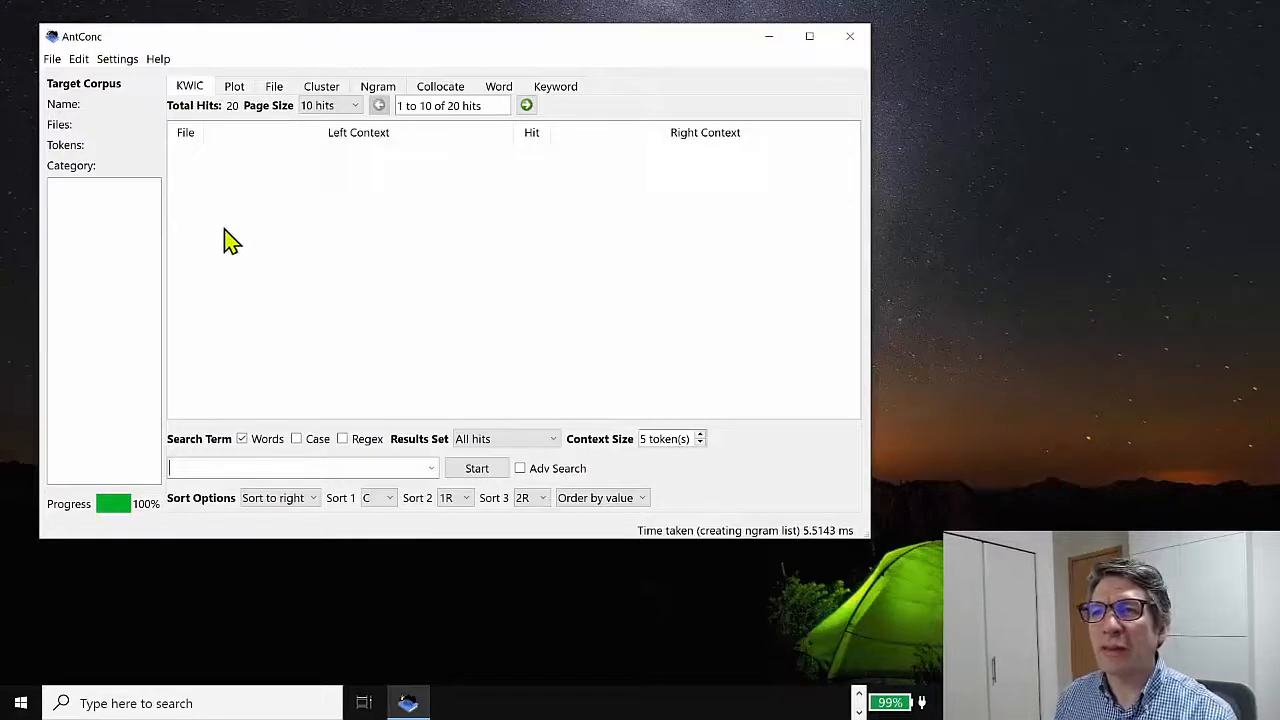
Load the pre-built AmE06_J_learned.db corpus as the target corpus via the Corpus Manager
click(52, 58)
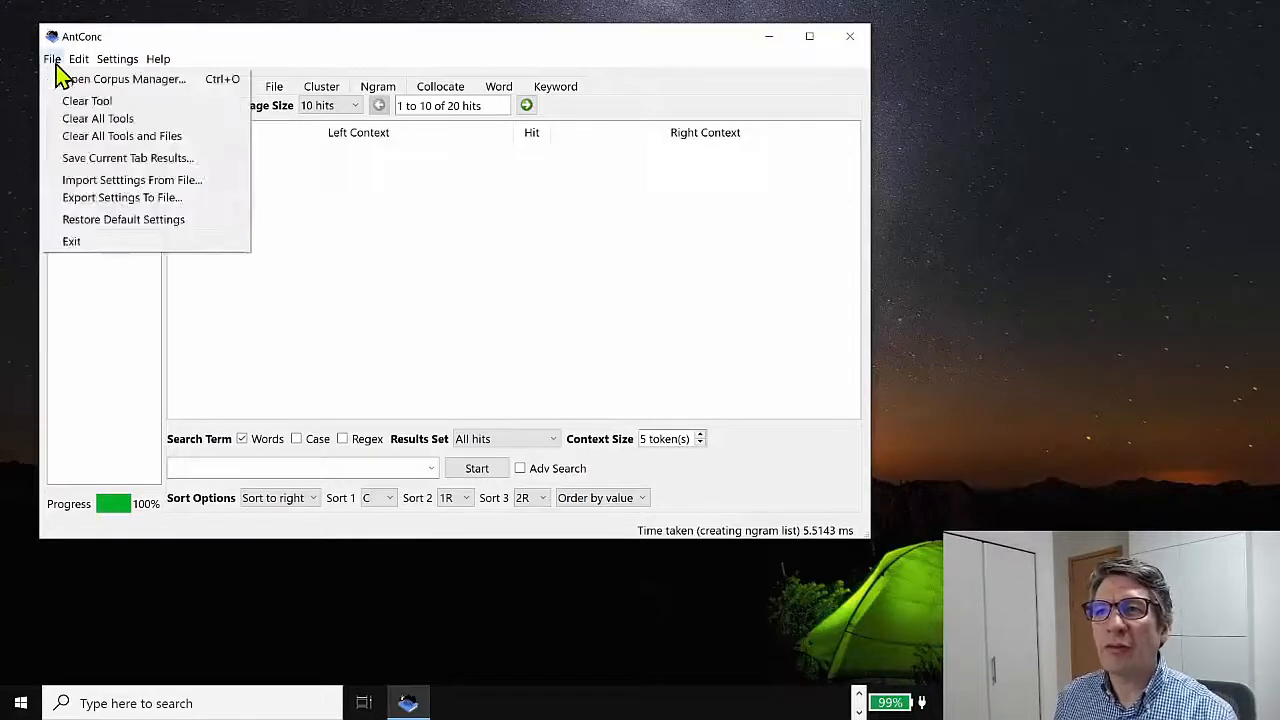
mouse_move(125, 79)
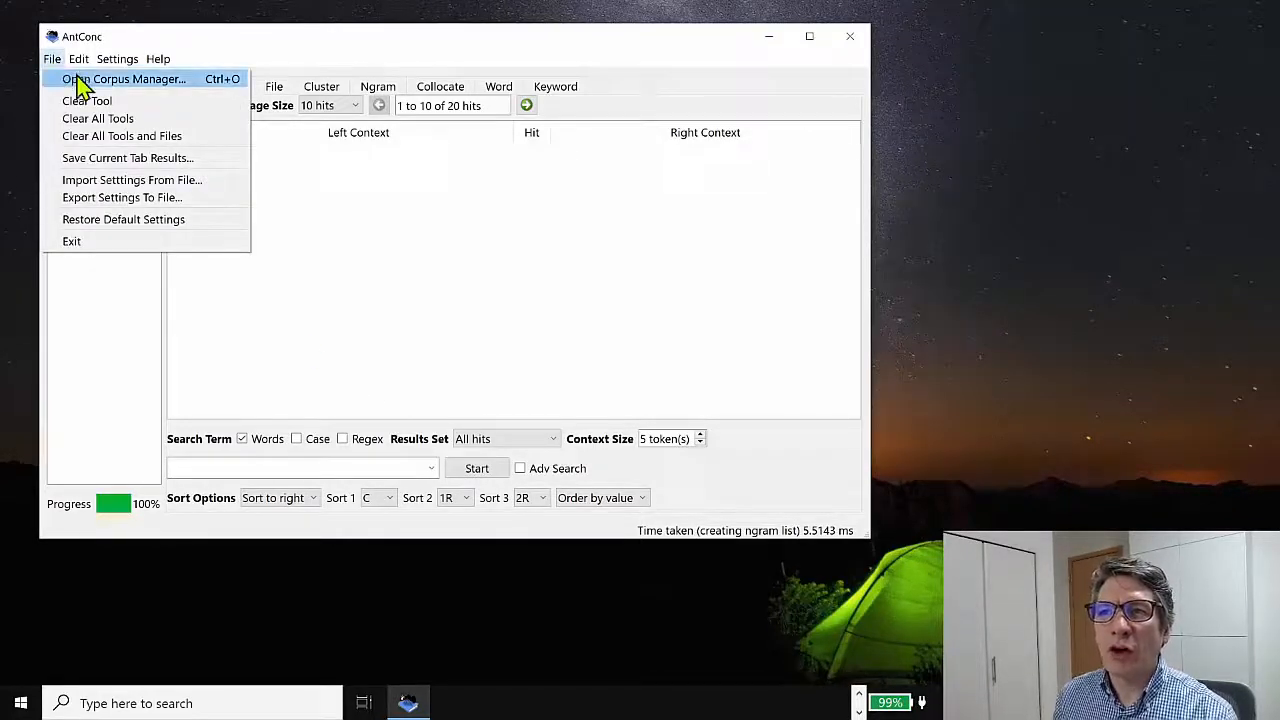
click(124, 79)
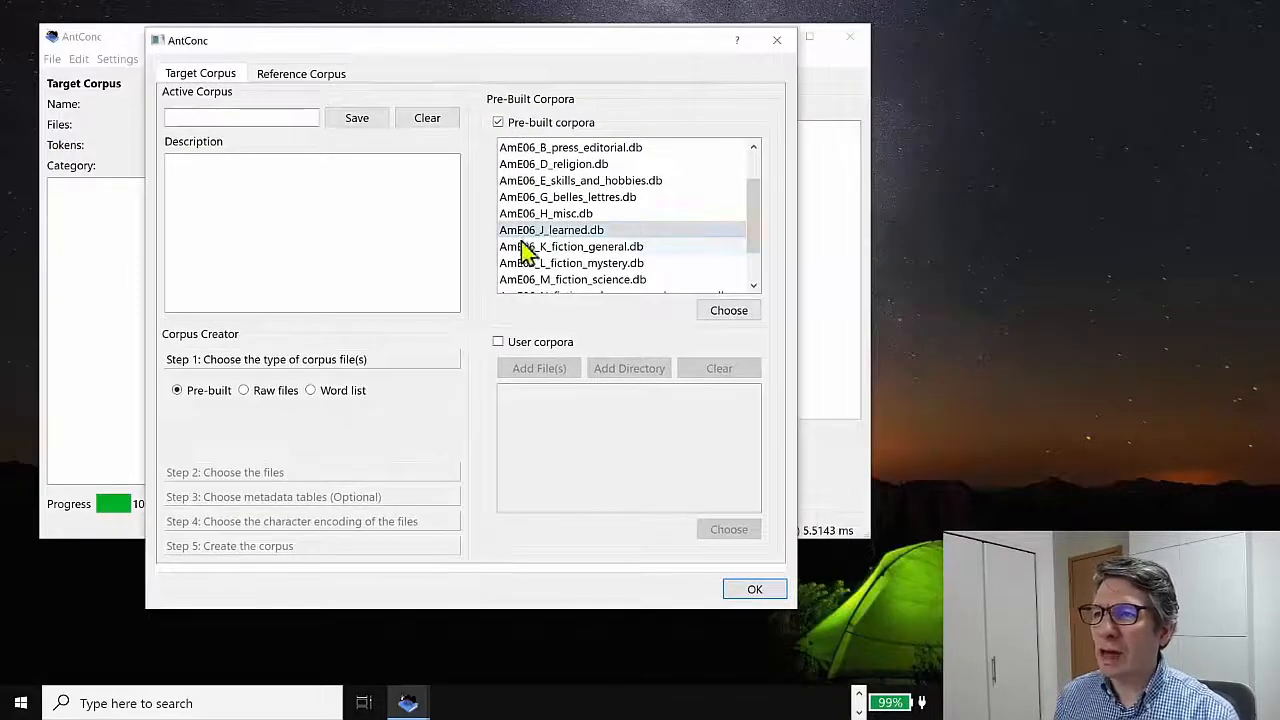
click(551, 230)
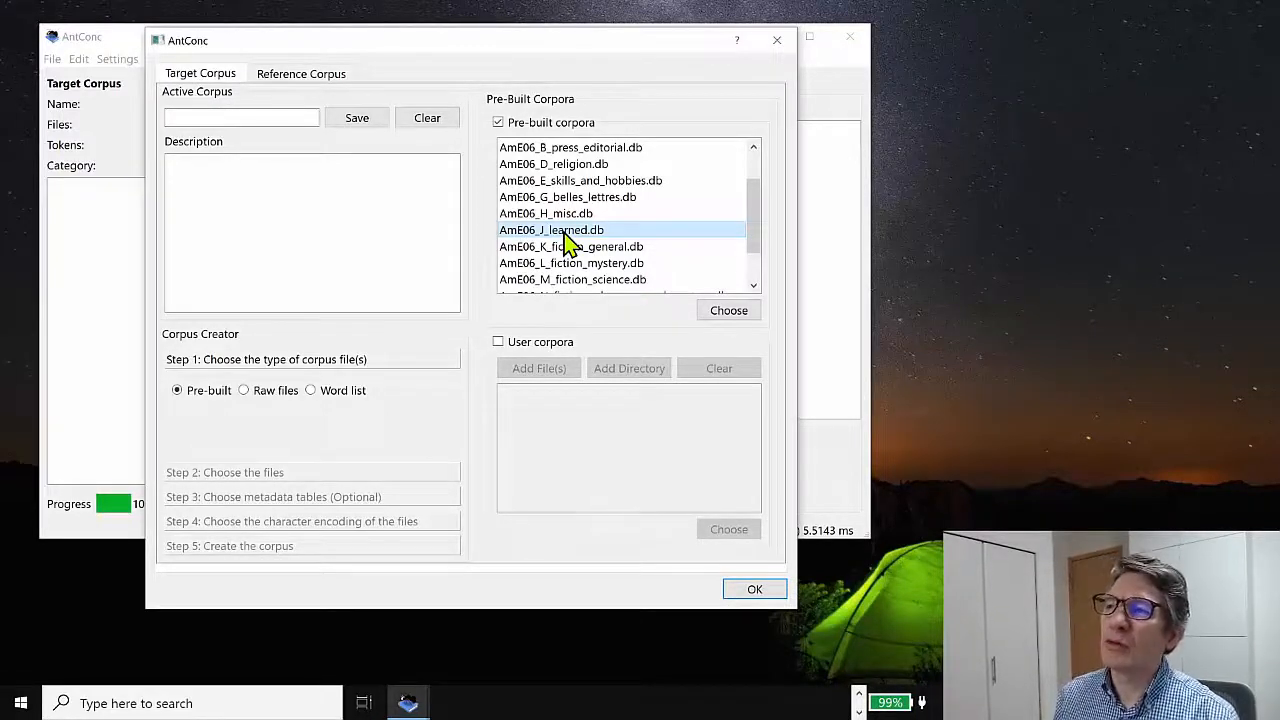
click(728, 310)
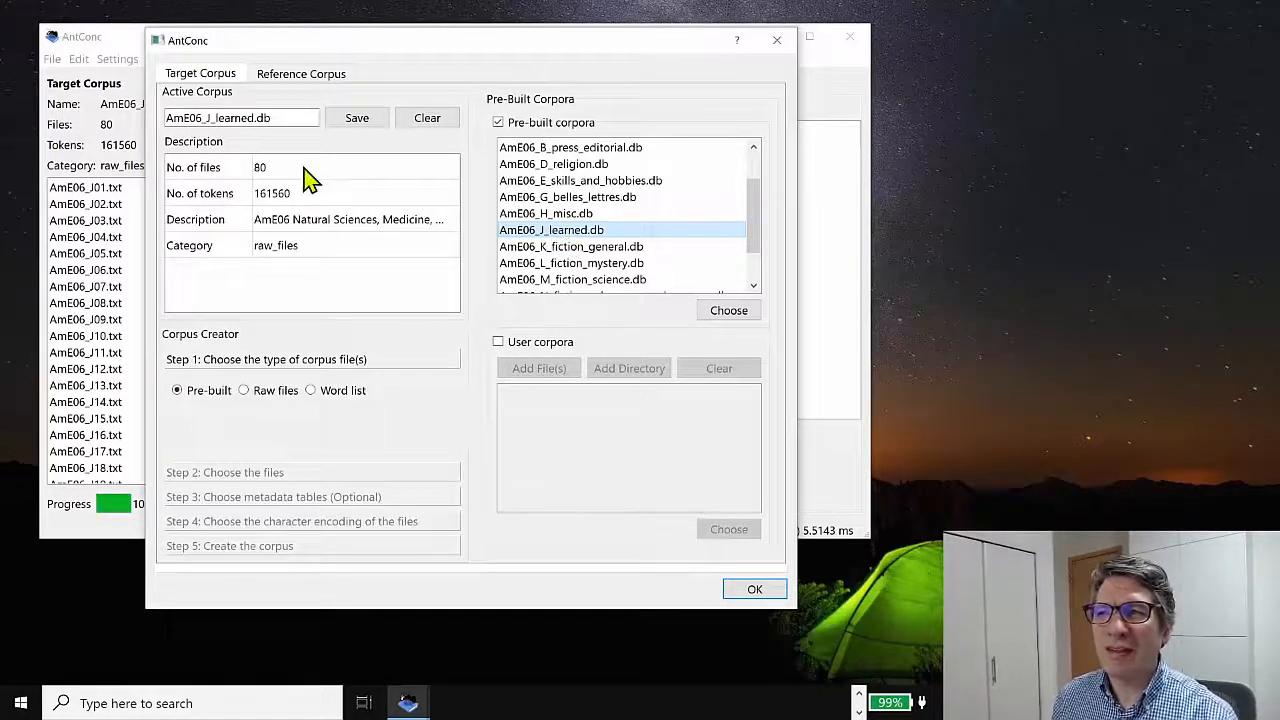
mouse_move(290, 210)
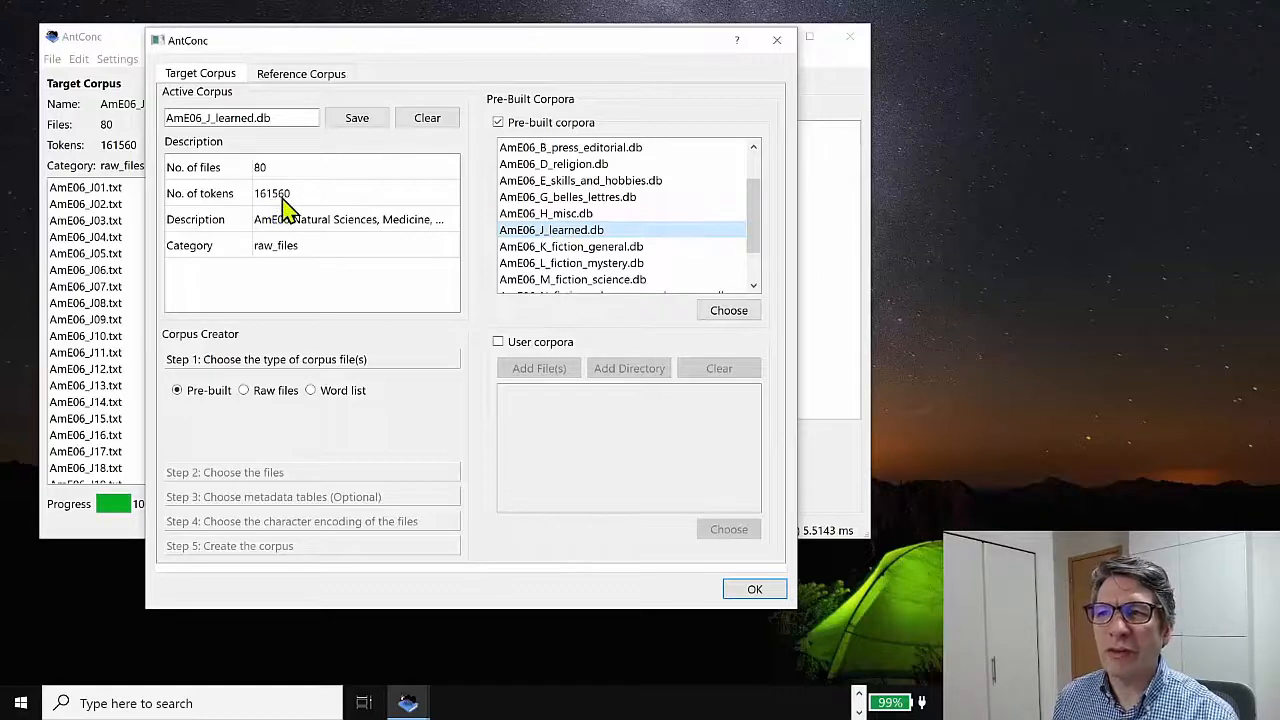
mouse_move(305, 205)
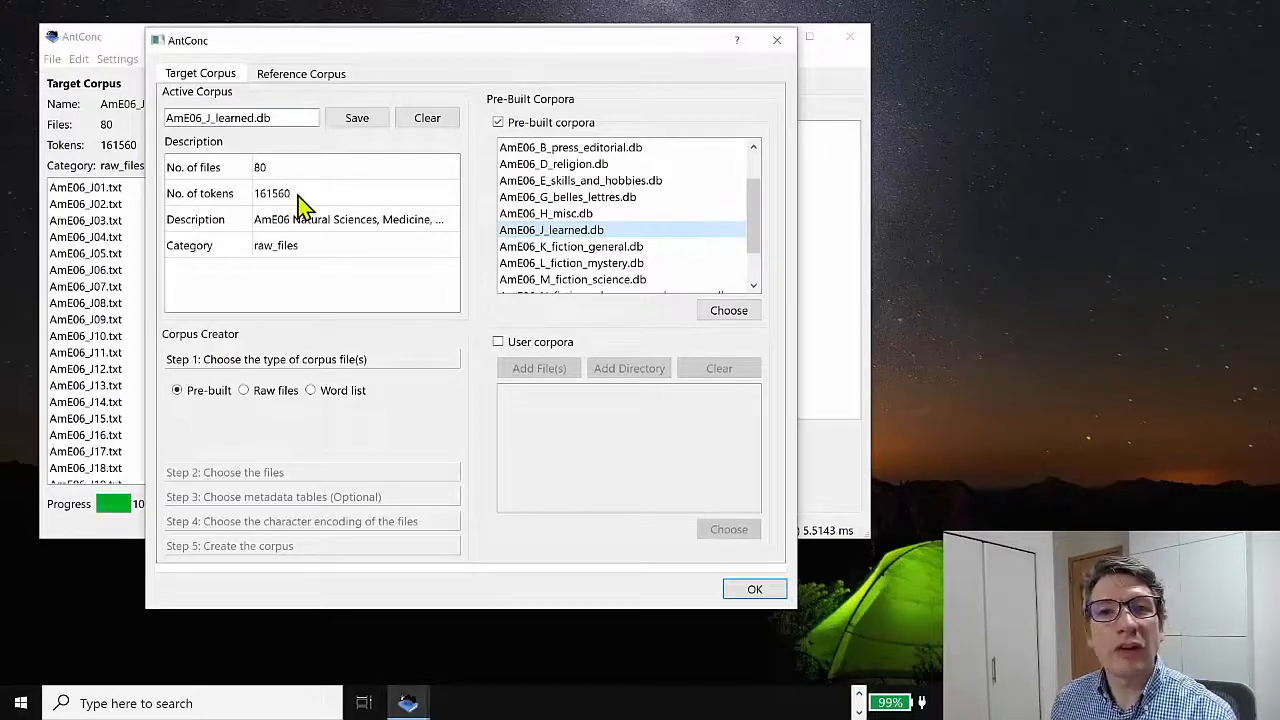
mouse_move(625, 490)
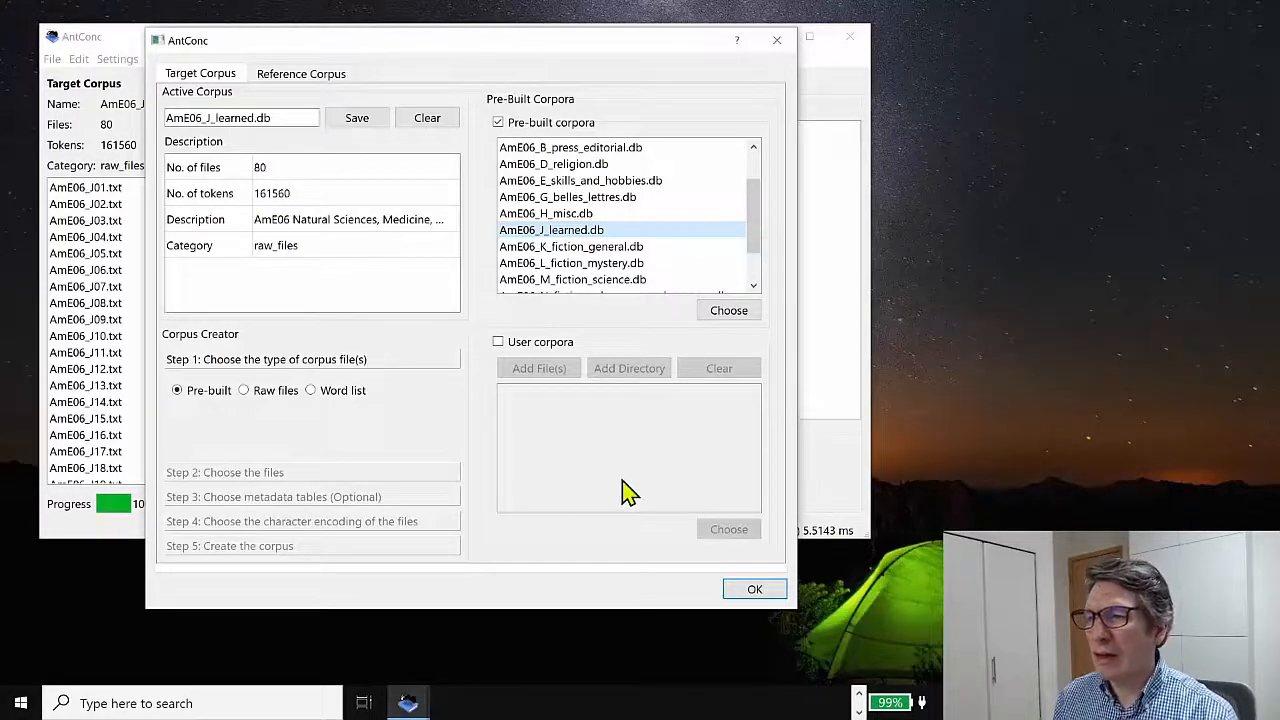
Close the Corpus Manager and switch to the Collocate tool
click(754, 588)
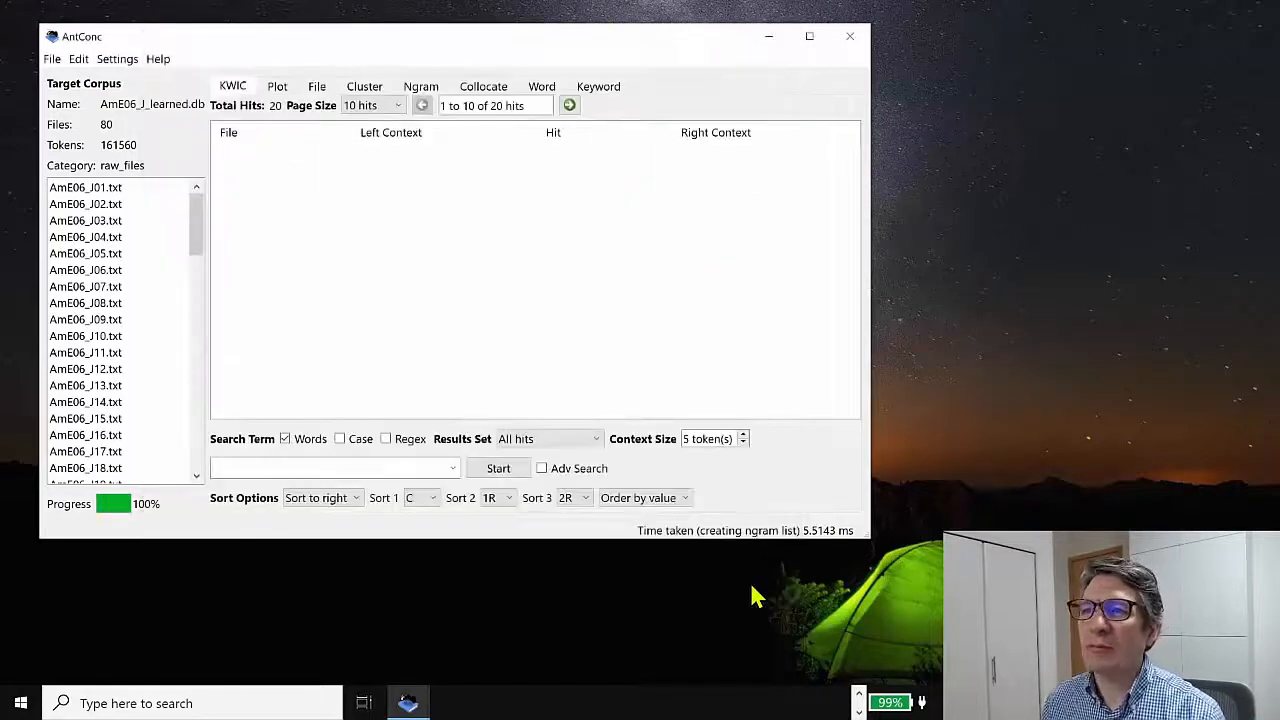
mouse_move(387, 273)
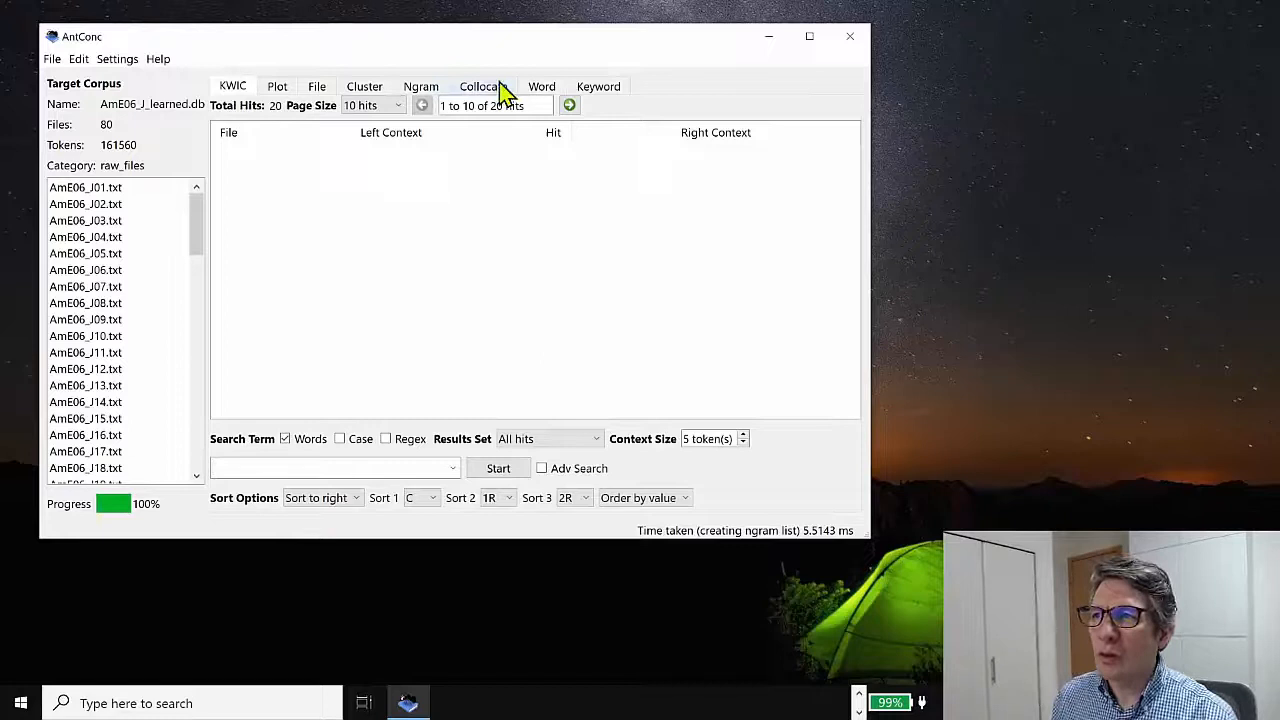
click(481, 86)
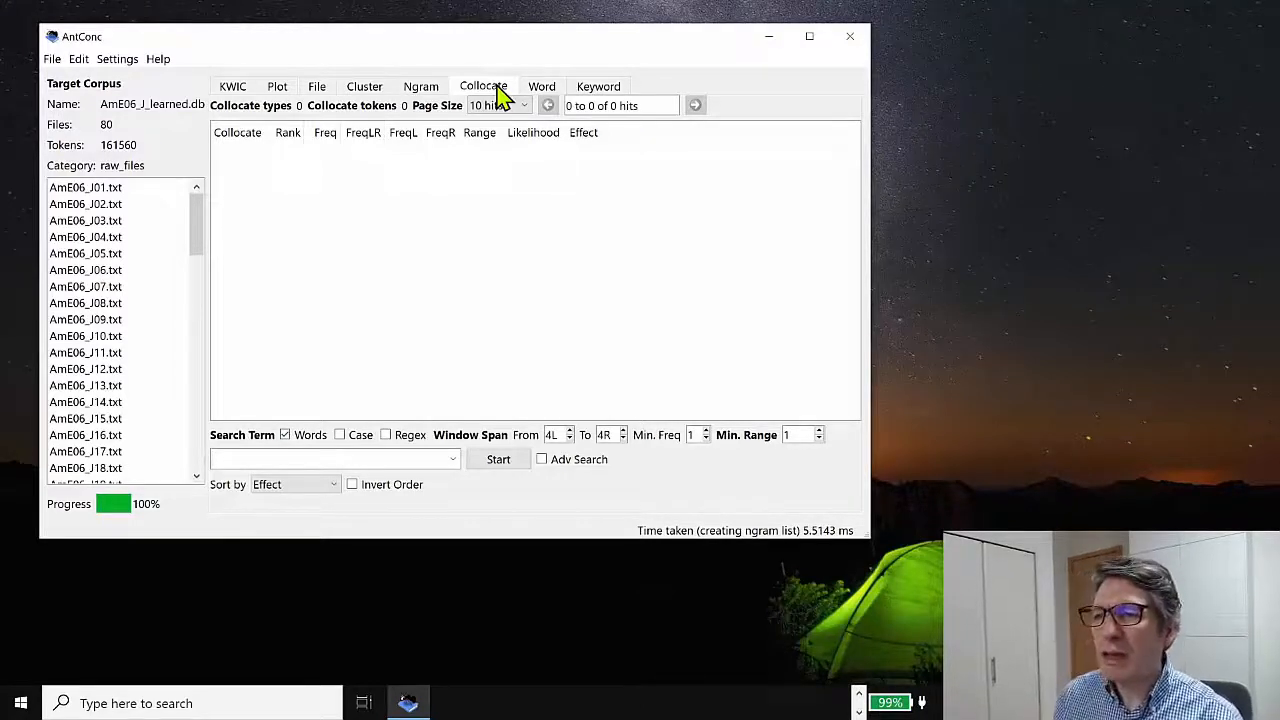
Run a collocate search for 'we', yielding 36 types topped by 've'
text(we)
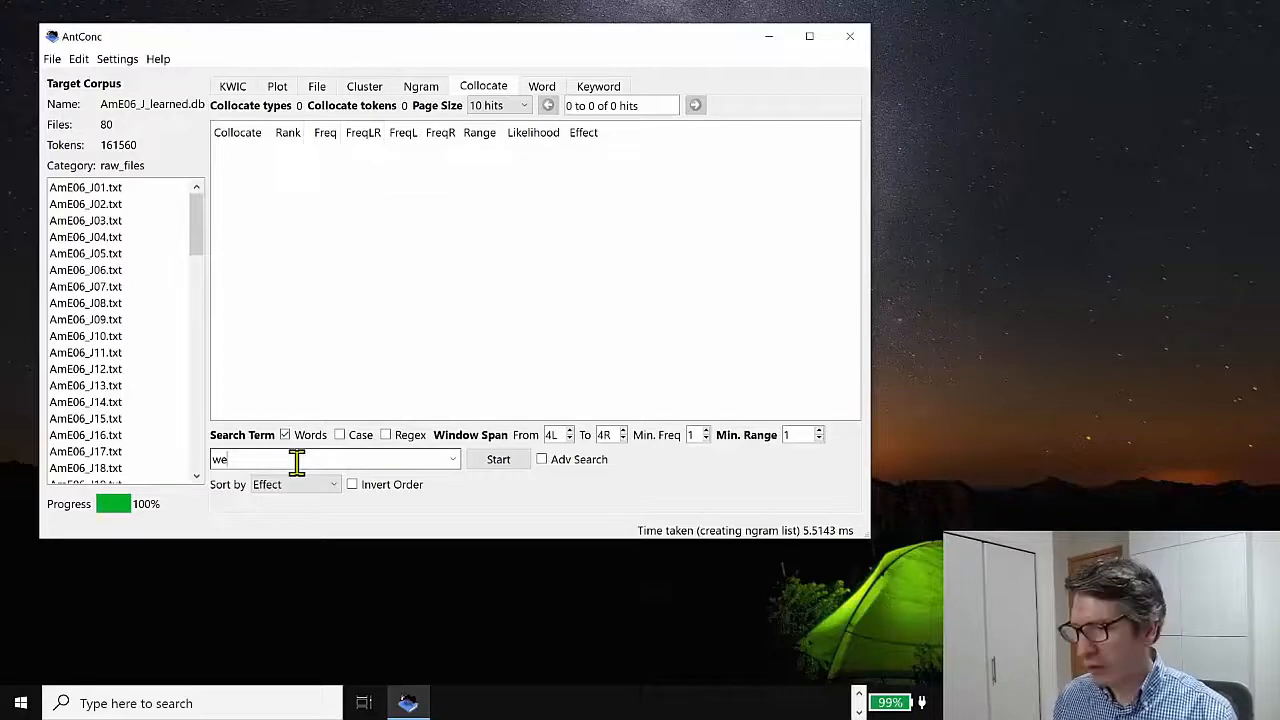
click(498, 459)
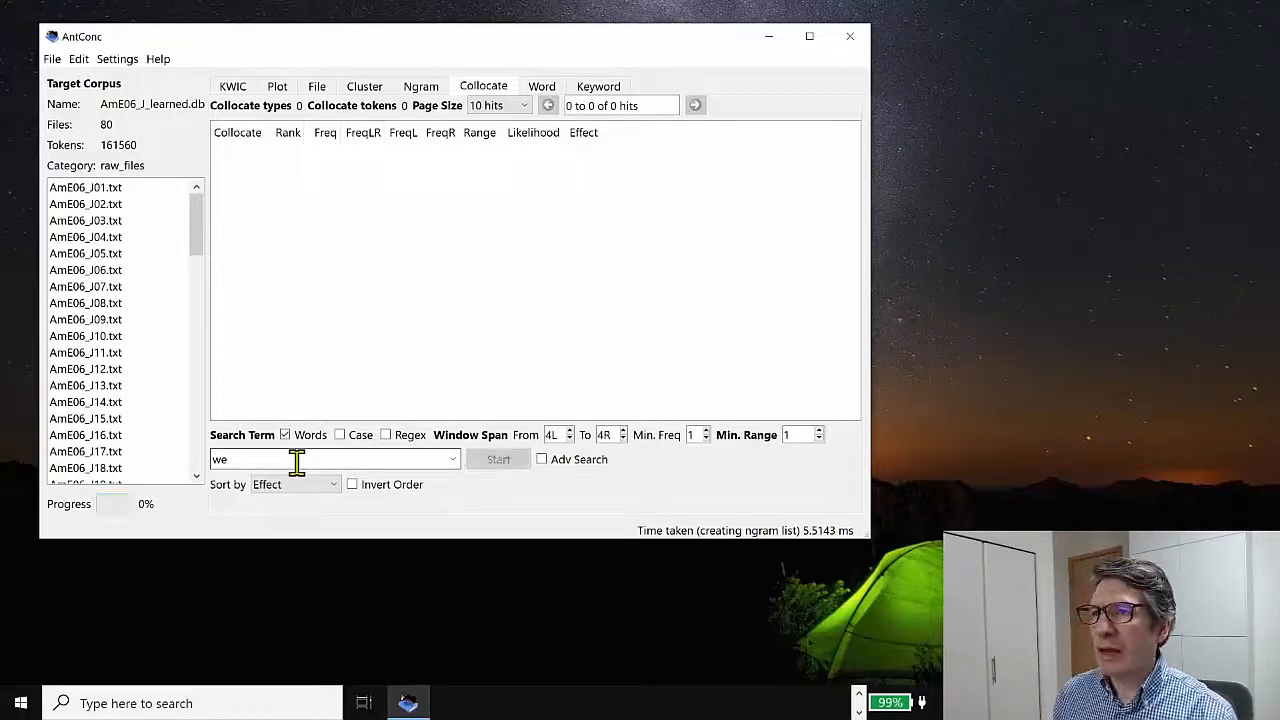
click(498, 459)
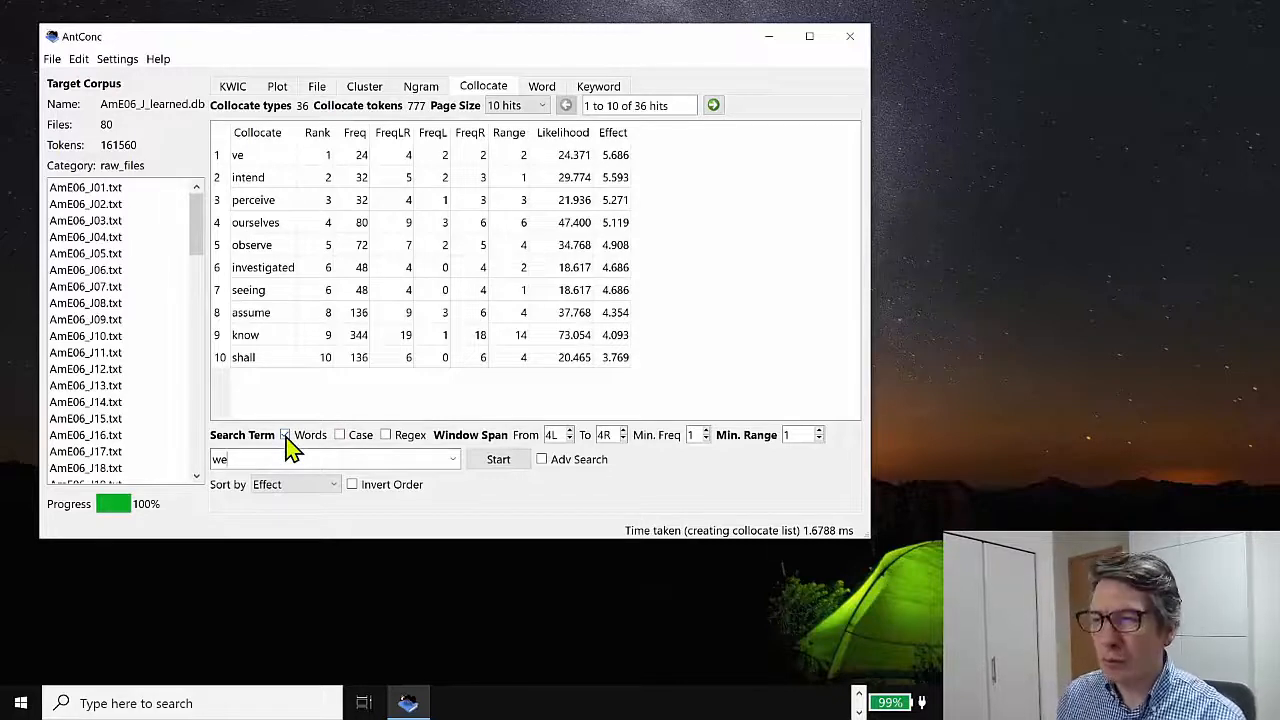
click(285, 434)
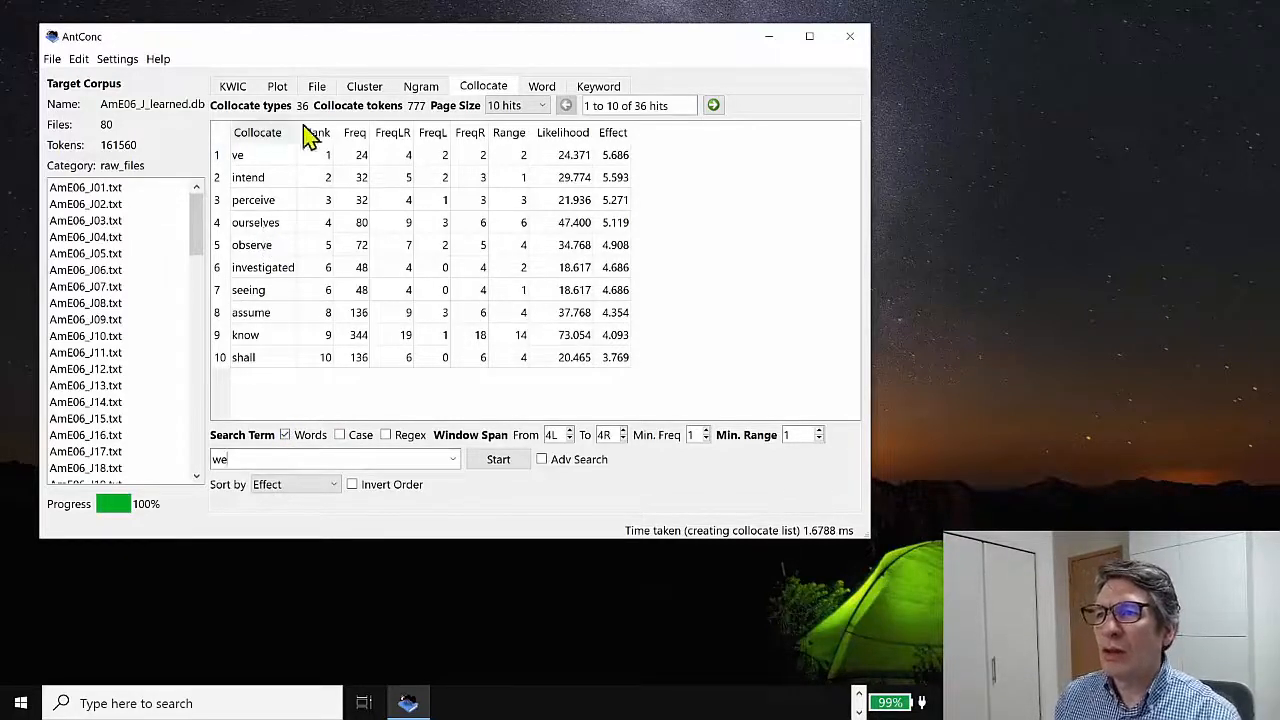
mouse_move(245, 200)
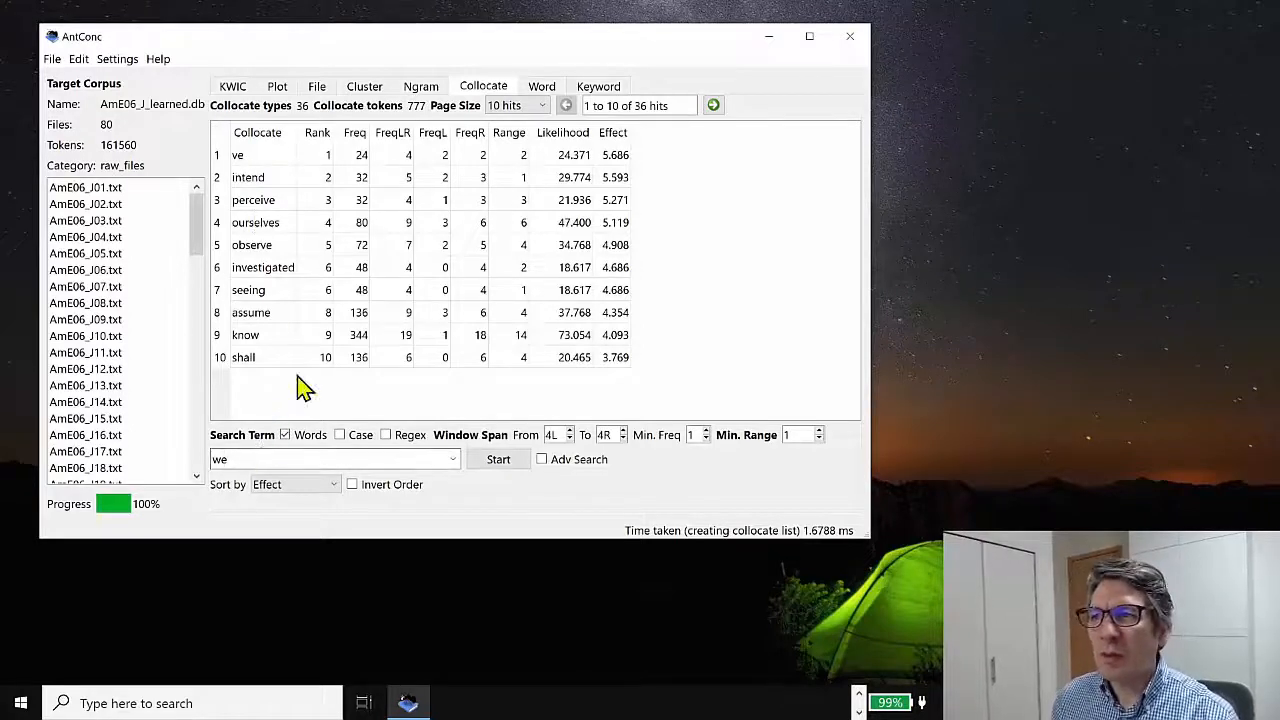
mouse_move(393, 170)
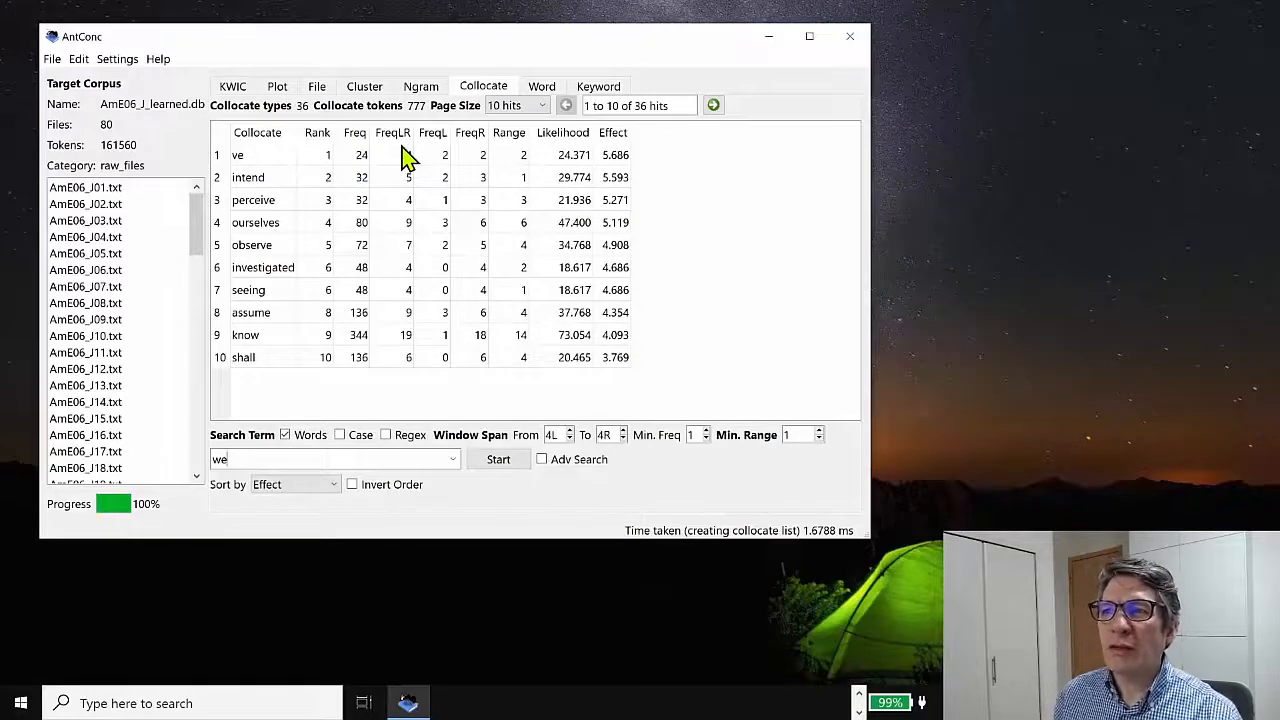
mouse_move(322, 173)
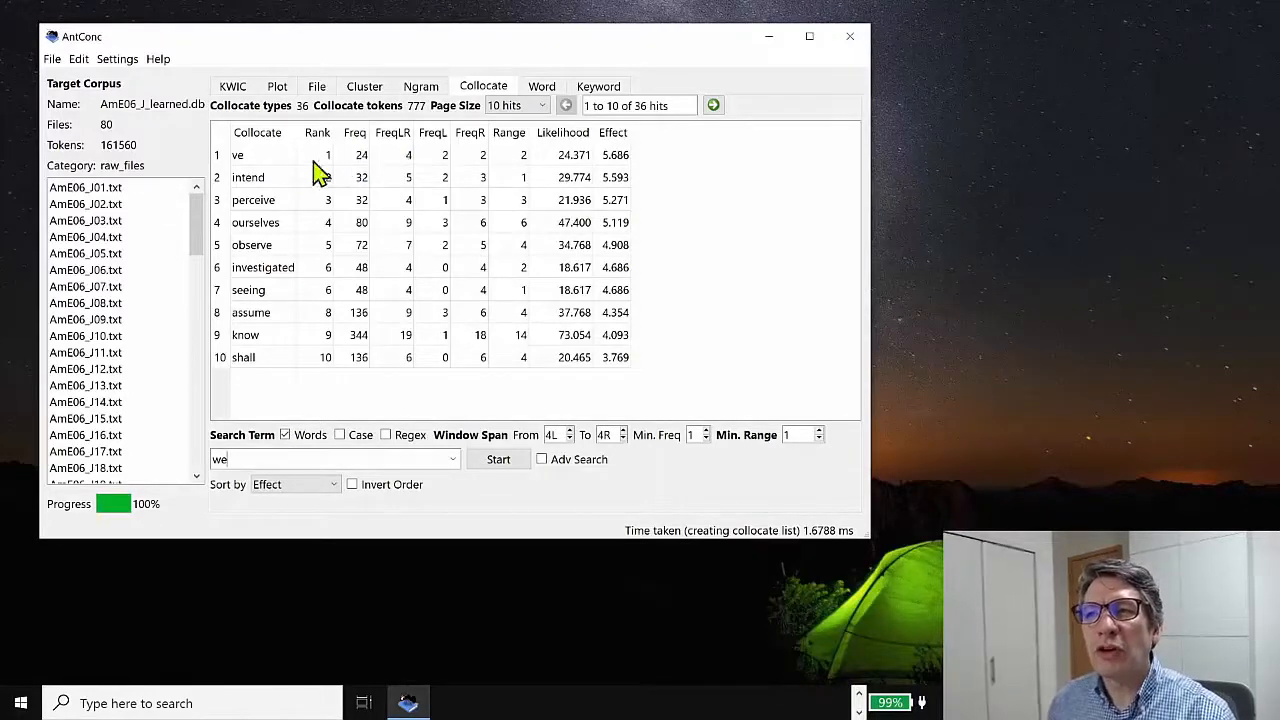
mouse_move(356, 168)
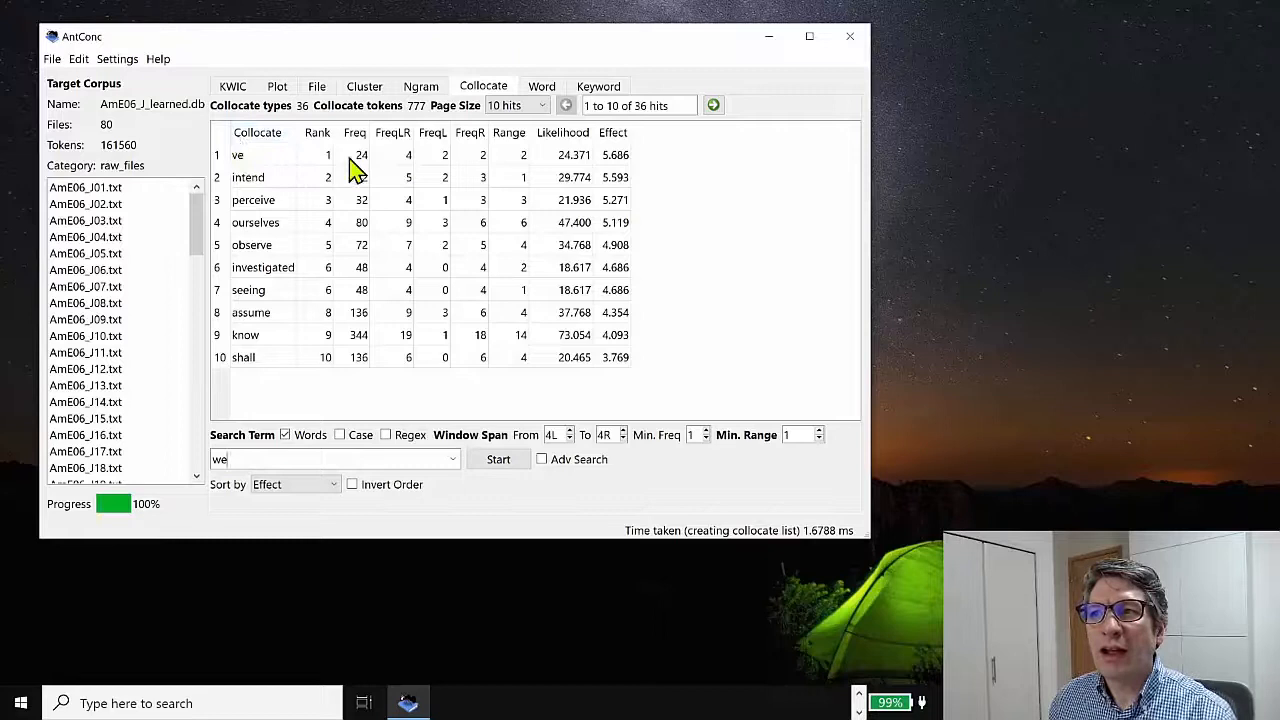
mouse_move(408, 167)
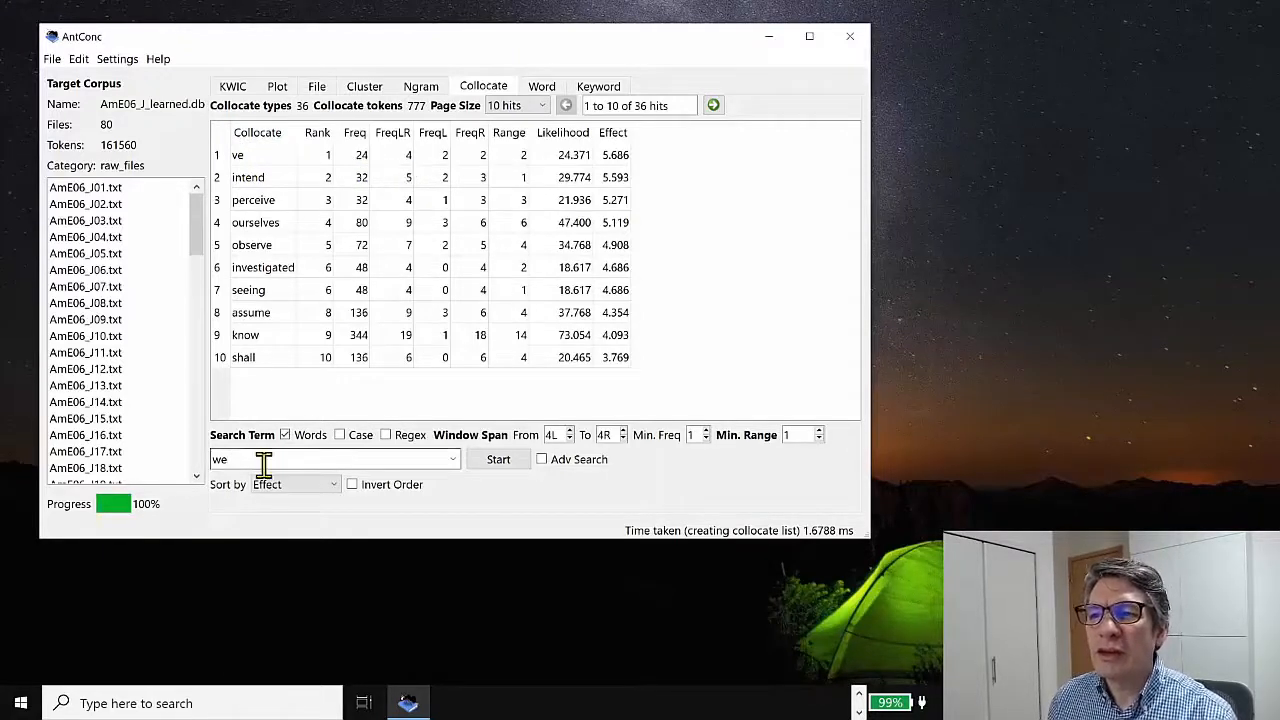
mouse_move(410, 170)
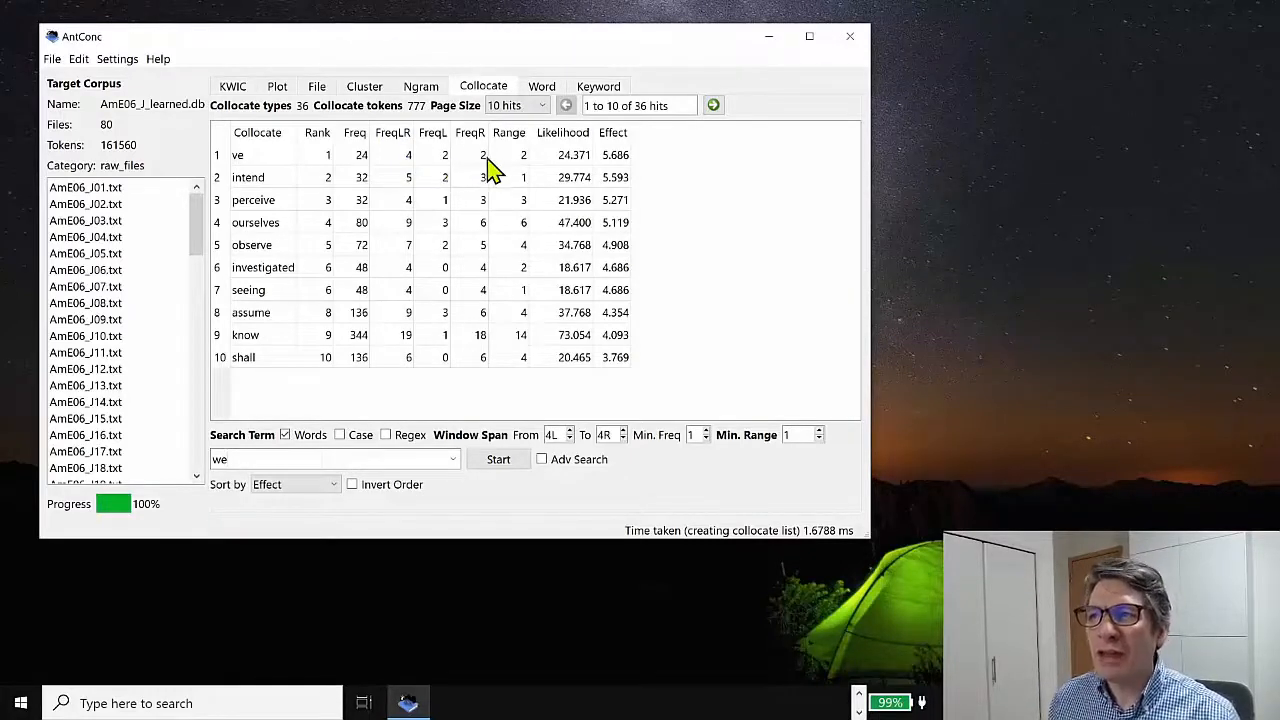
mouse_move(520, 172)
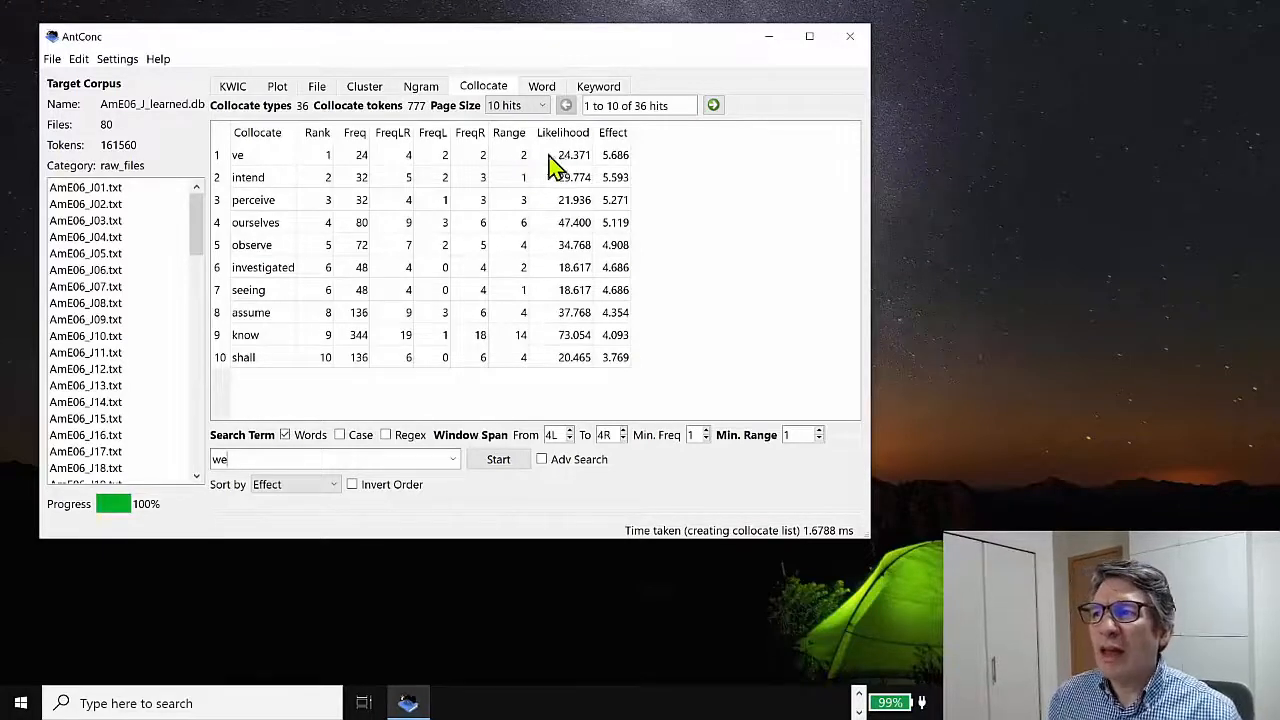
mouse_move(615, 157)
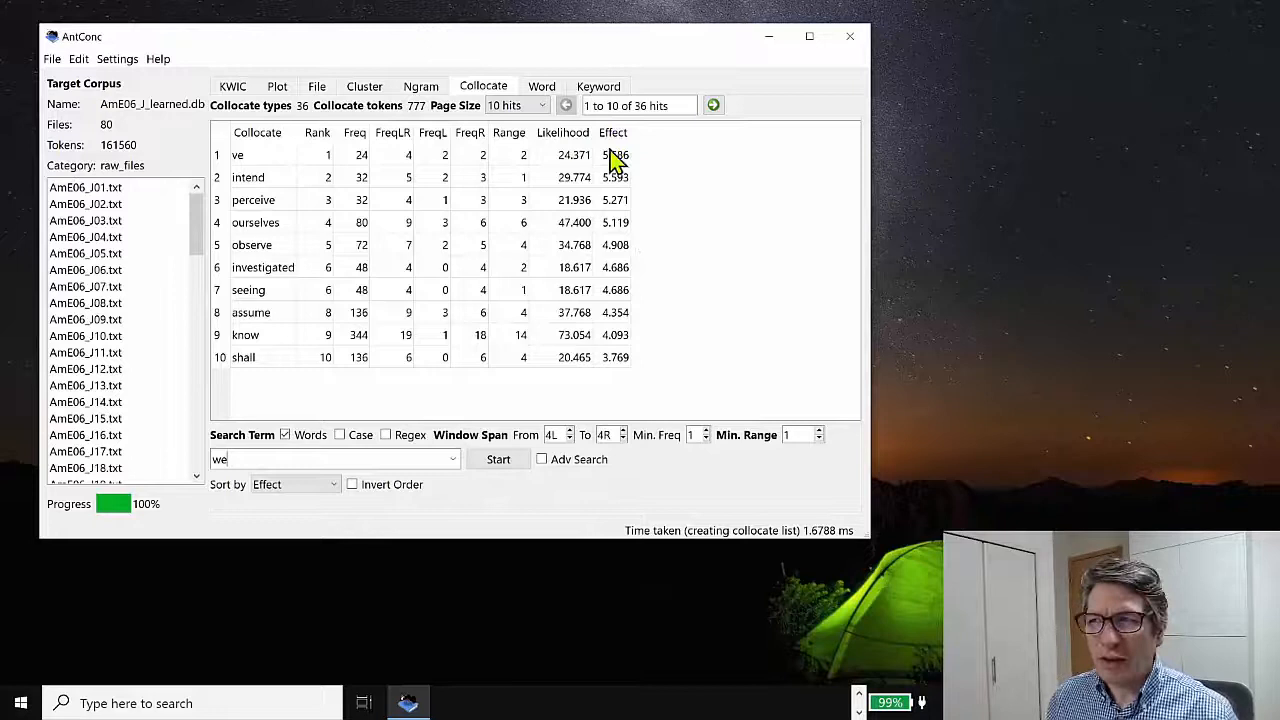
mouse_move(650, 338)
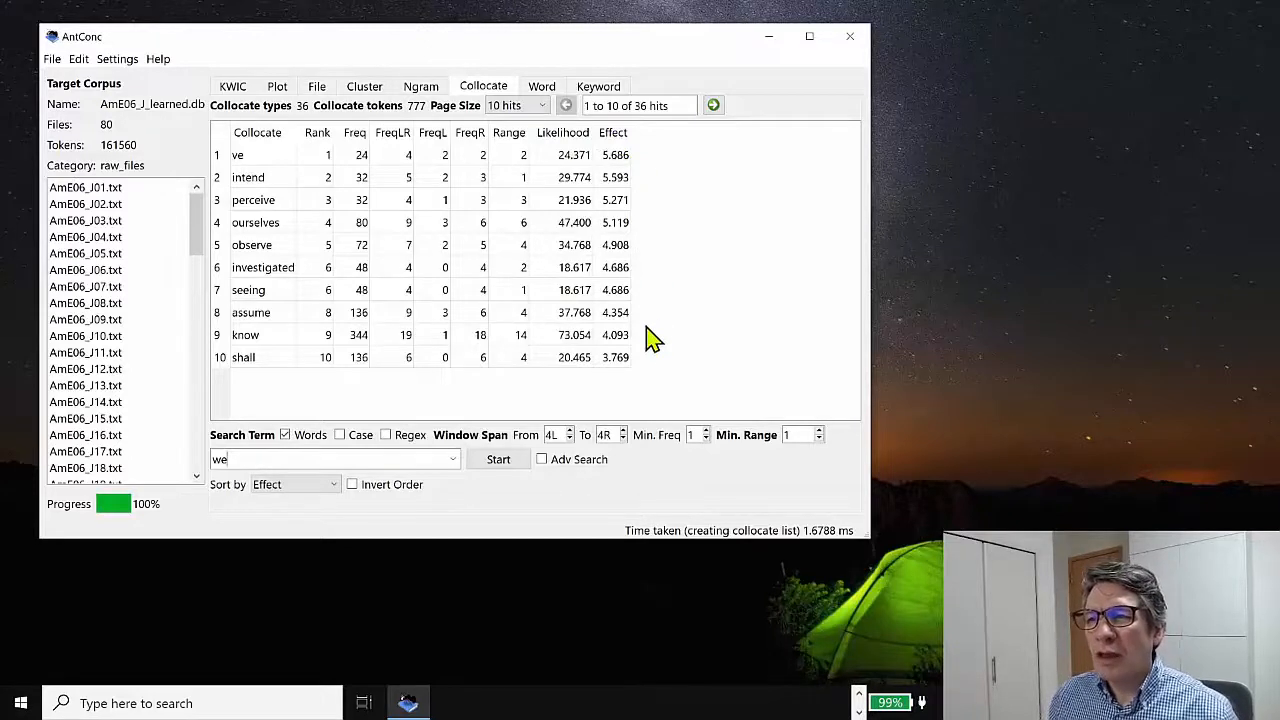
mouse_move(250, 178)
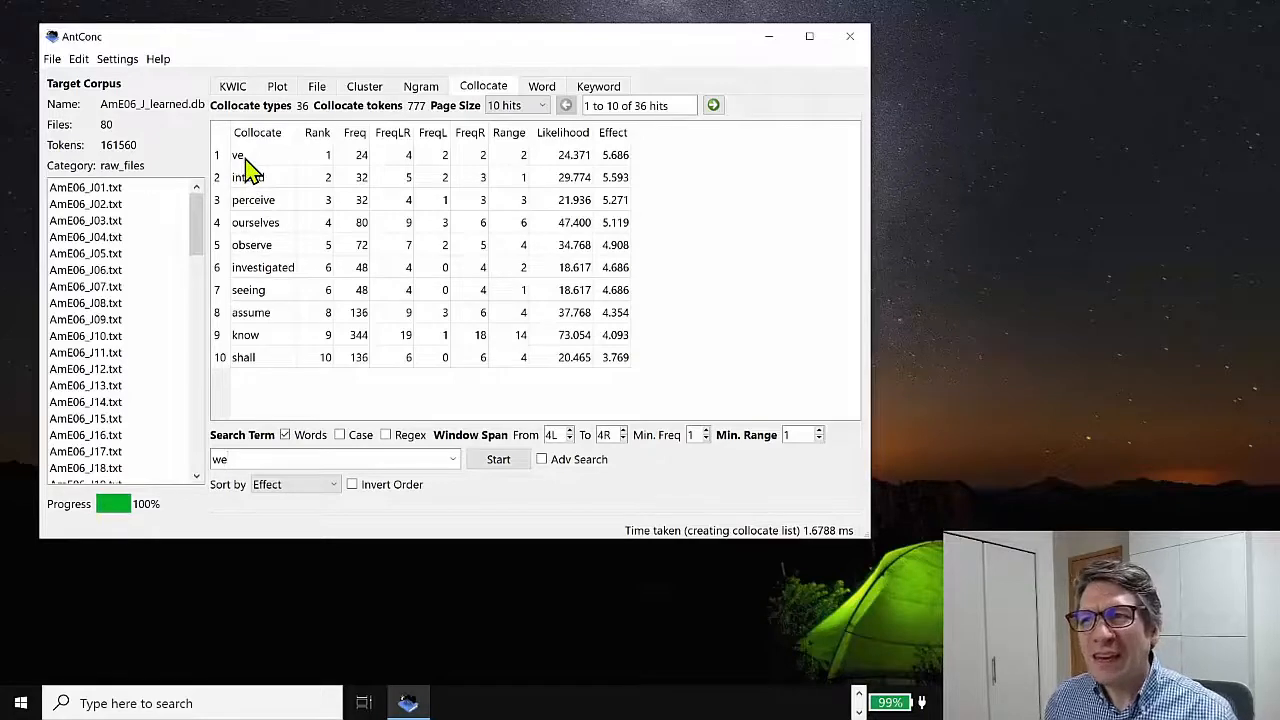
mouse_move(478, 162)
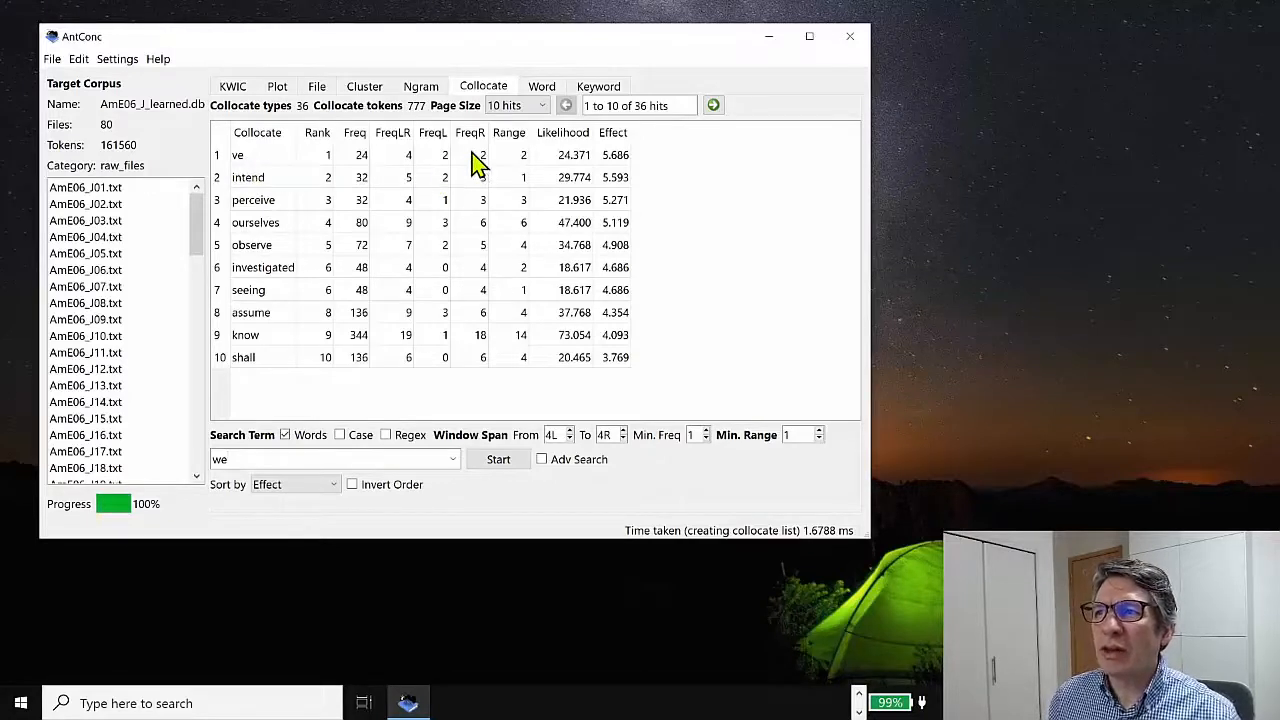
mouse_move(470, 168)
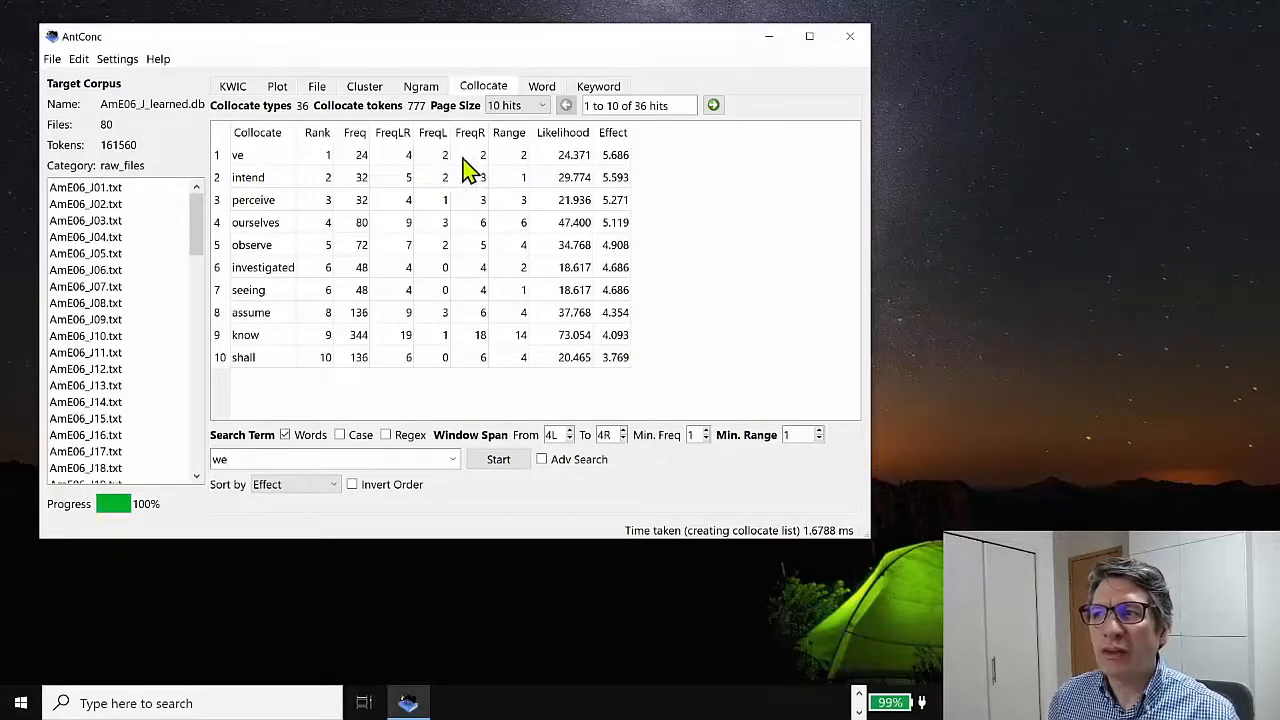
mouse_move(435, 170)
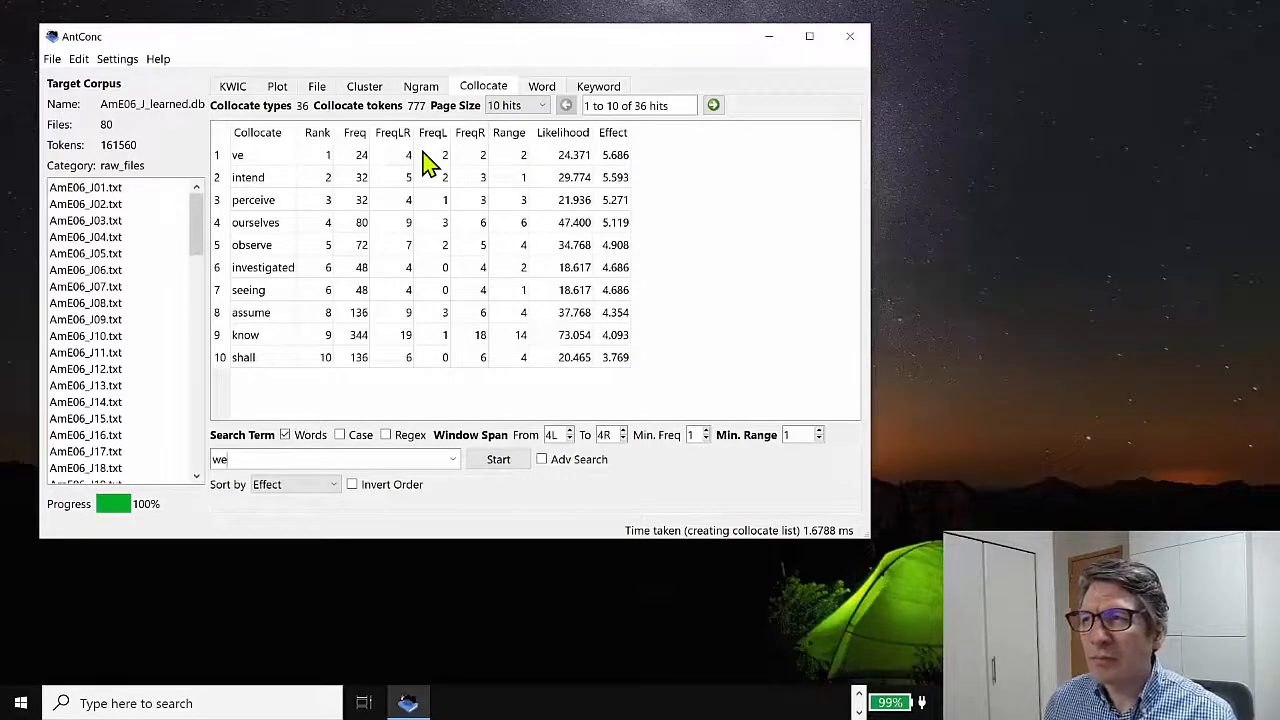
mouse_move(250, 175)
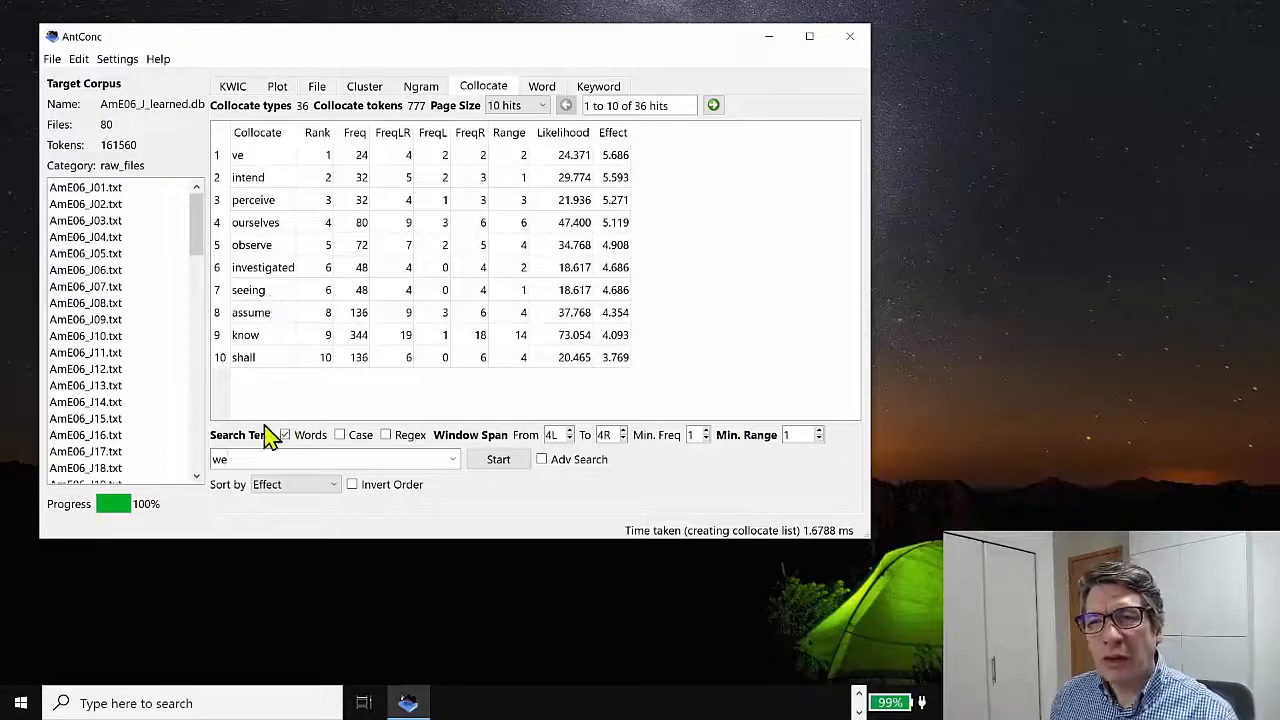
click(280, 459)
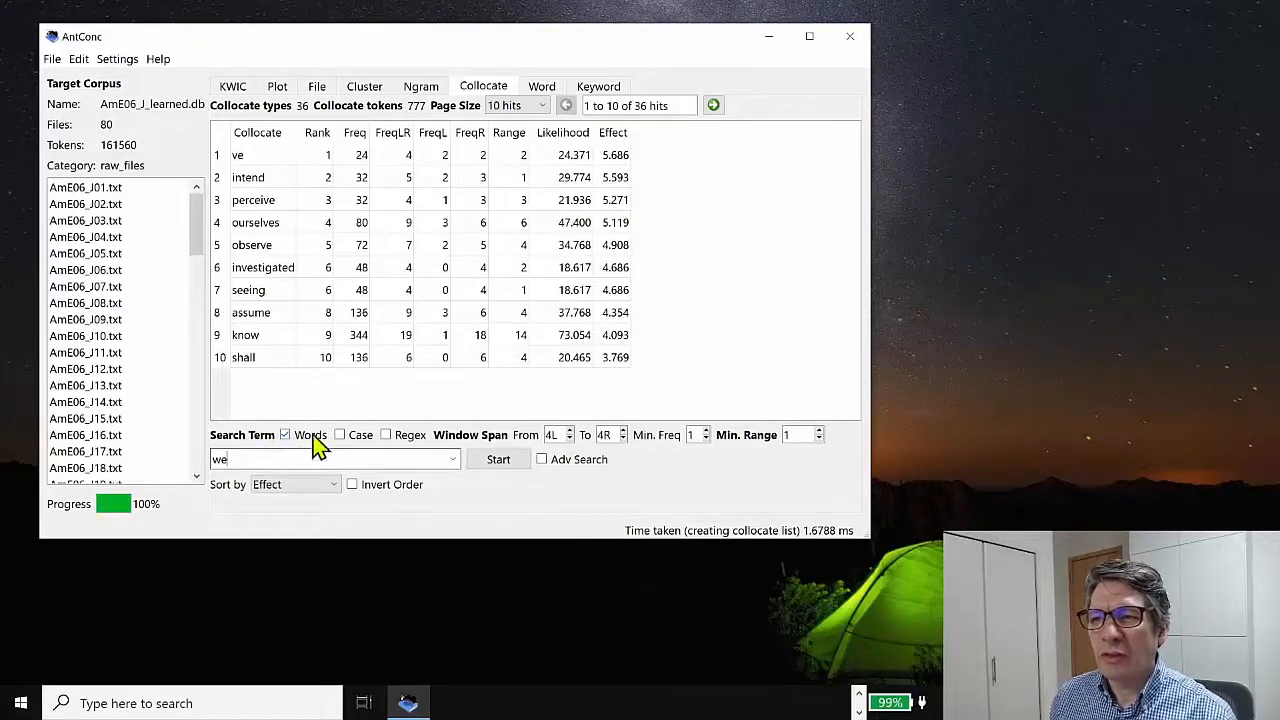
click(285, 434)
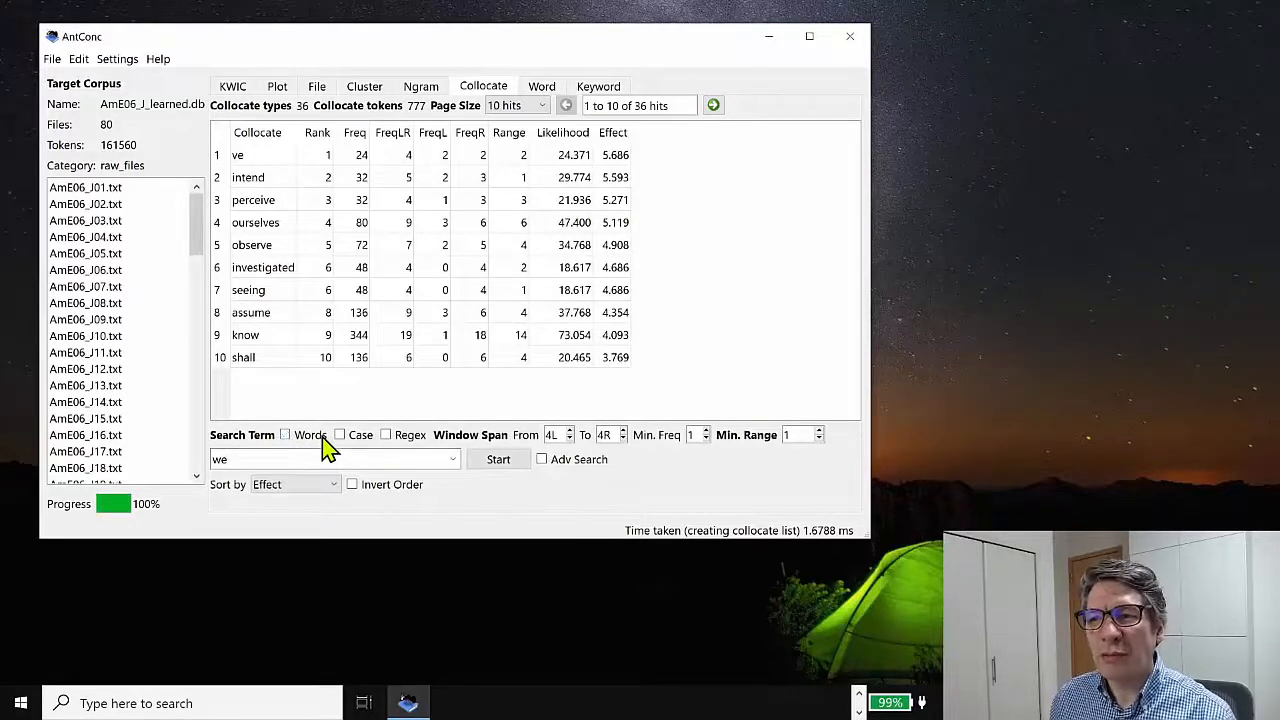
click(285, 434)
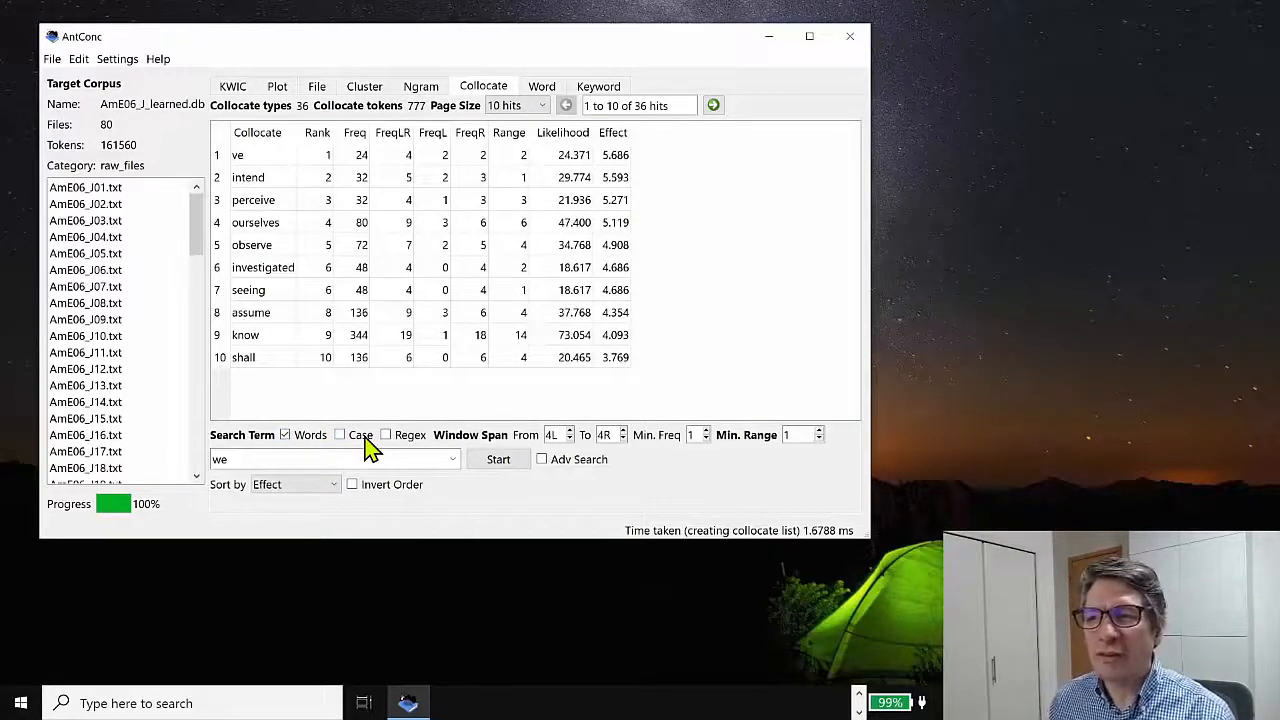
mouse_move(388, 445)
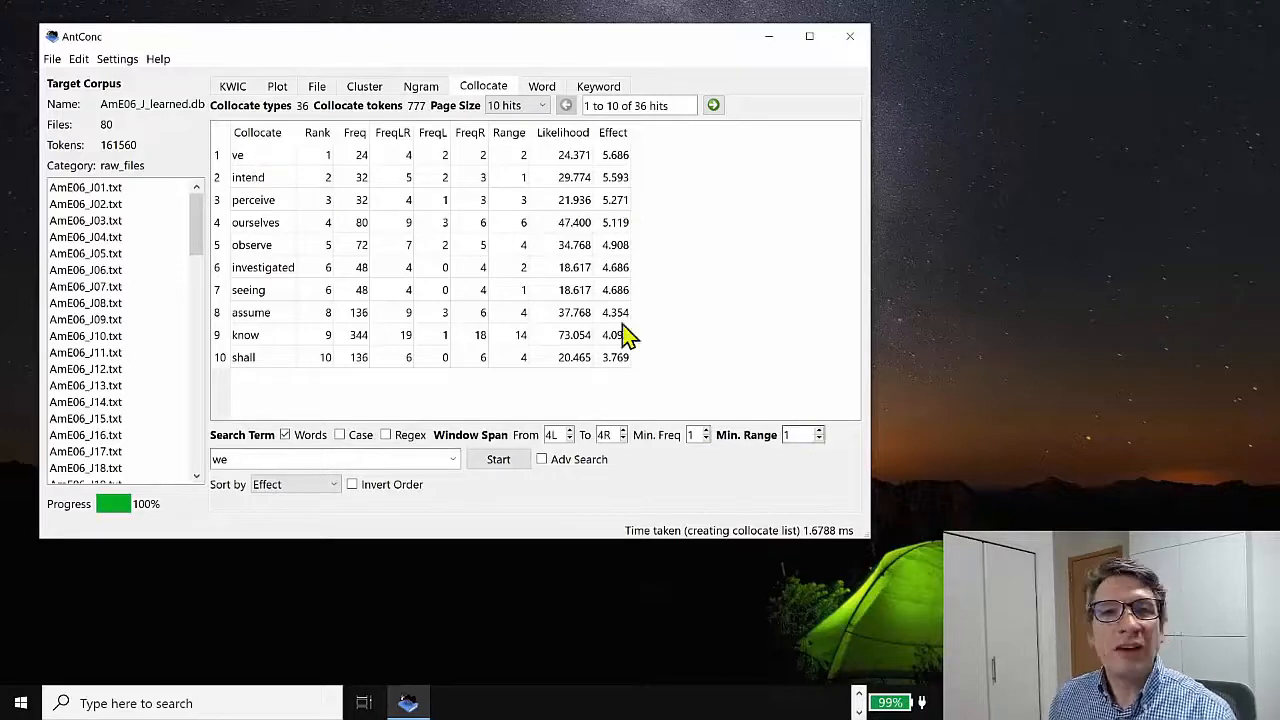
mouse_move(785, 438)
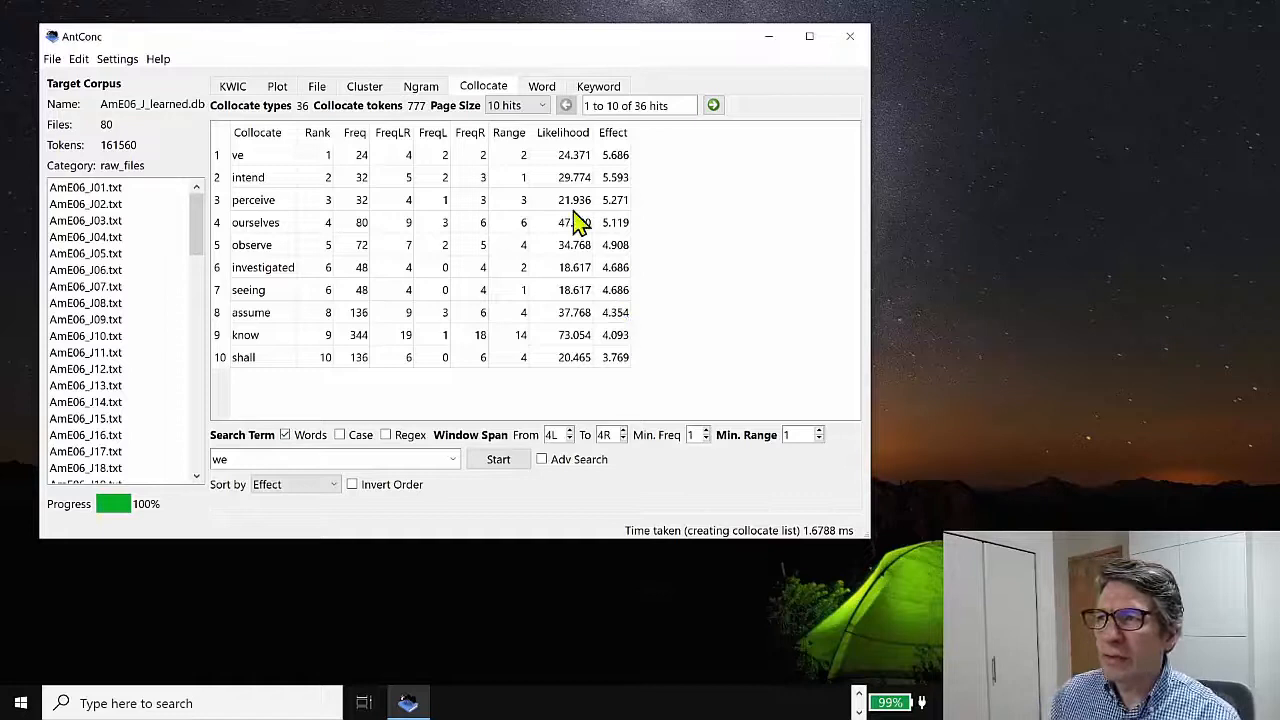
mouse_move(628, 402)
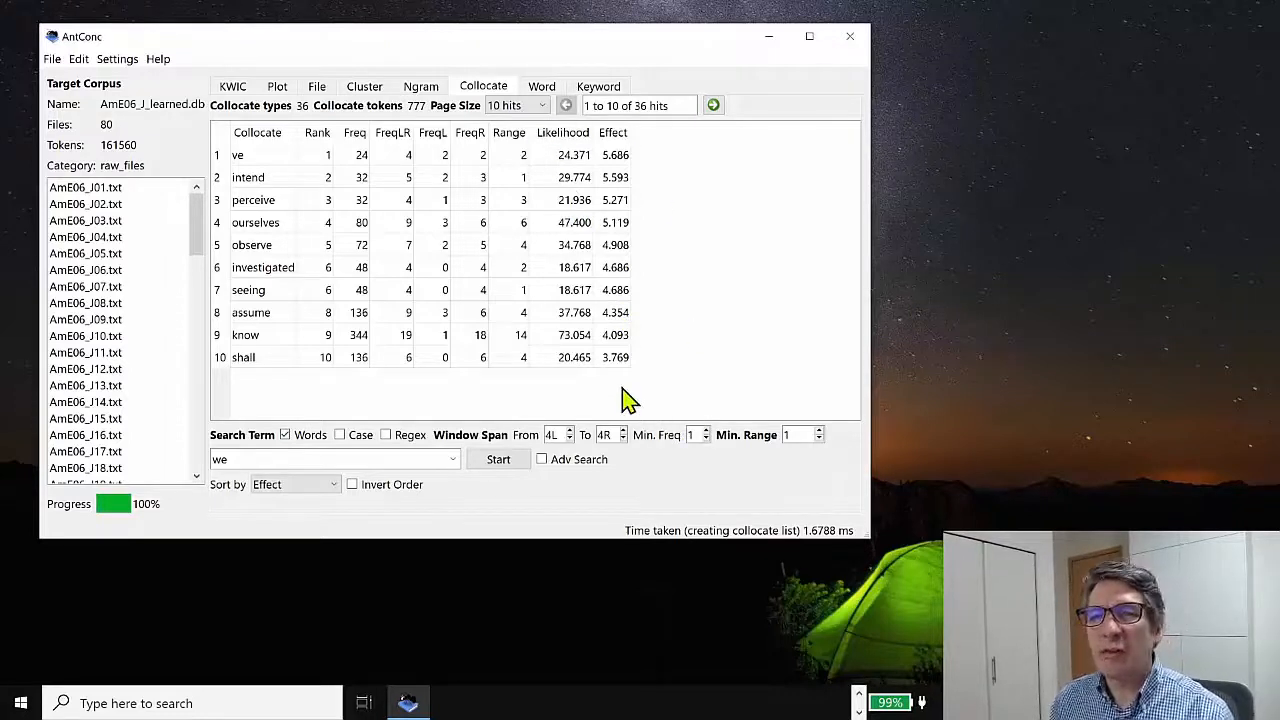
mouse_move(250, 175)
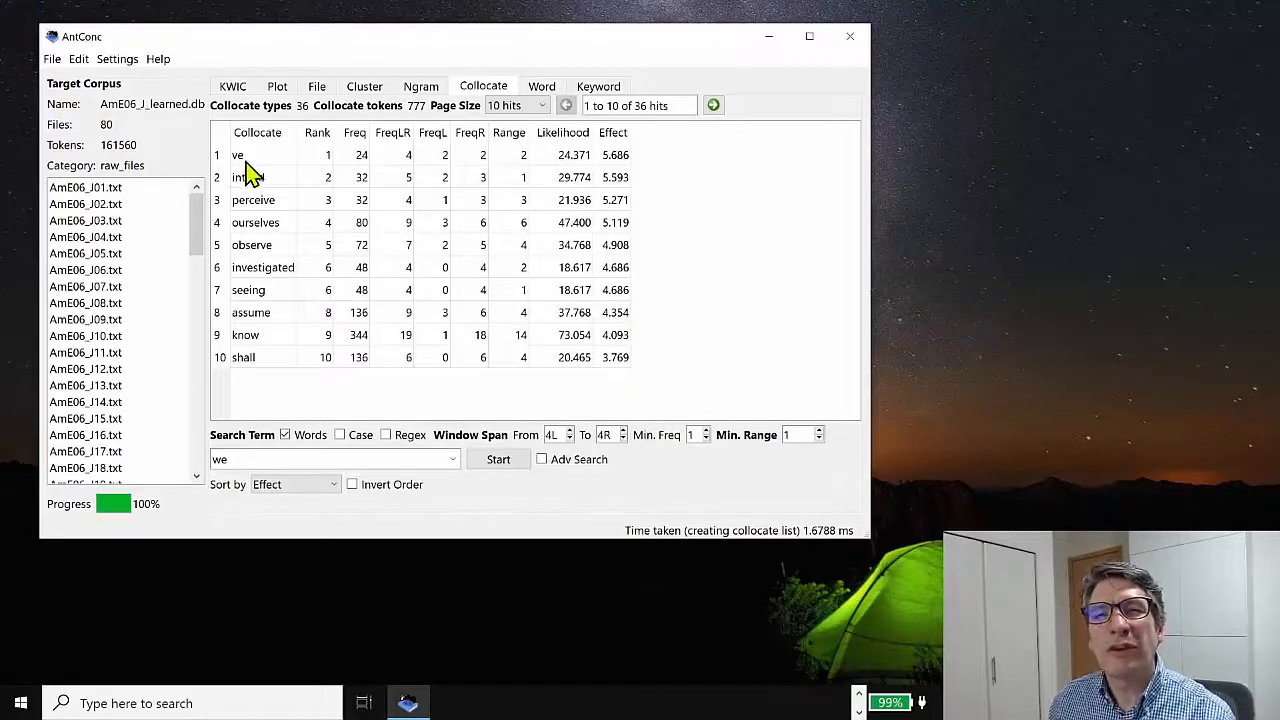
mouse_move(273, 178)
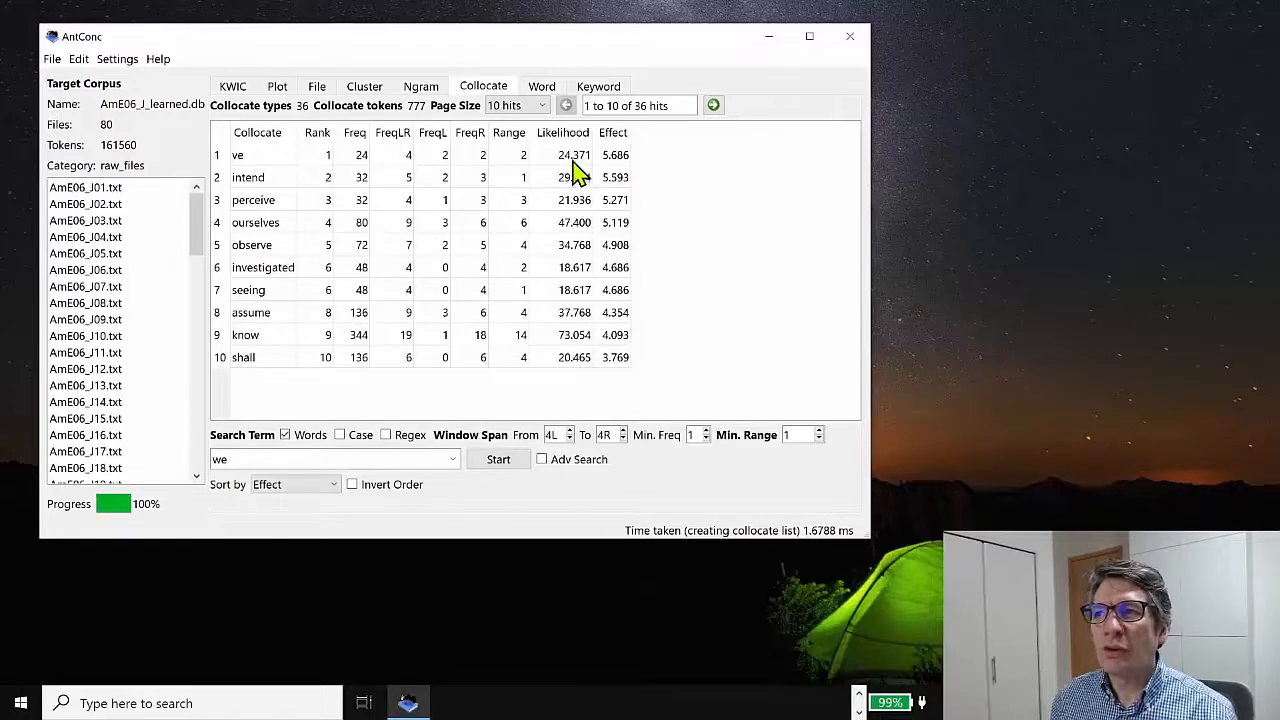
mouse_move(260, 170)
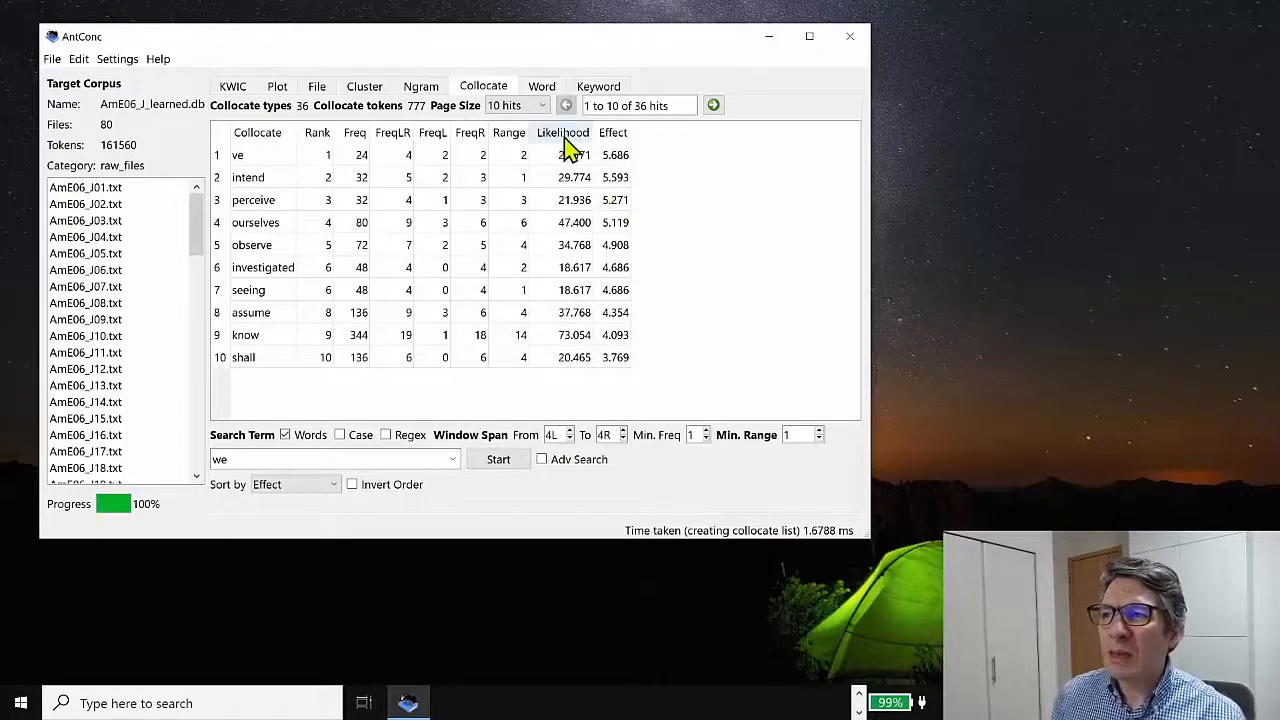
mouse_move(585, 310)
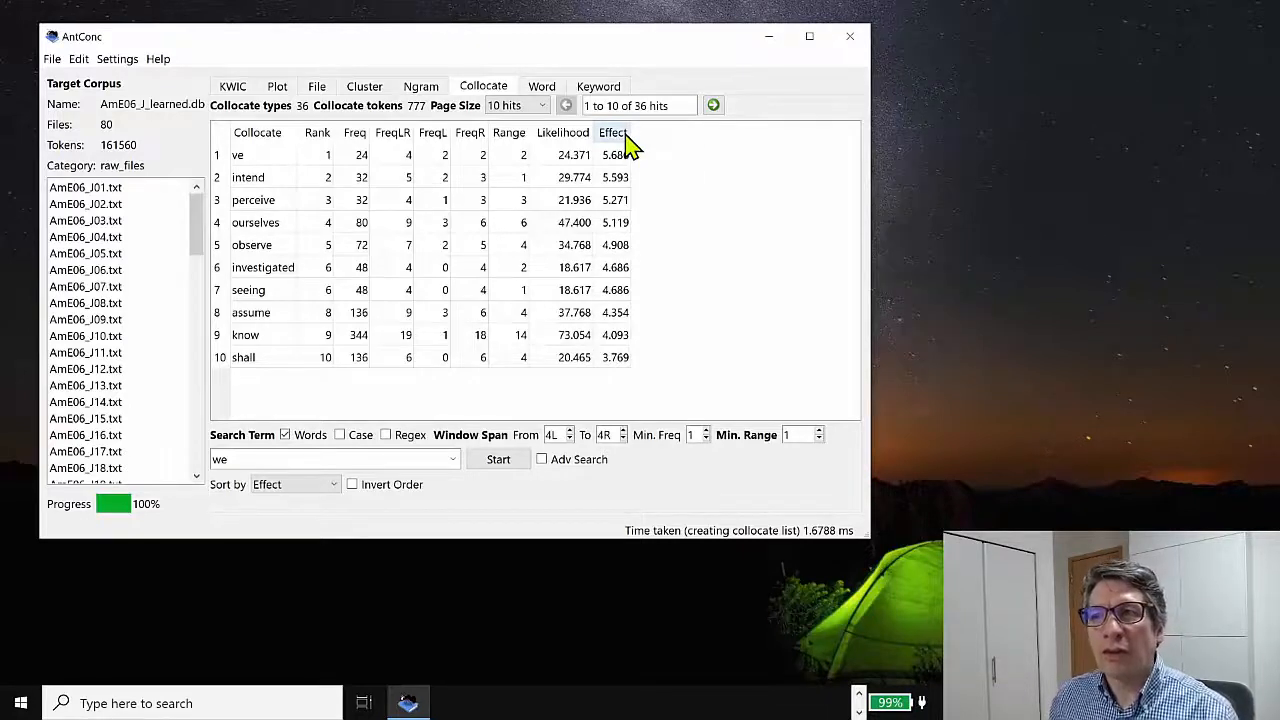
mouse_move(287, 145)
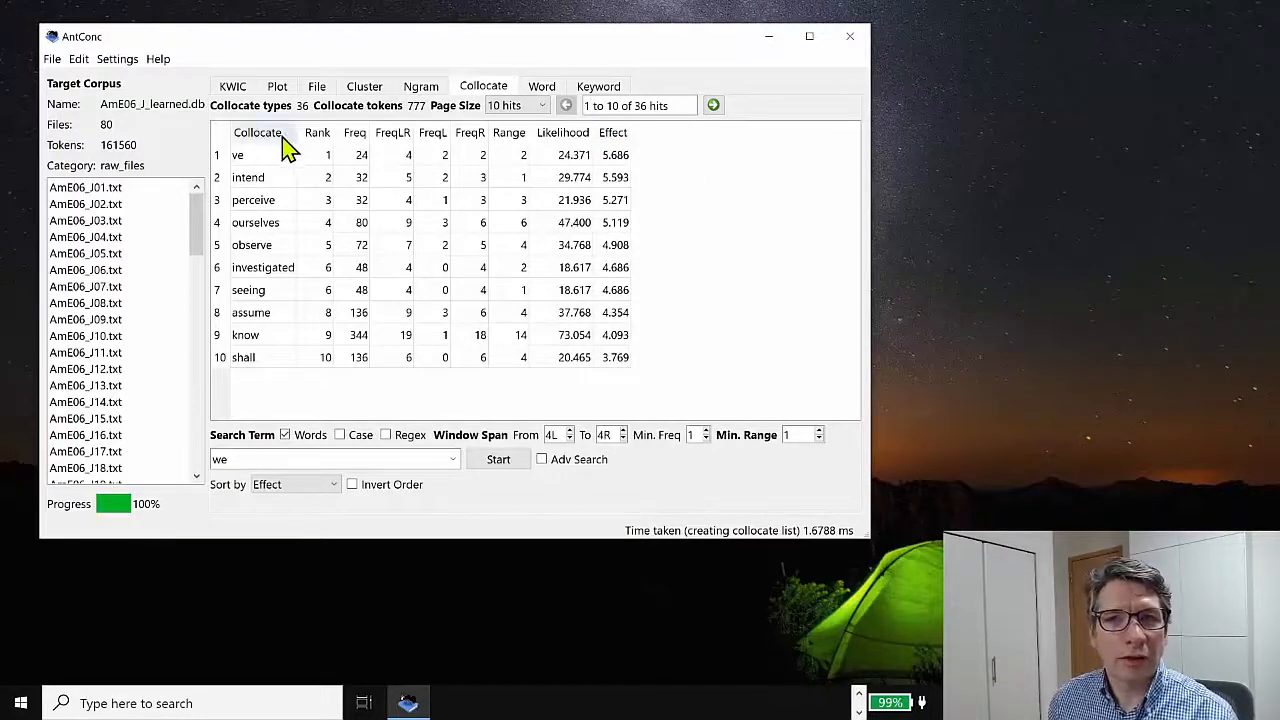
mouse_move(690, 155)
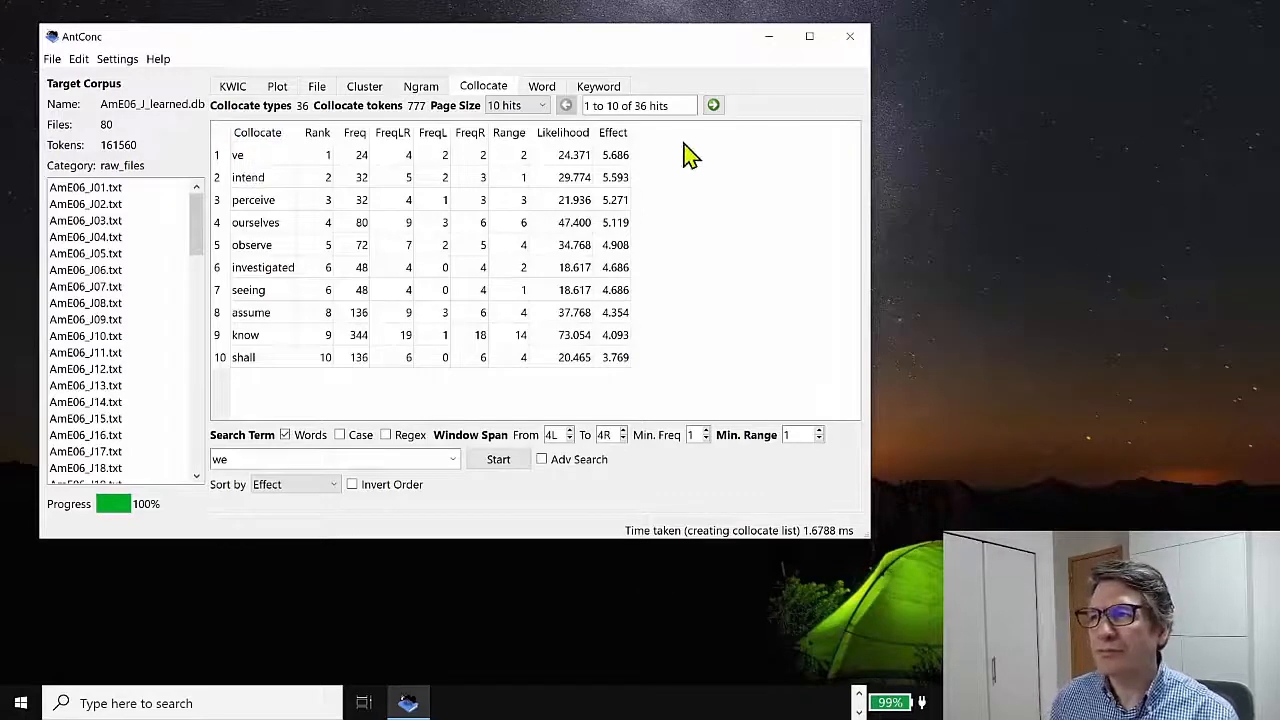
mouse_move(455, 235)
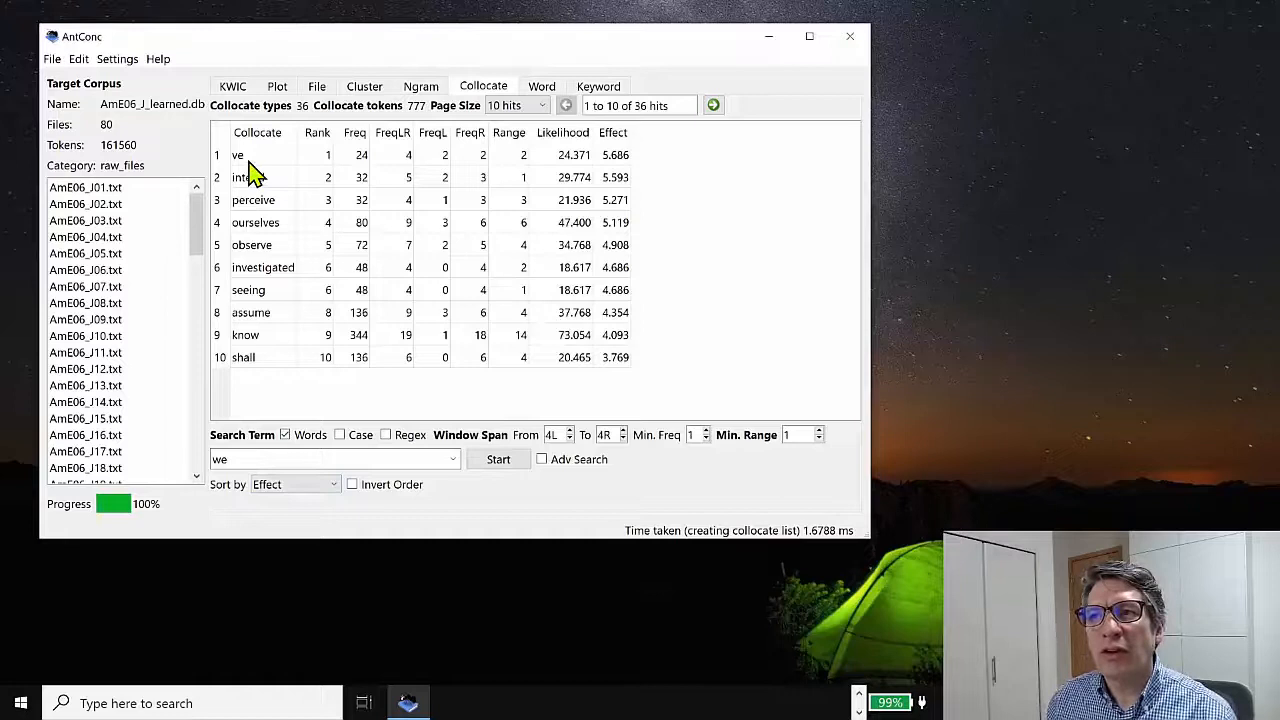
mouse_move(260, 190)
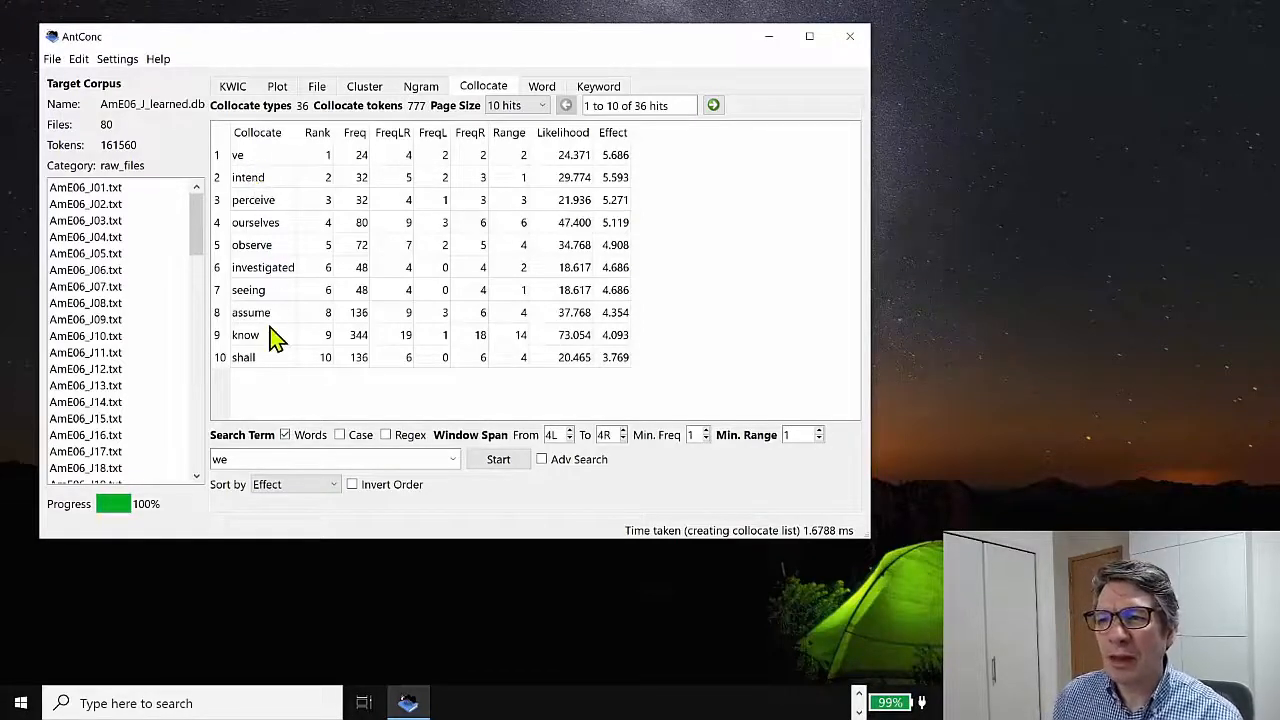
mouse_move(640, 245)
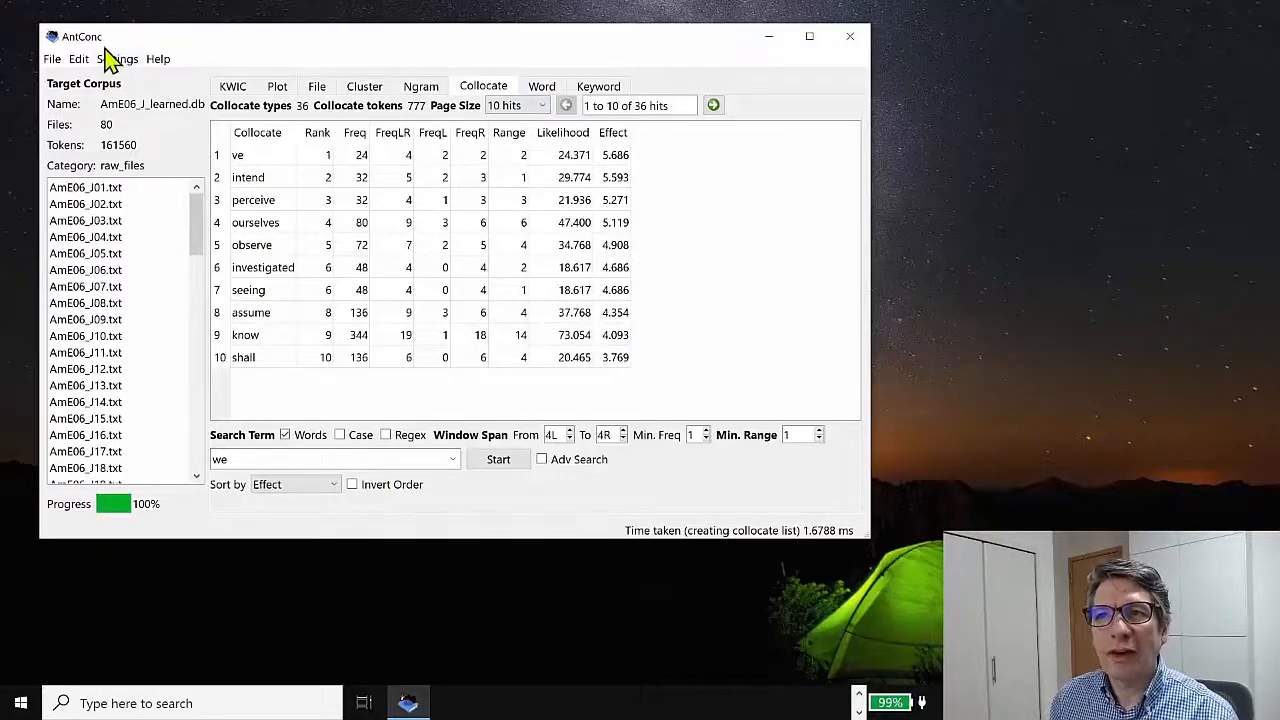
Open Collocate tool settings and view the Log-Likelihood probability measure choices
click(117, 58)
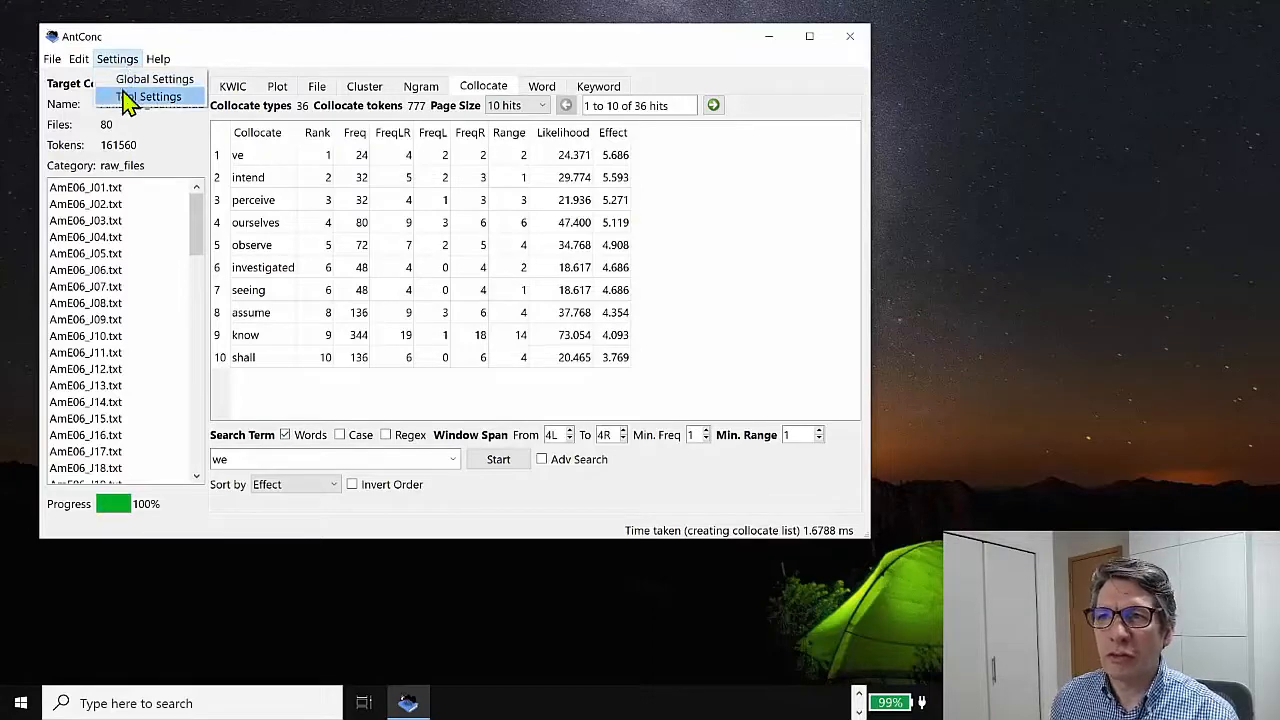
click(151, 96)
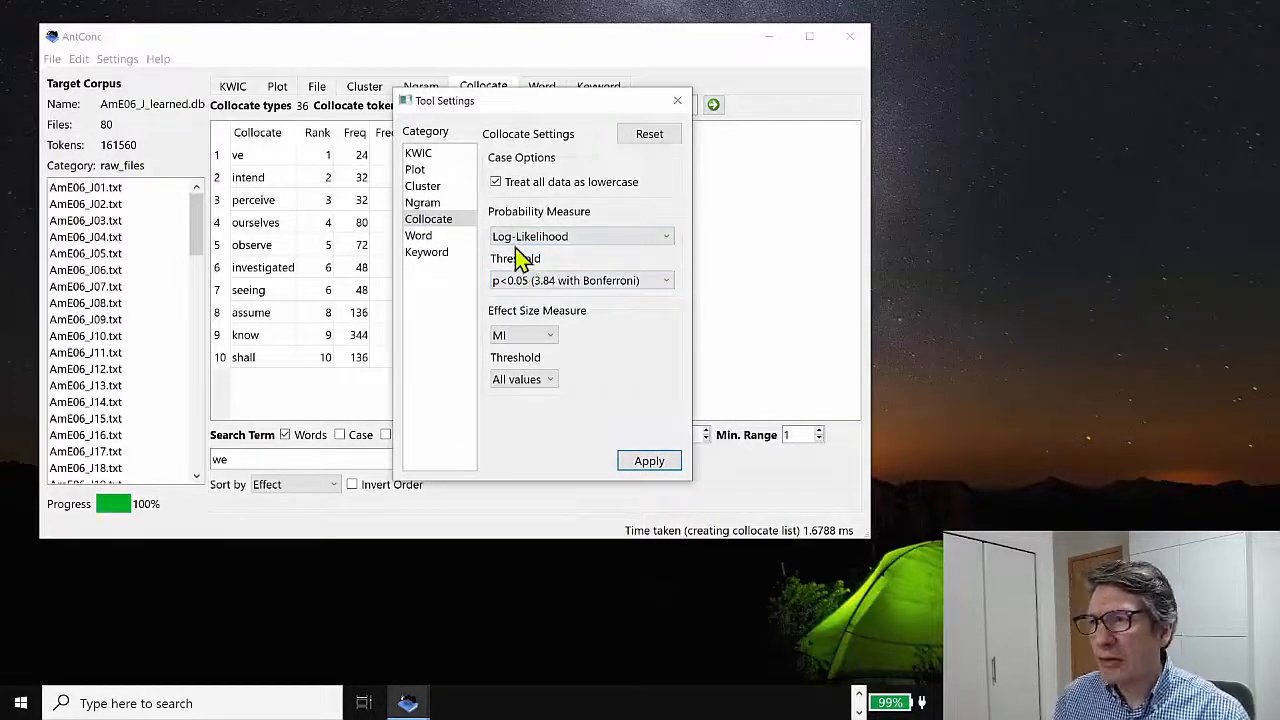
mouse_move(565, 220)
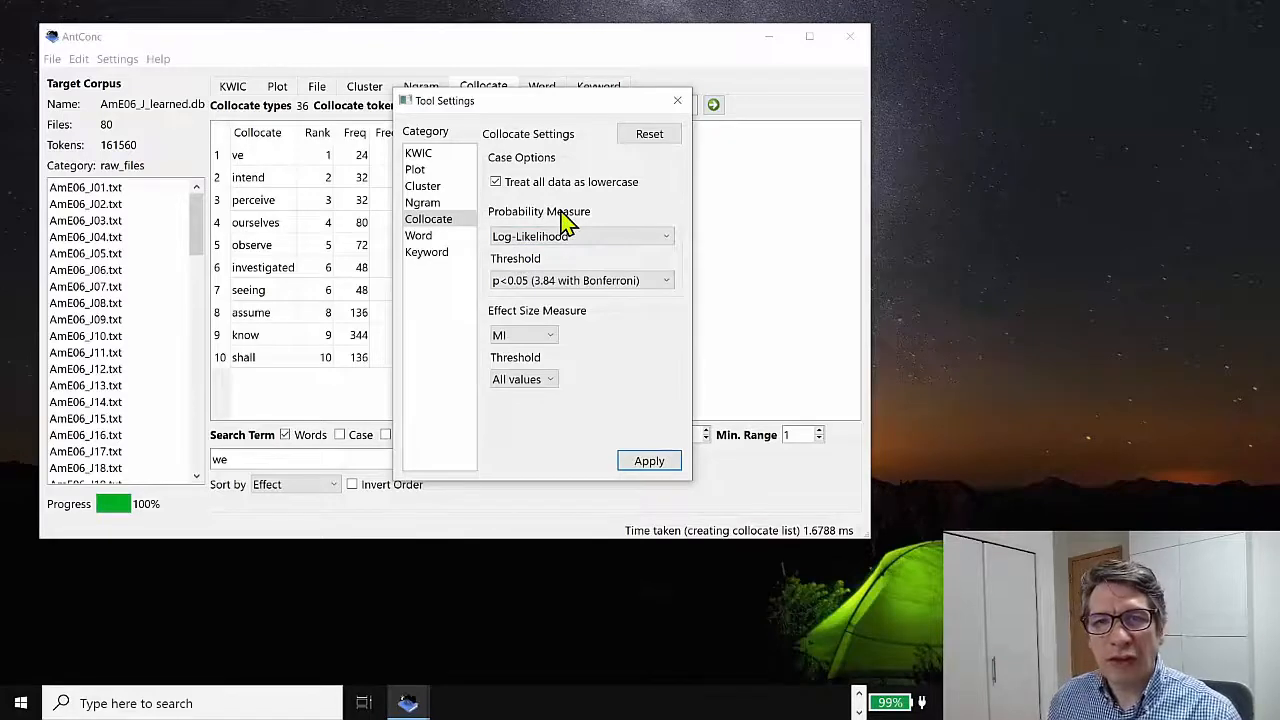
mouse_move(585, 222)
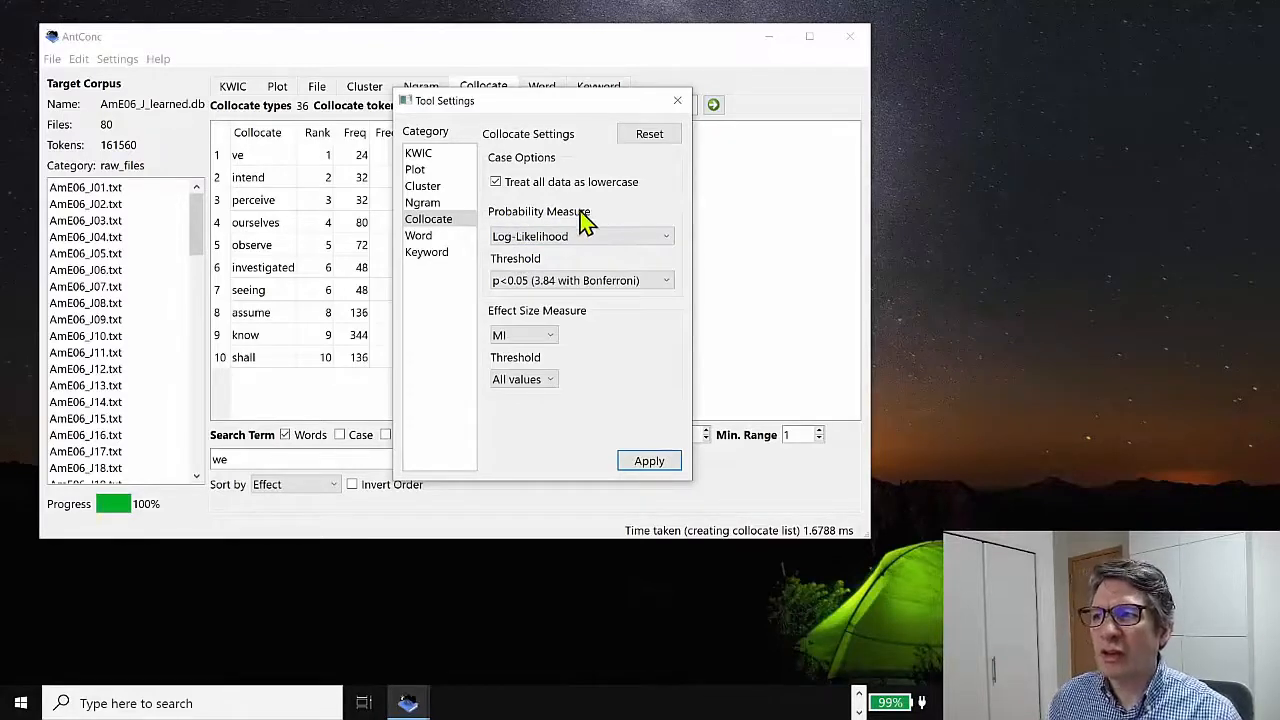
click(580, 236)
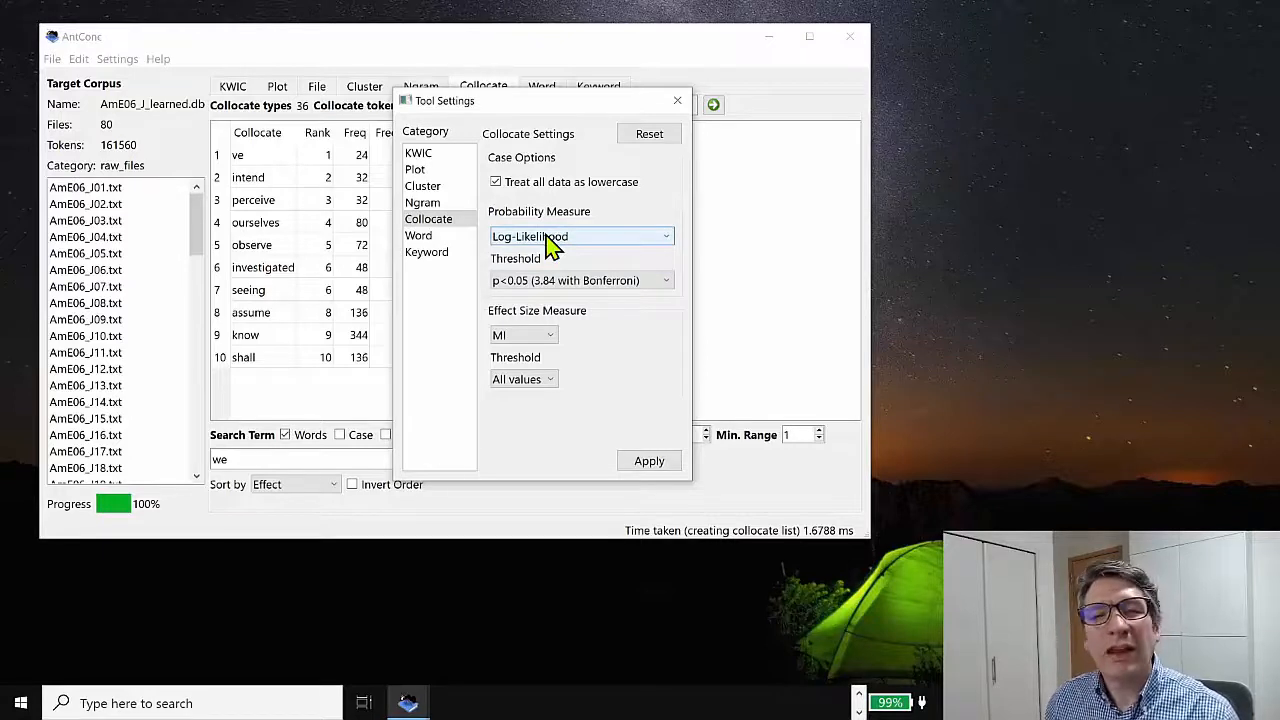
mouse_move(540, 250)
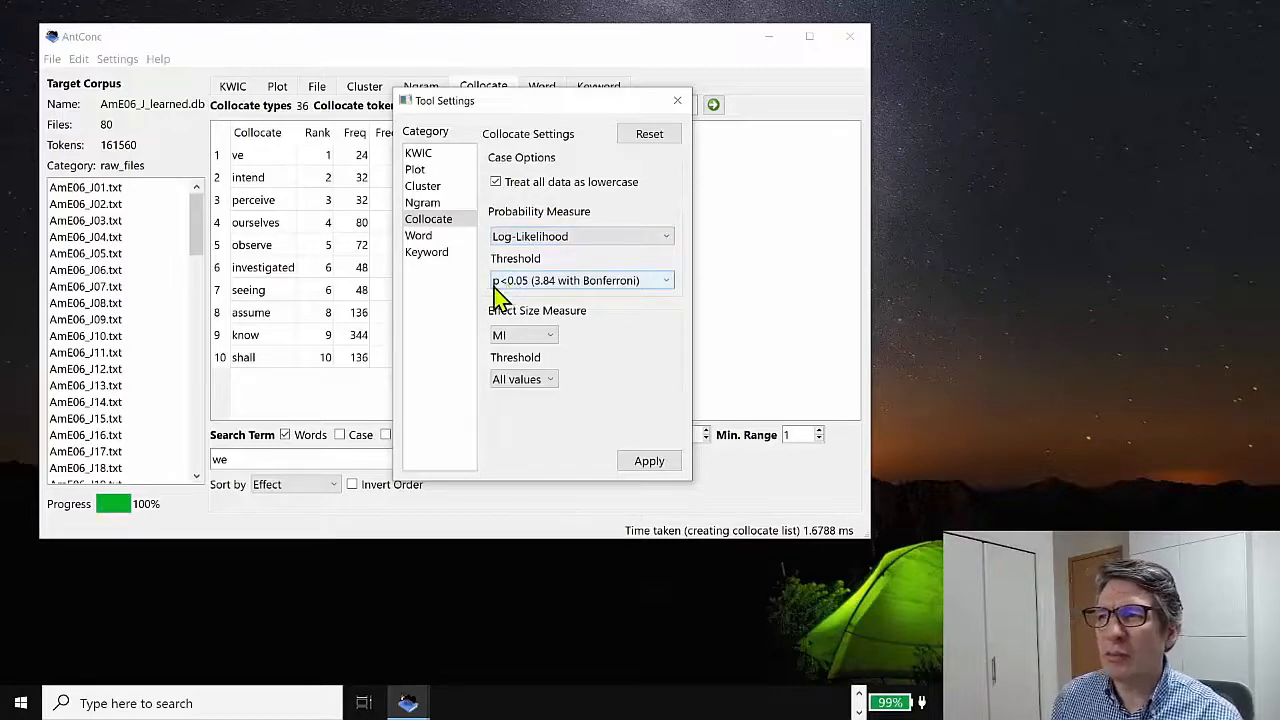
mouse_move(515, 295)
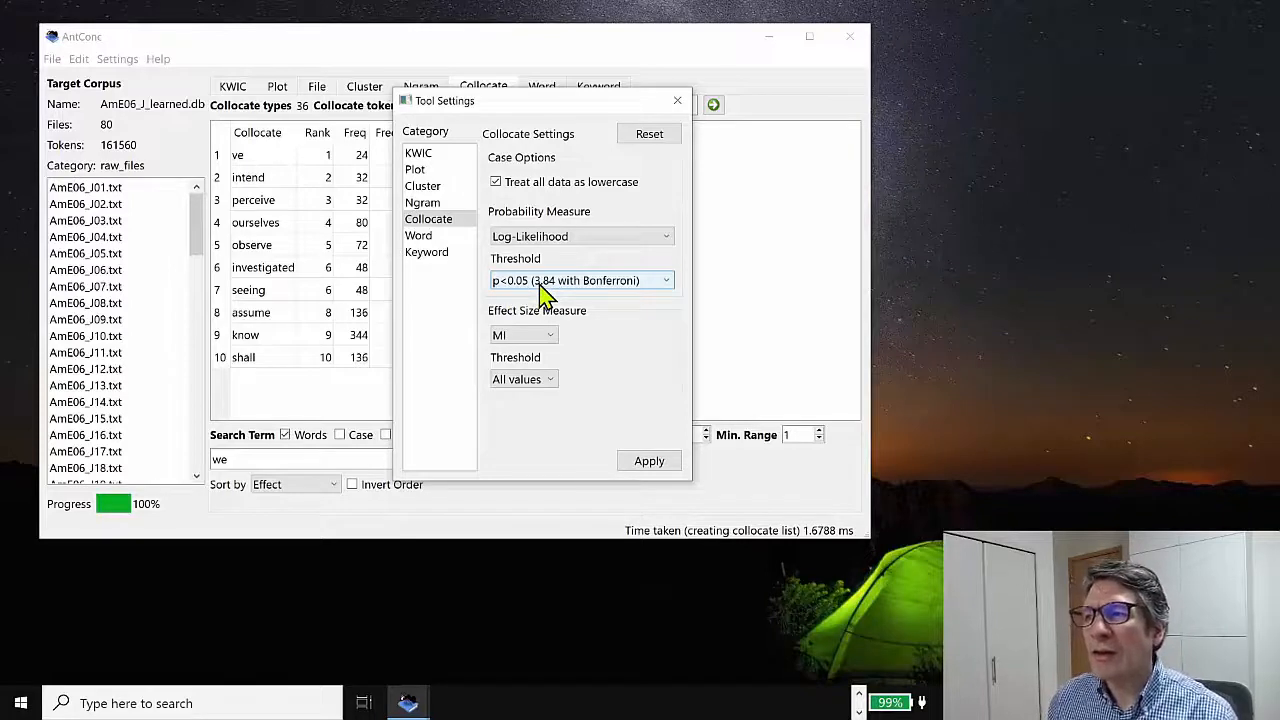
mouse_move(555, 295)
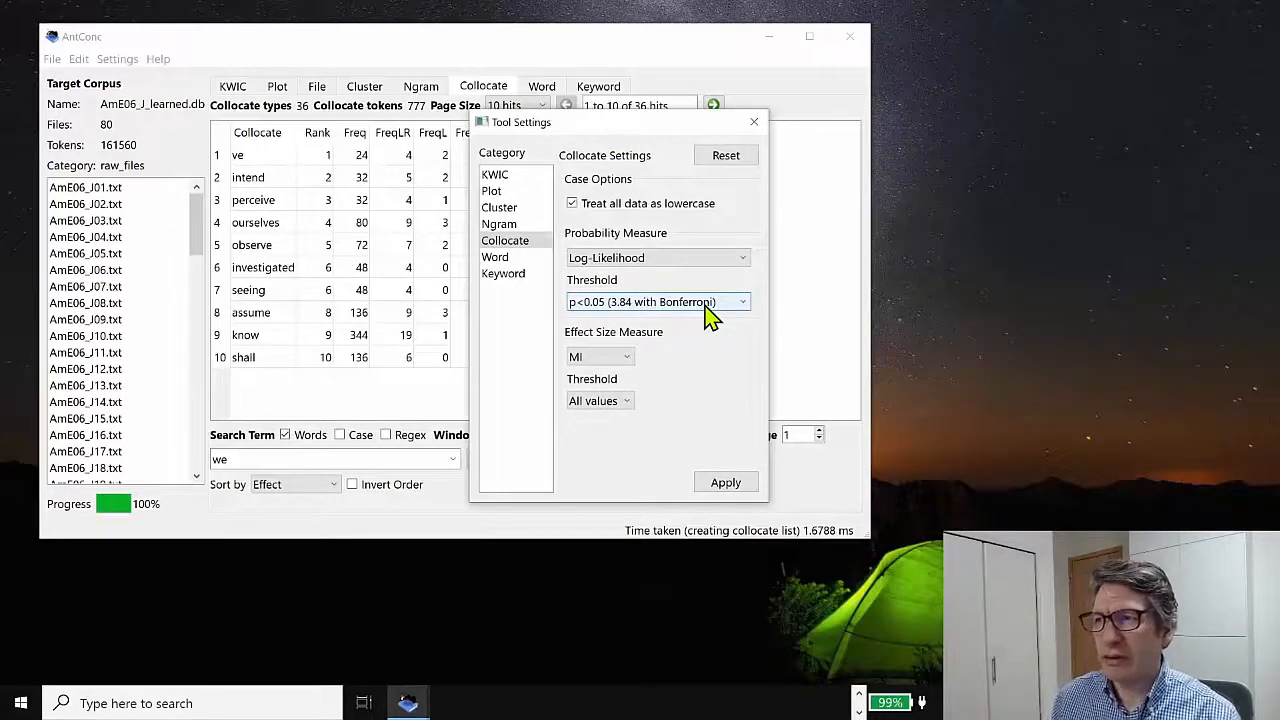
mouse_move(575, 130)
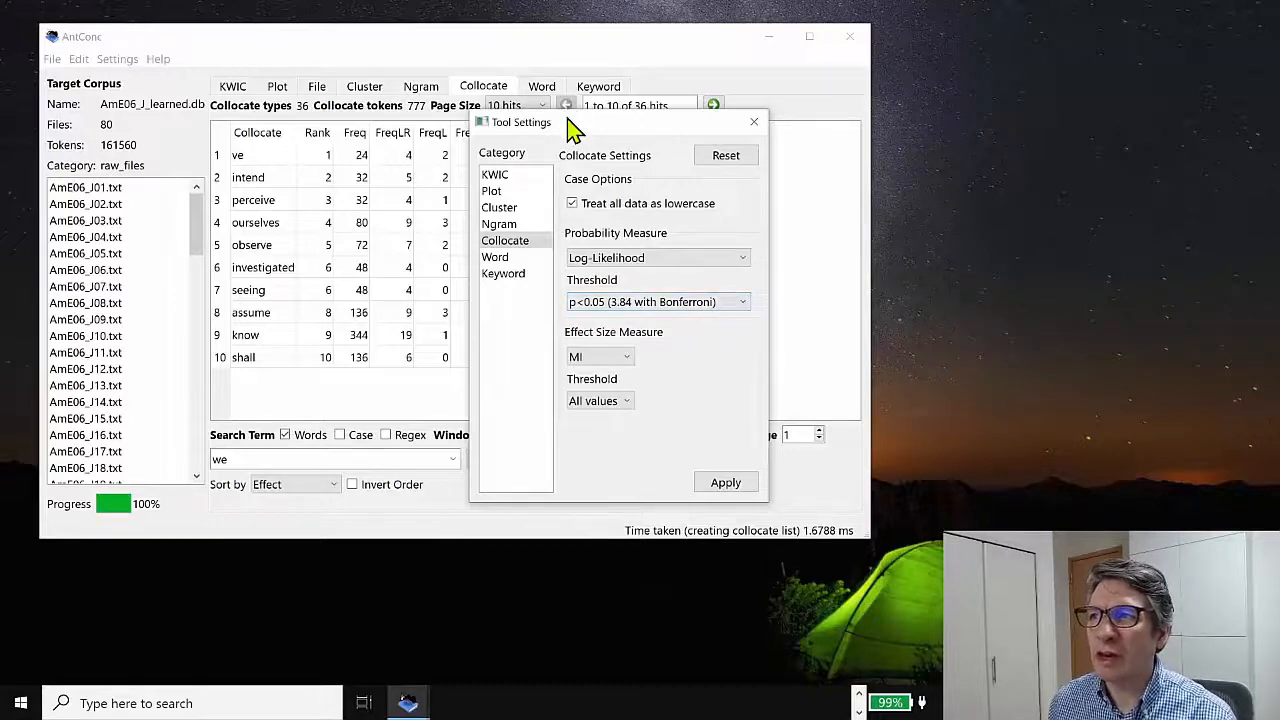
Keep MI as the effect size measure and close the collocate settings
drag(520, 122, 708, 110)
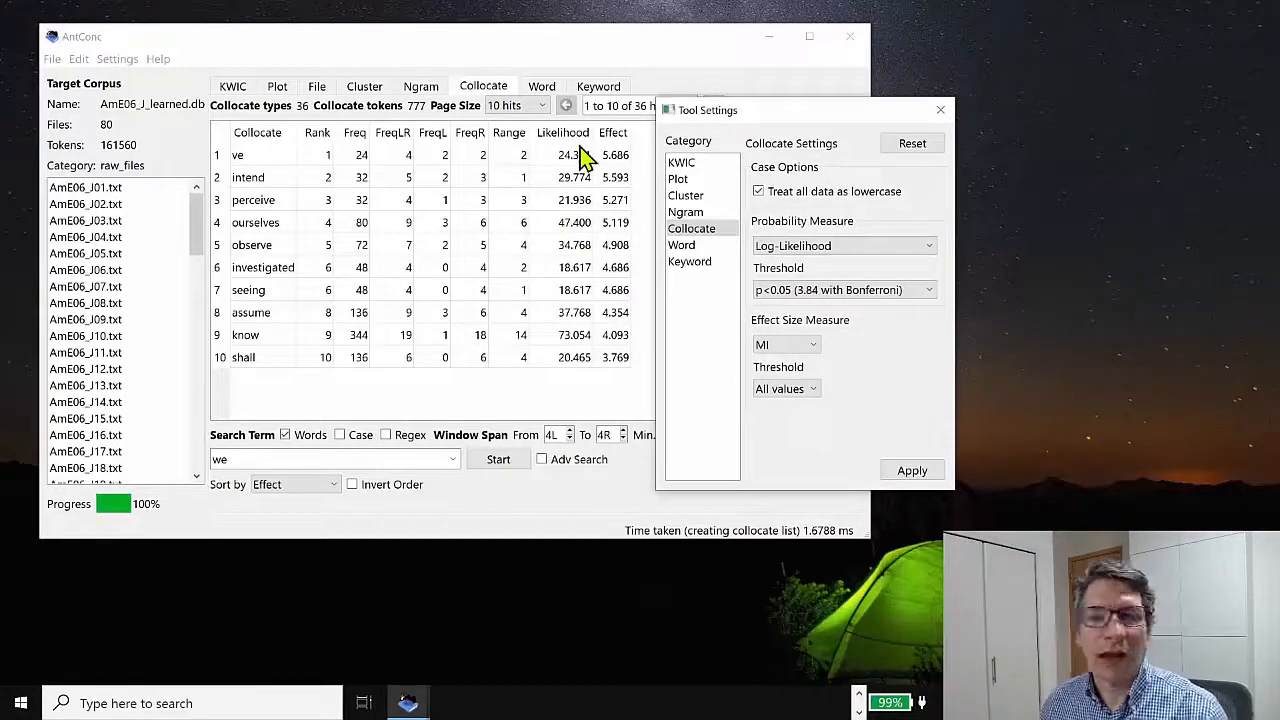
mouse_move(800, 340)
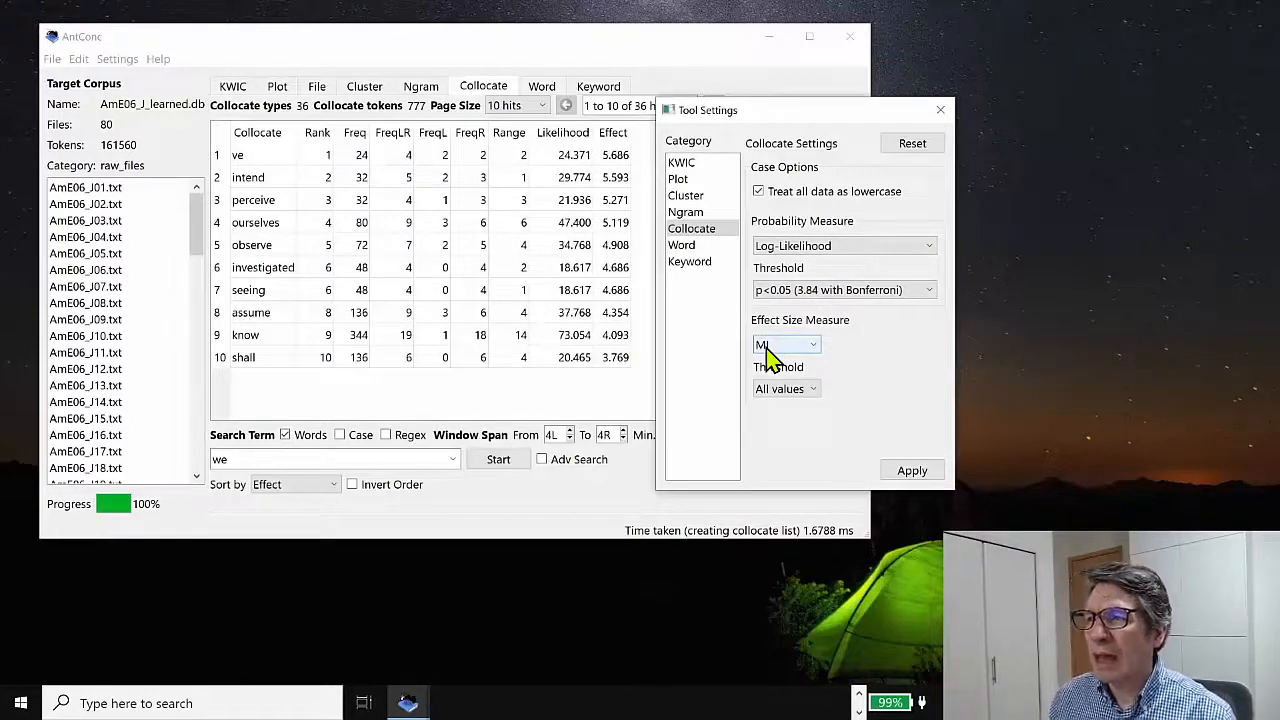
click(786, 344)
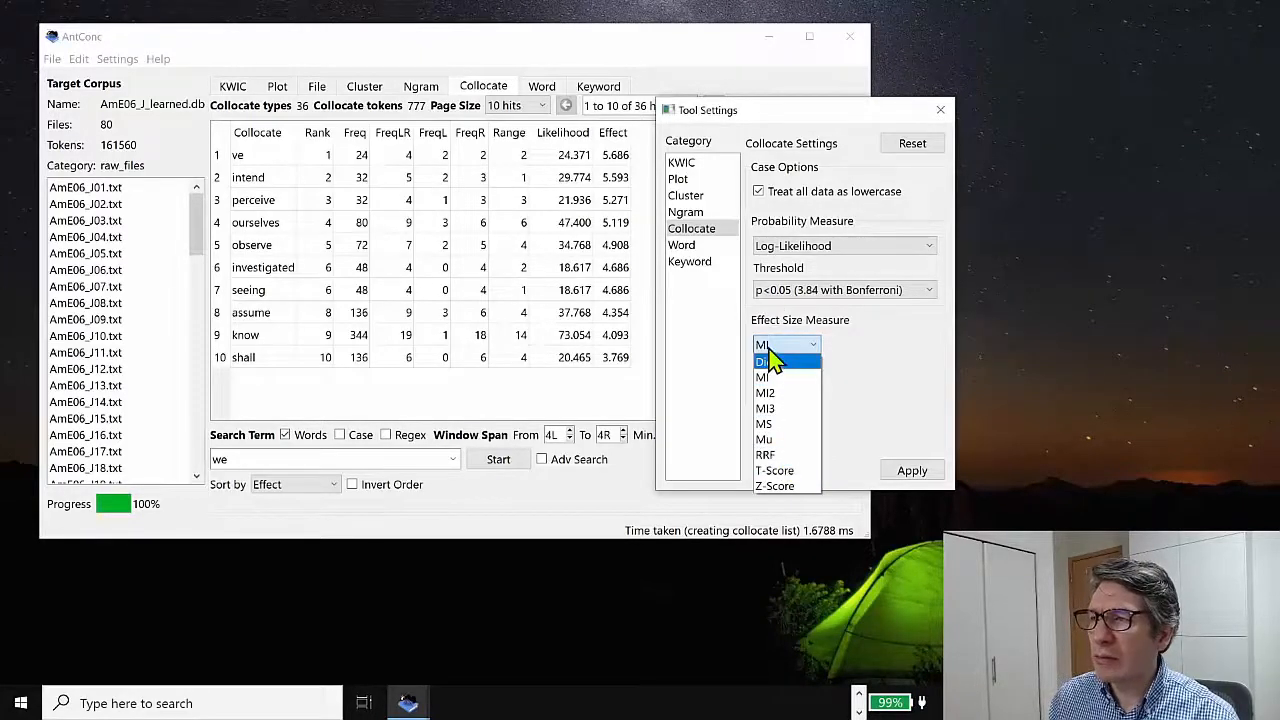
click(762, 361)
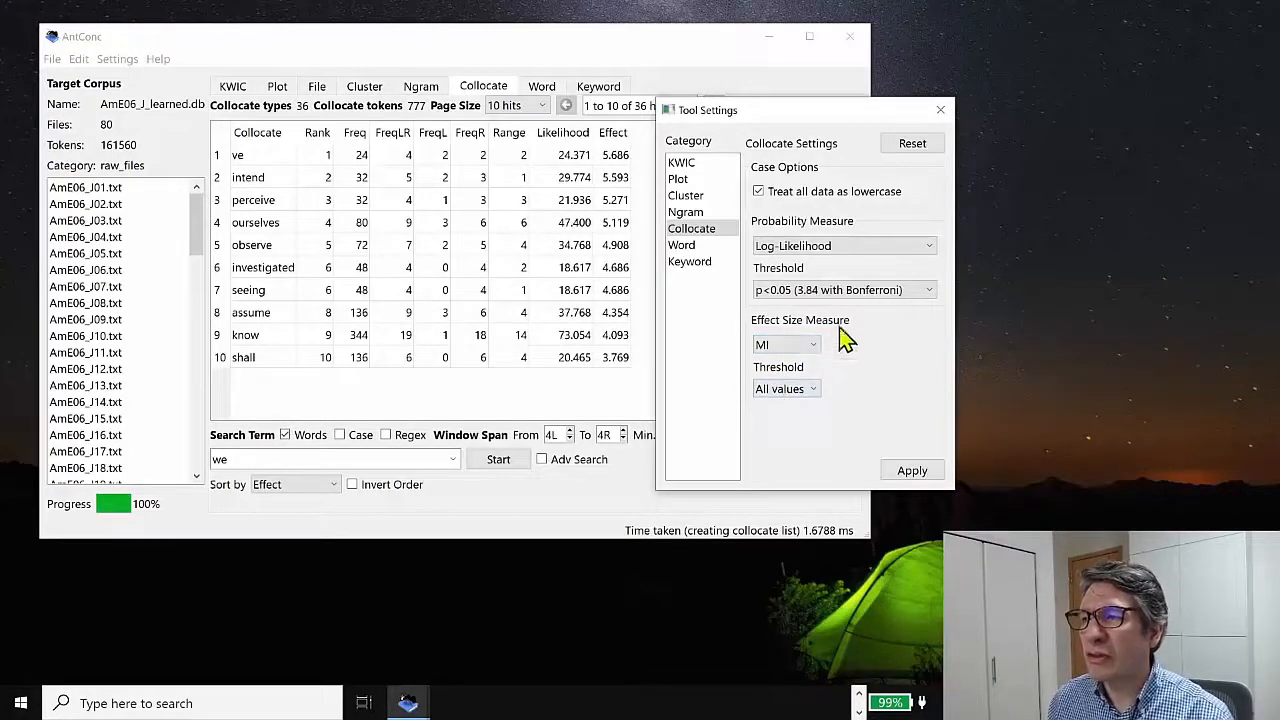
click(785, 388)
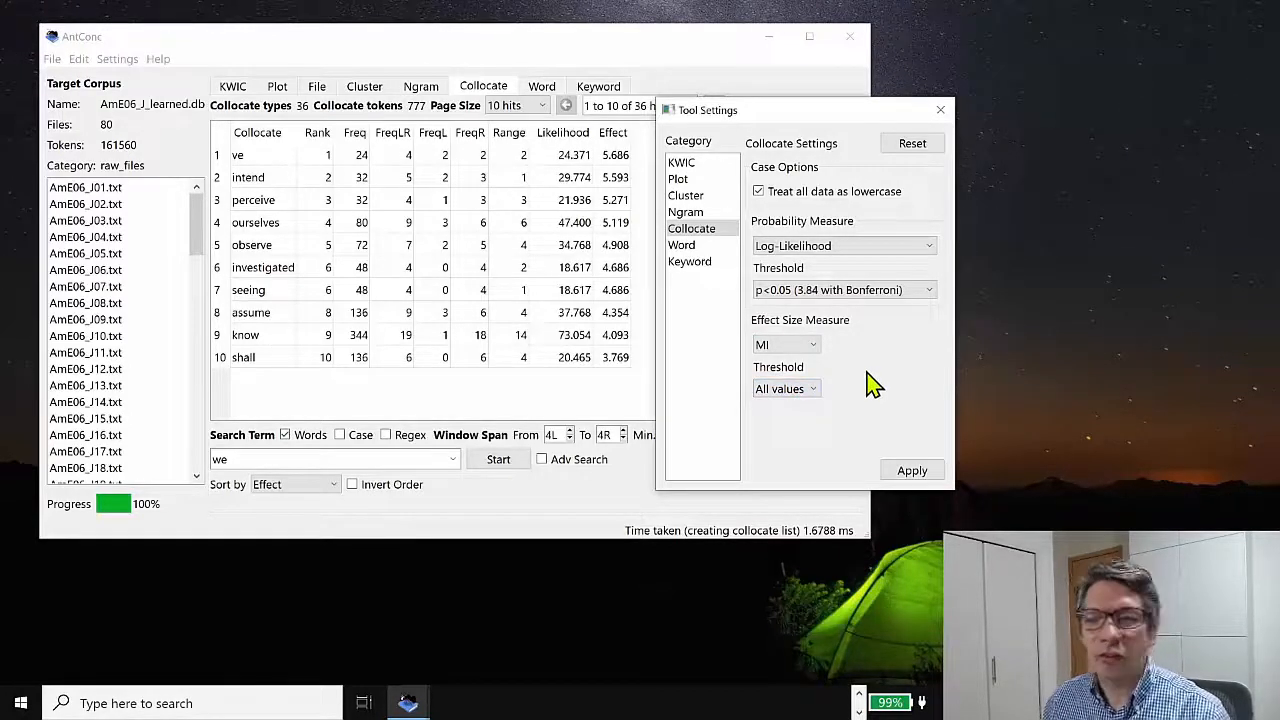
click(911, 470)
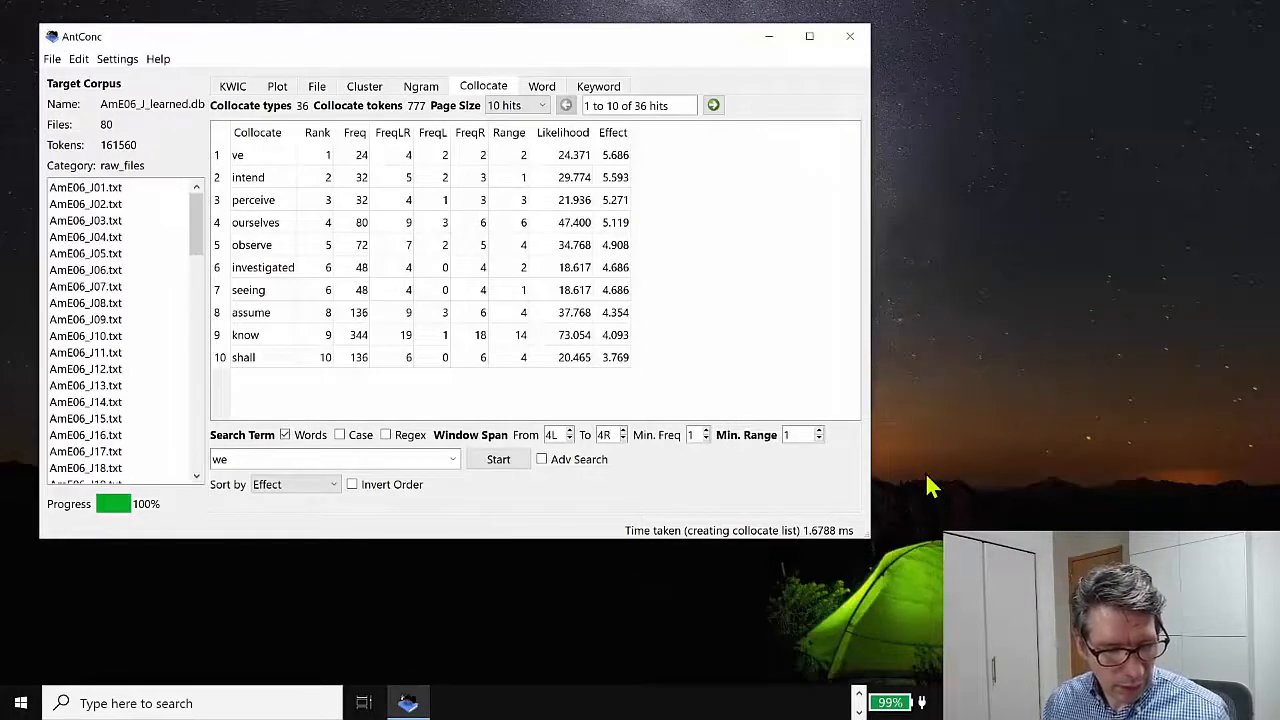
mouse_move(860, 490)
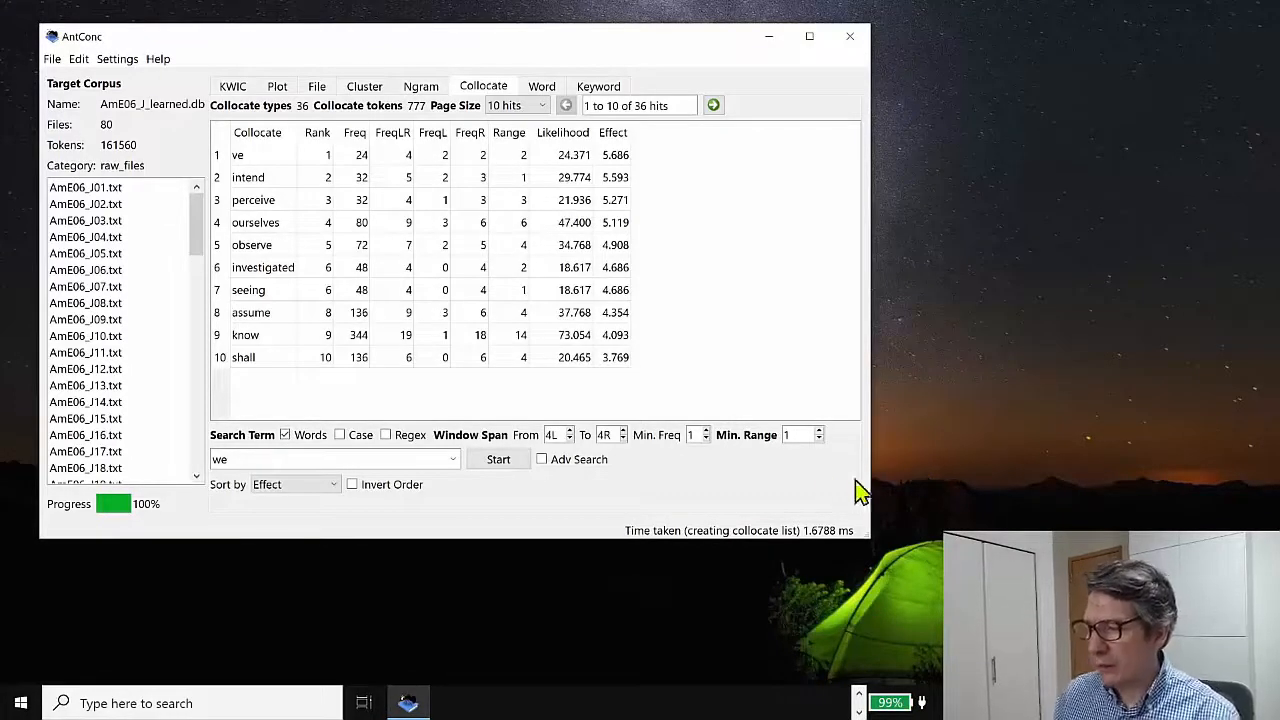
mouse_move(565, 340)
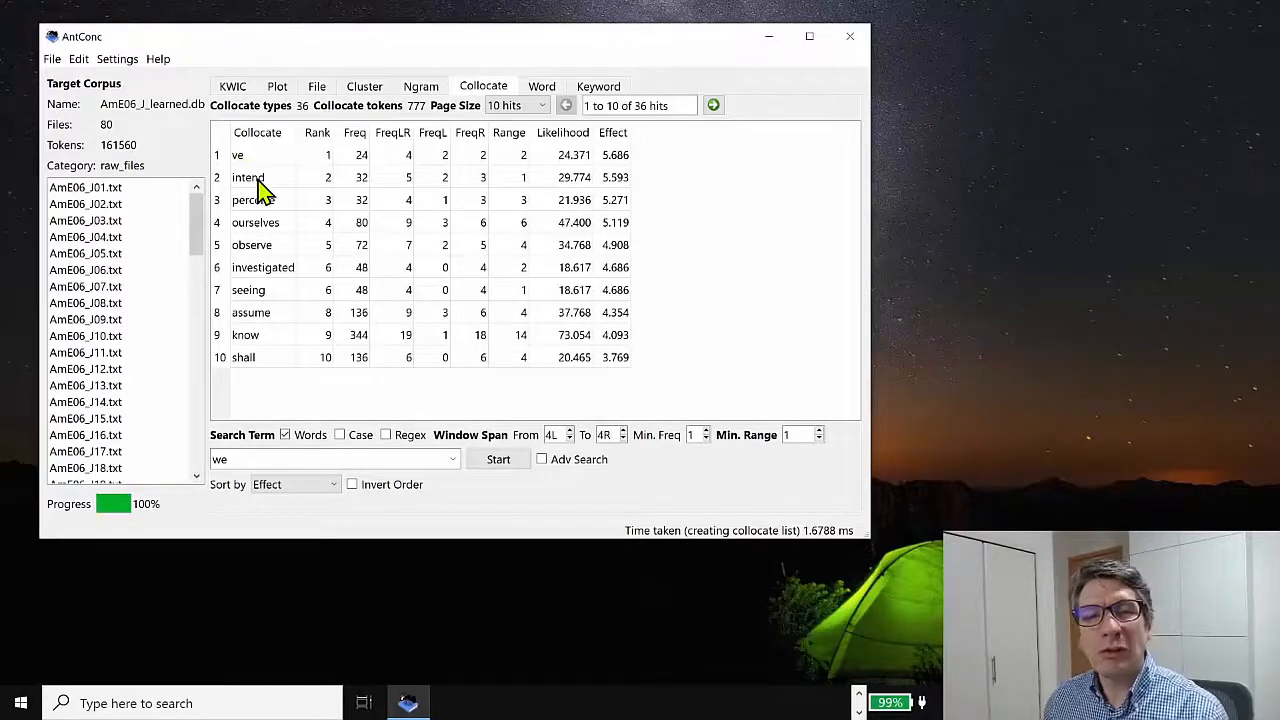
mouse_move(285, 215)
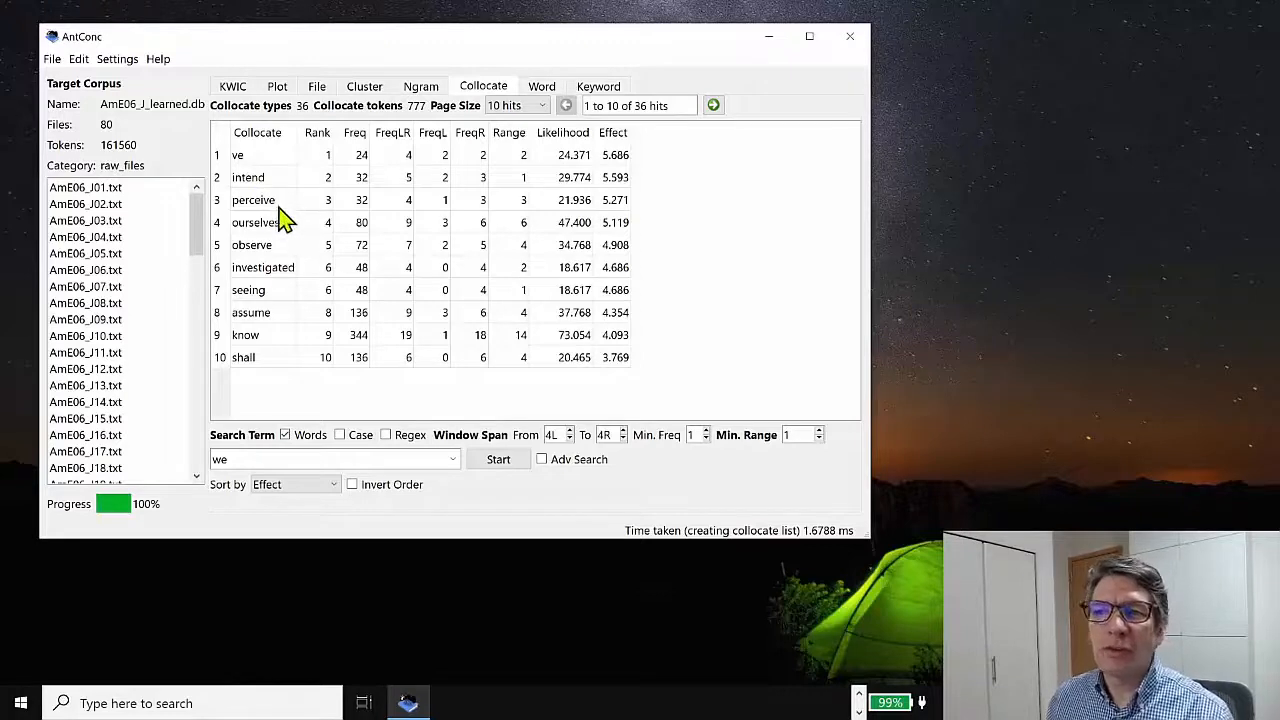
mouse_move(290, 232)
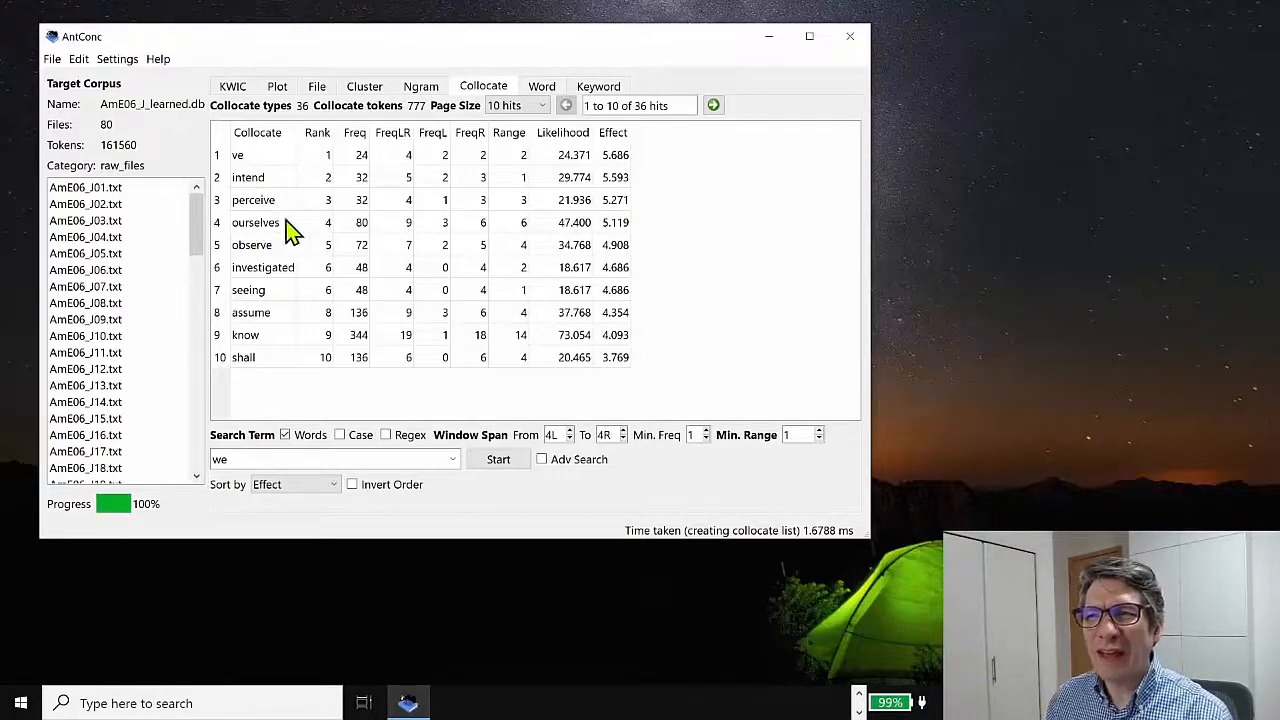
mouse_move(278, 236)
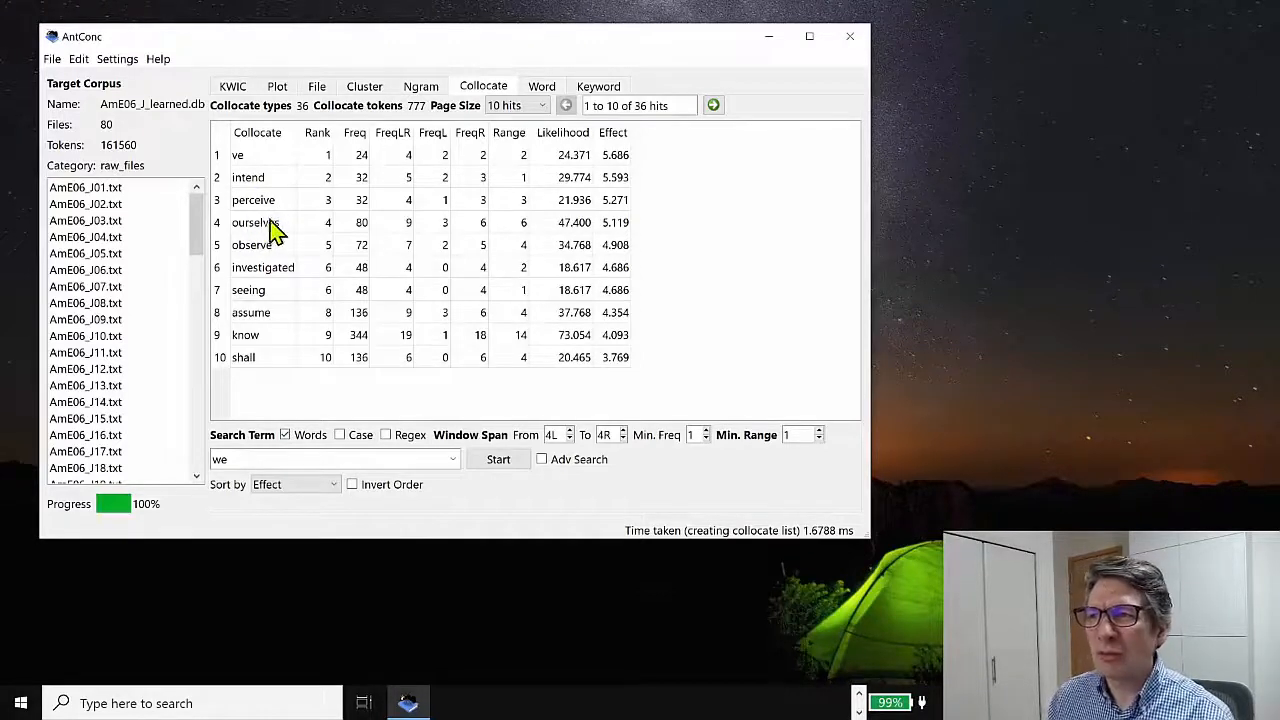
mouse_move(470, 240)
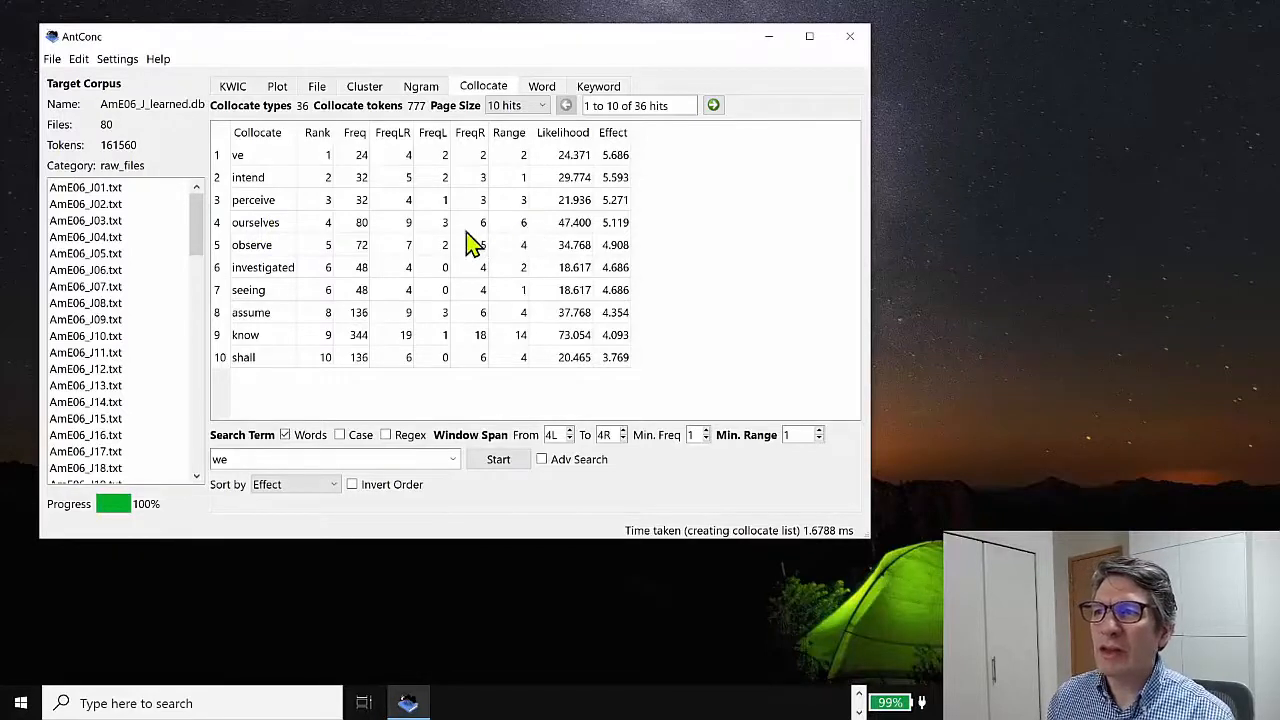
mouse_move(440, 230)
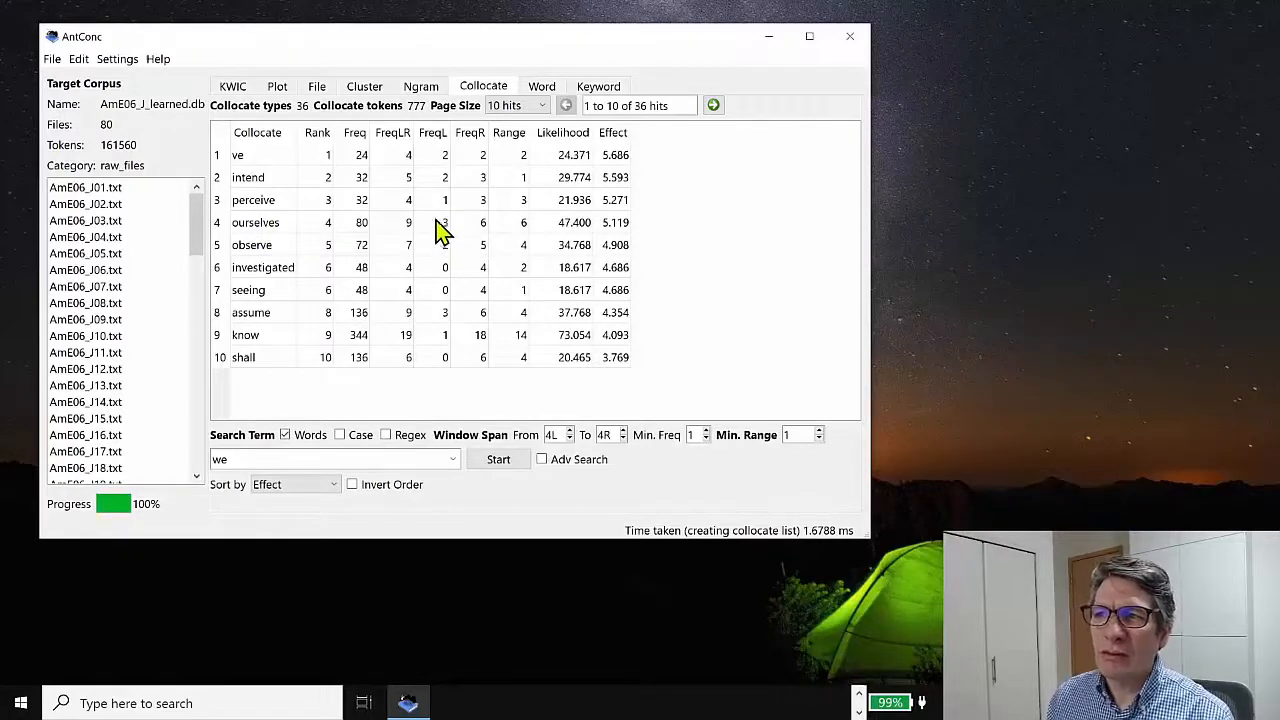
mouse_move(485, 222)
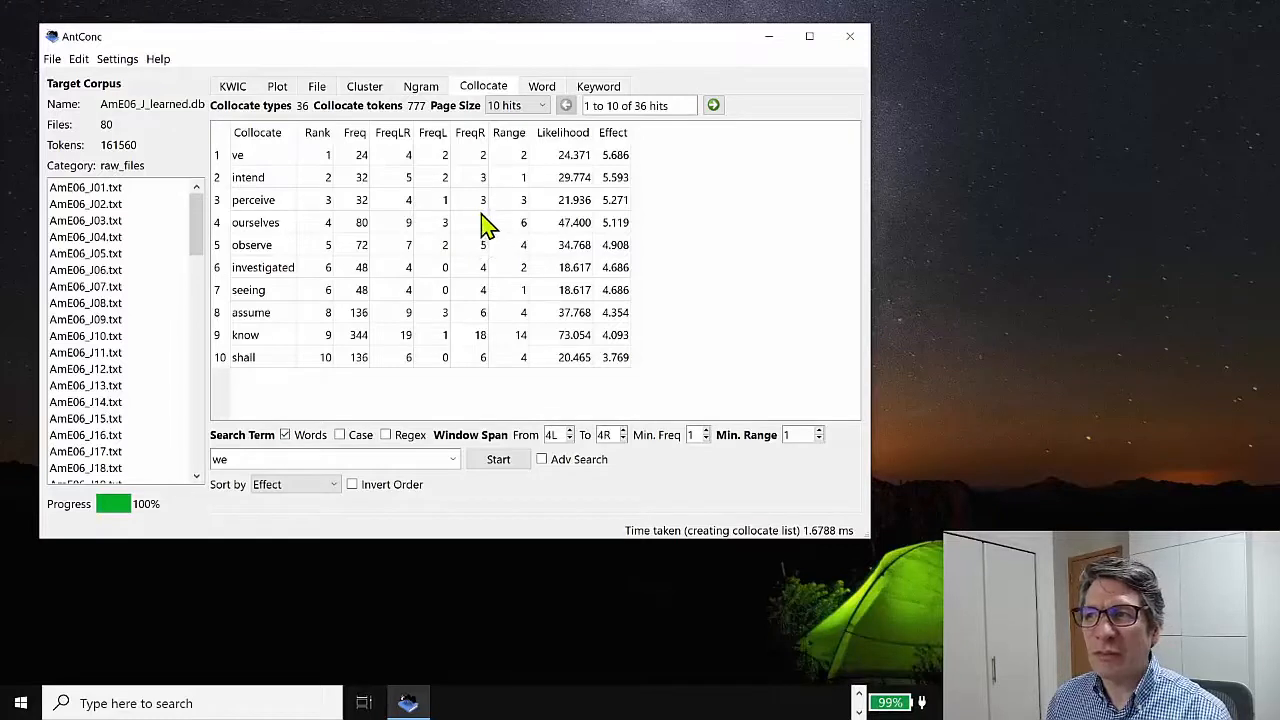
mouse_move(425, 235)
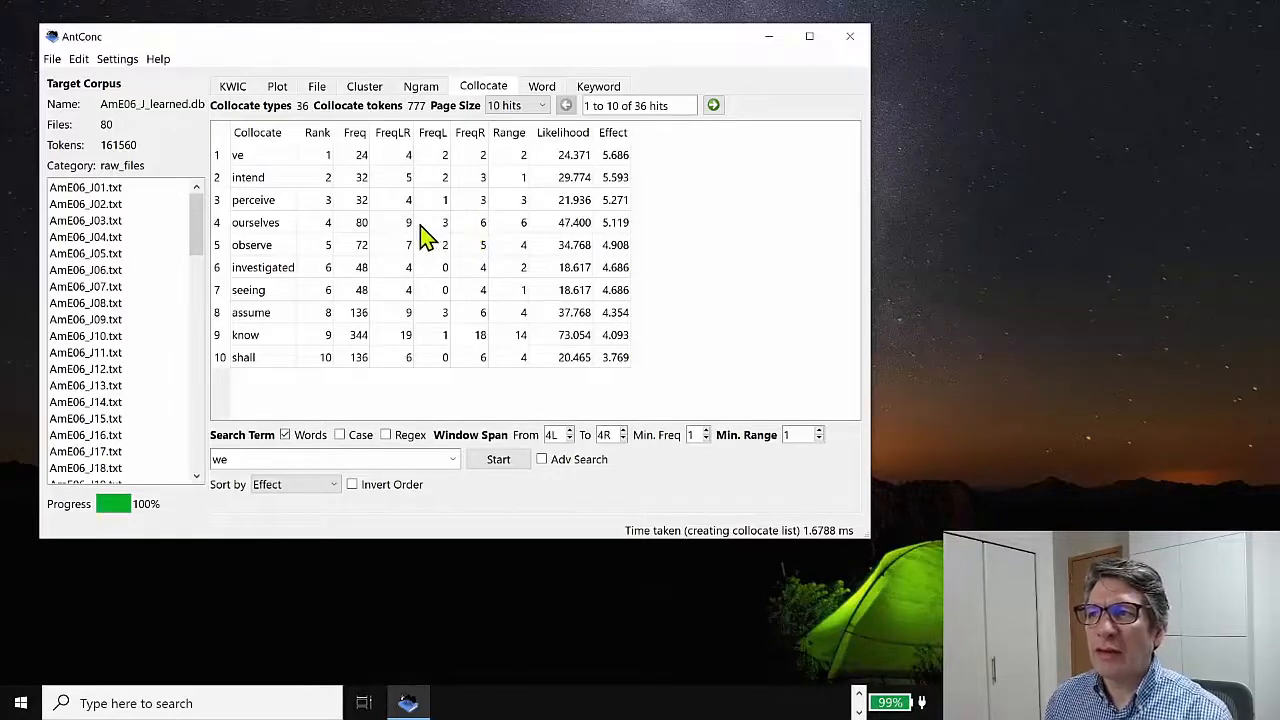
mouse_move(418, 232)
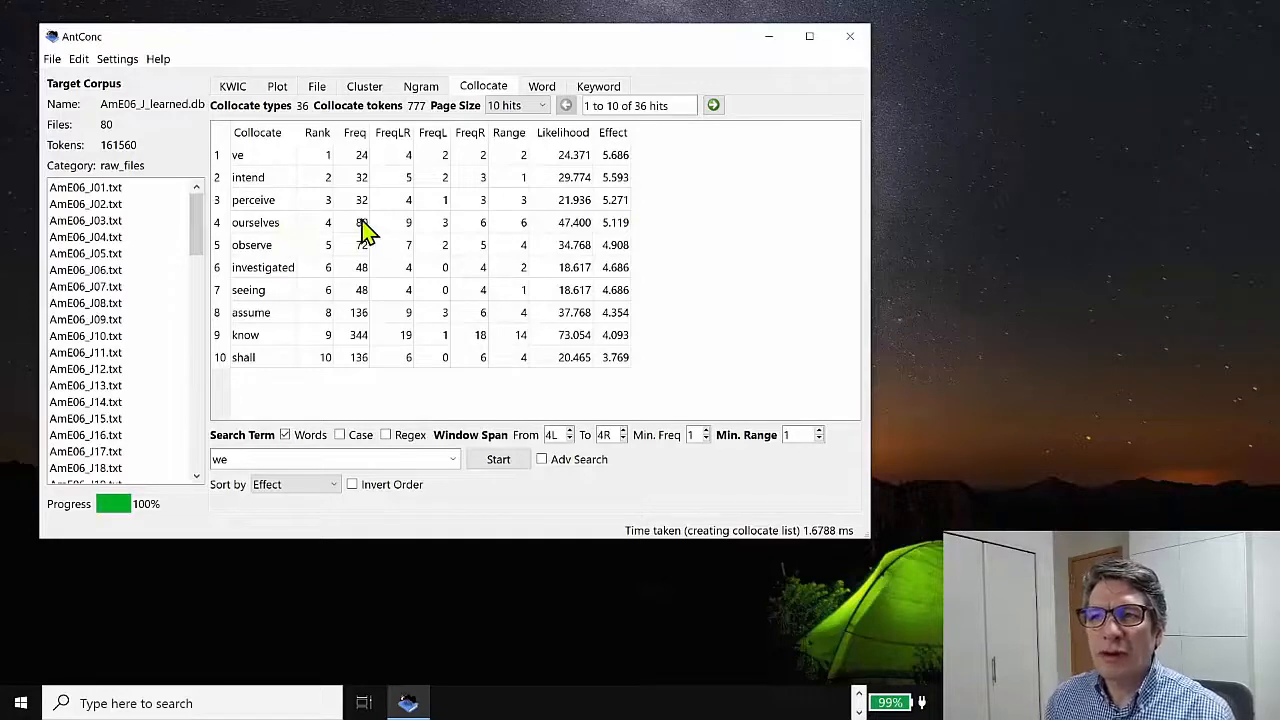
mouse_move(363, 247)
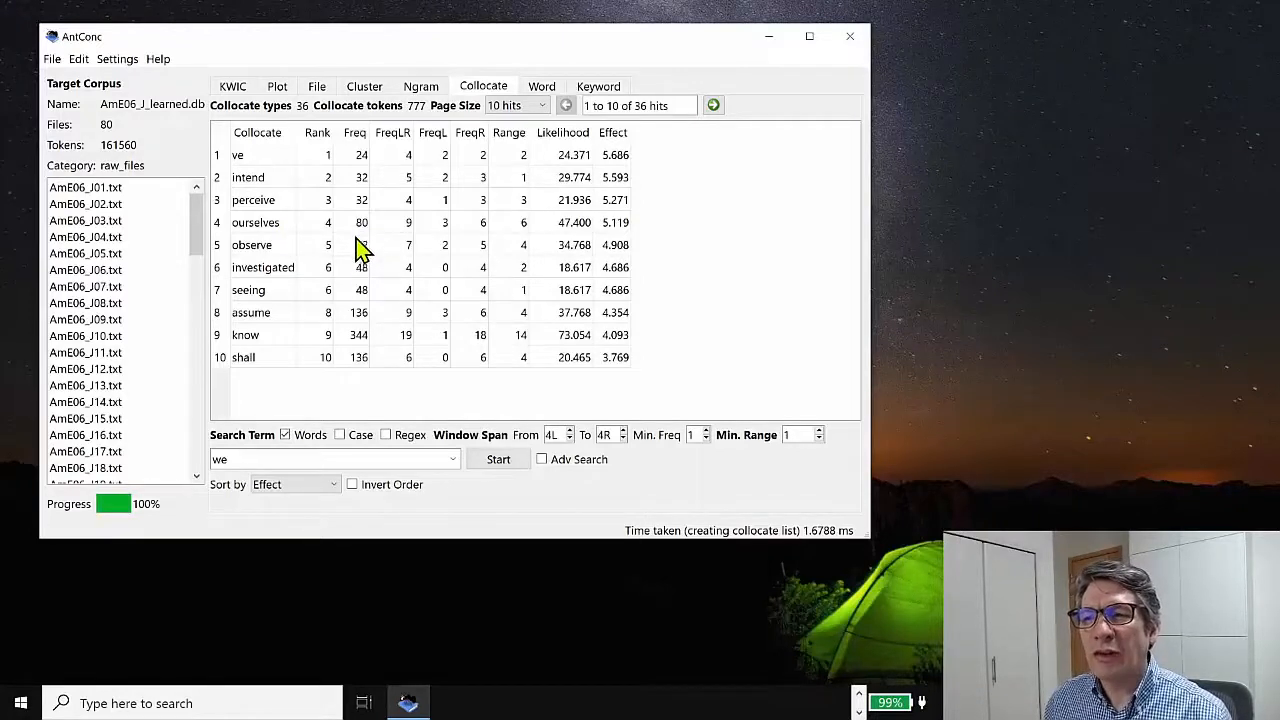
click(330, 459)
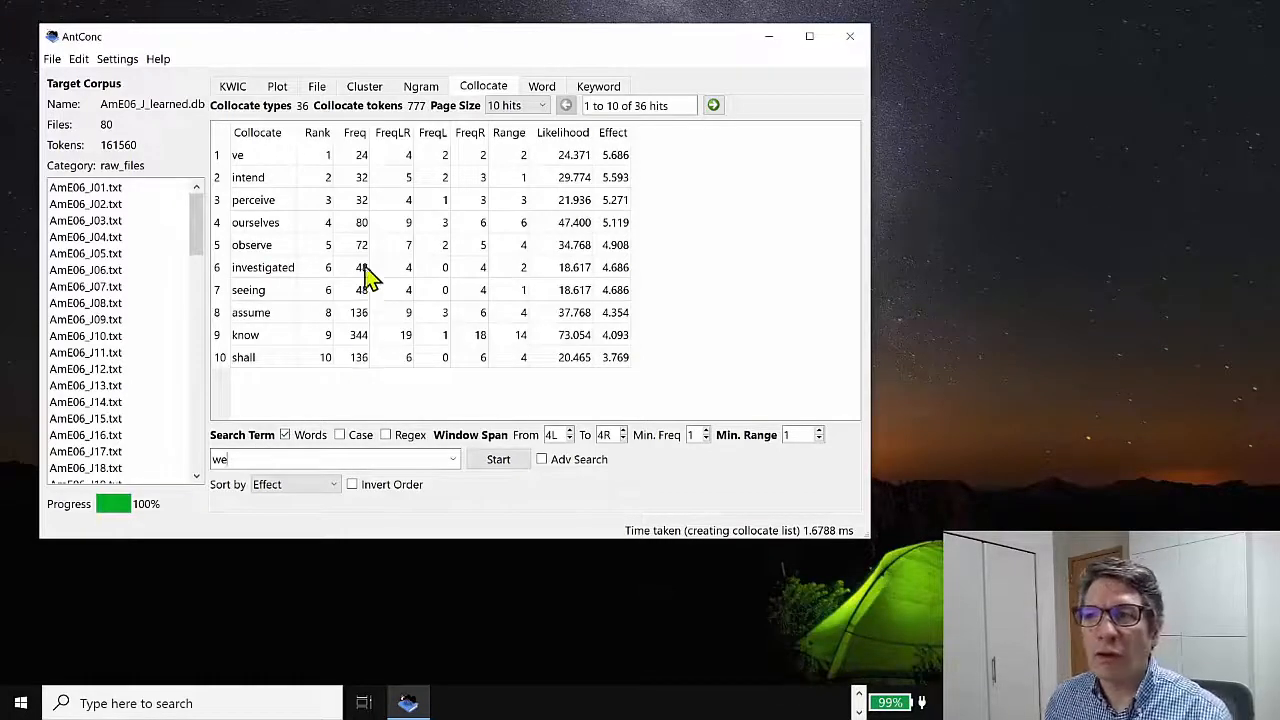
mouse_move(355, 145)
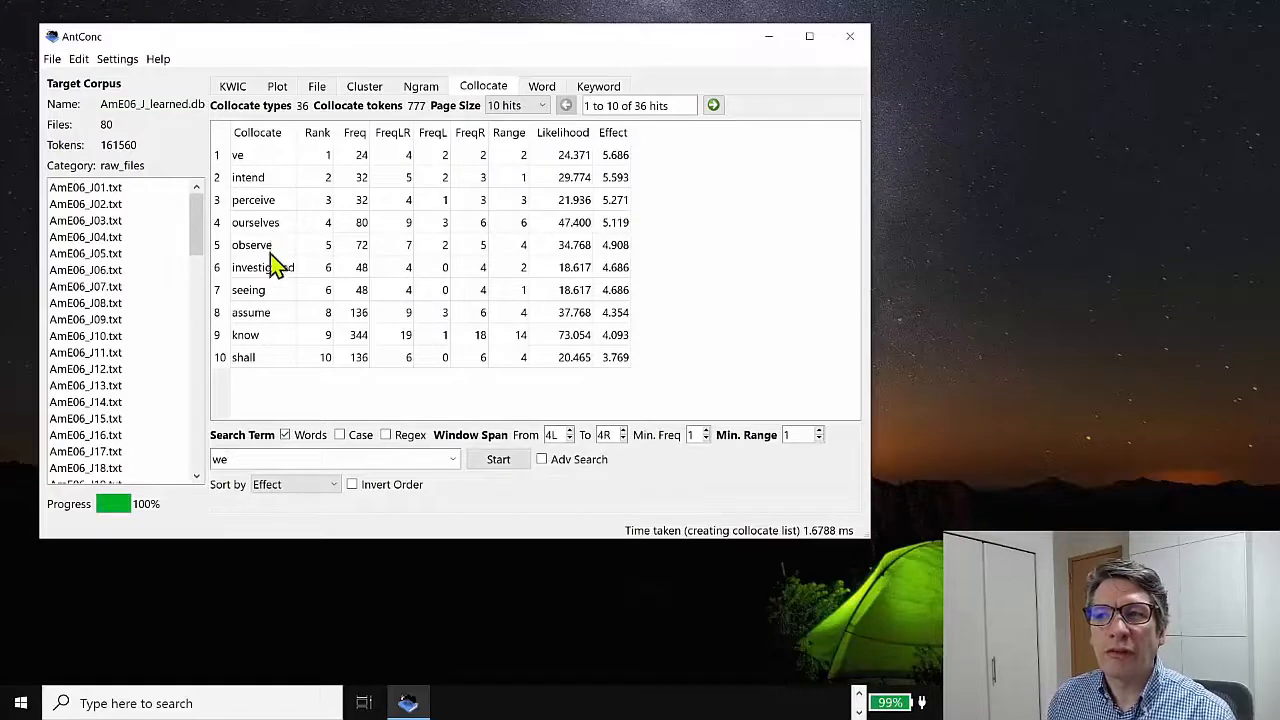
mouse_move(580, 470)
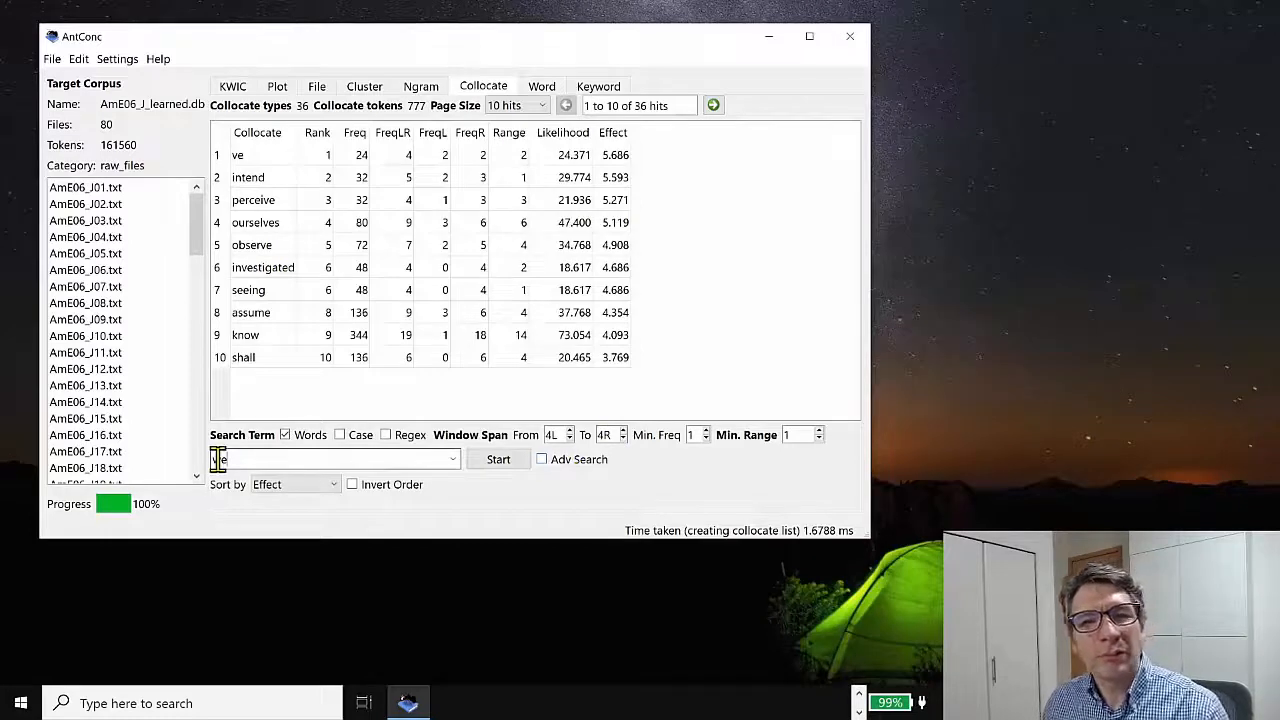
text(we)
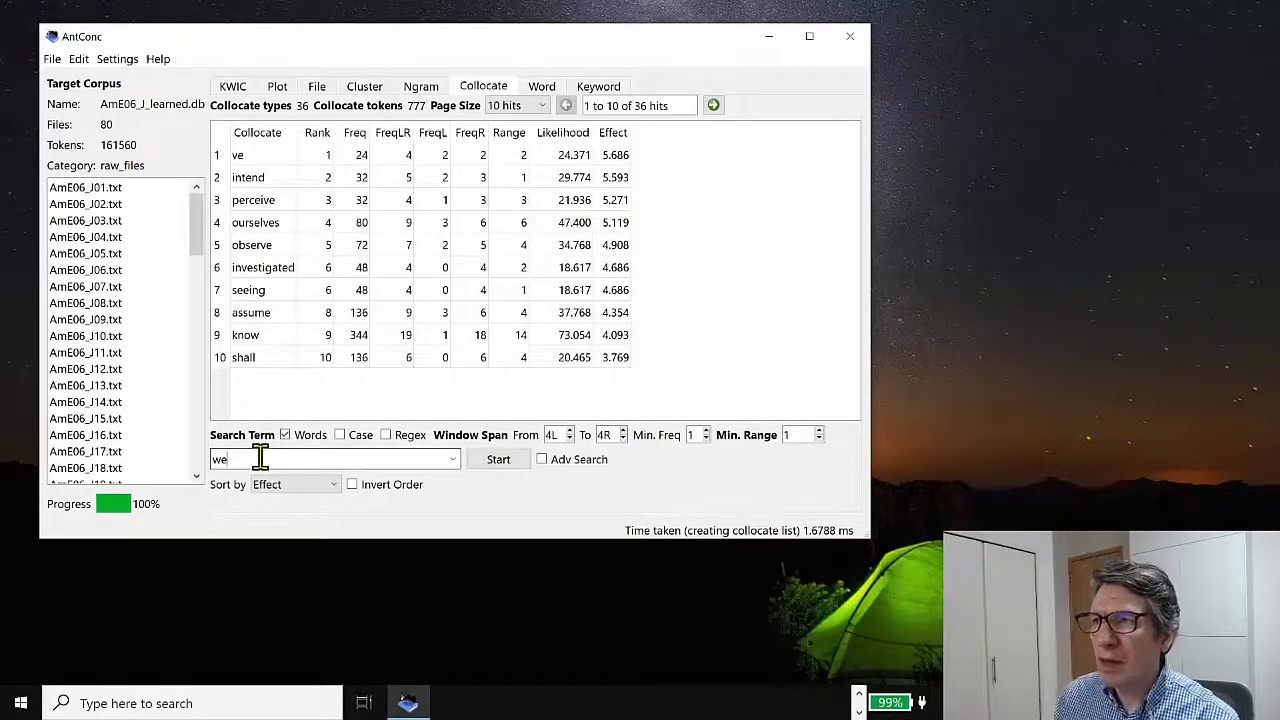
click(293, 484)
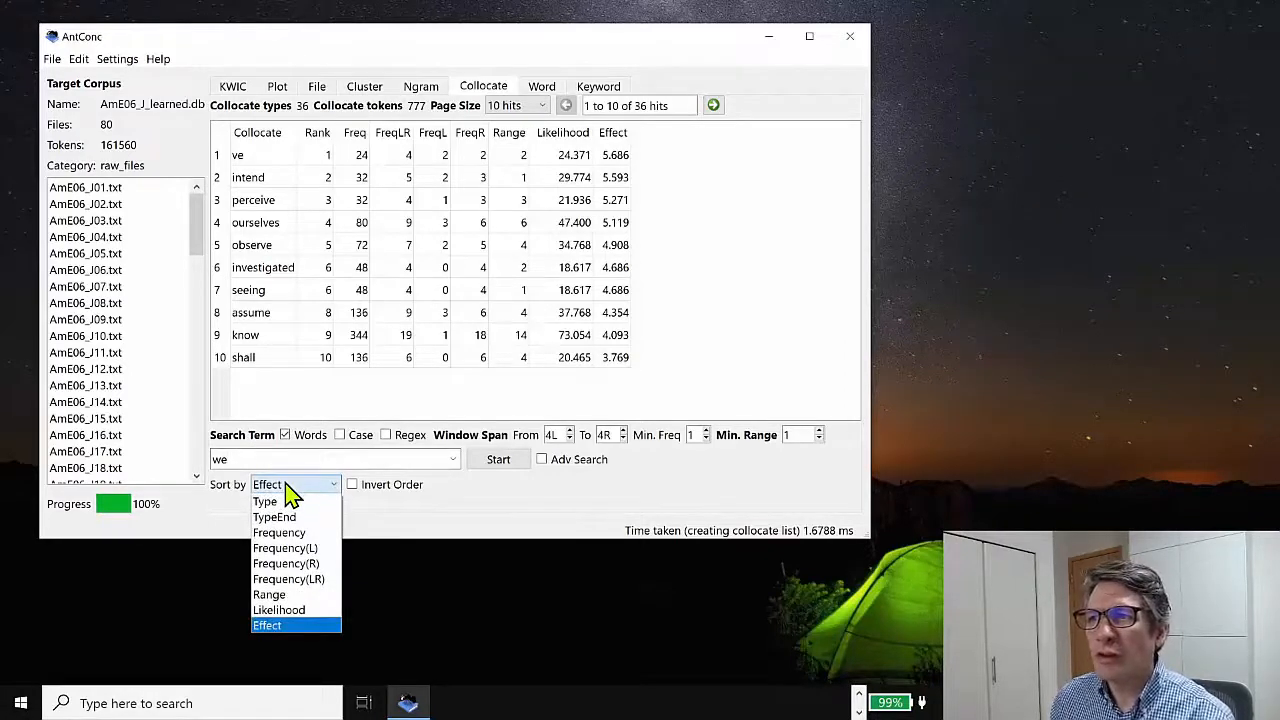
mouse_move(295, 548)
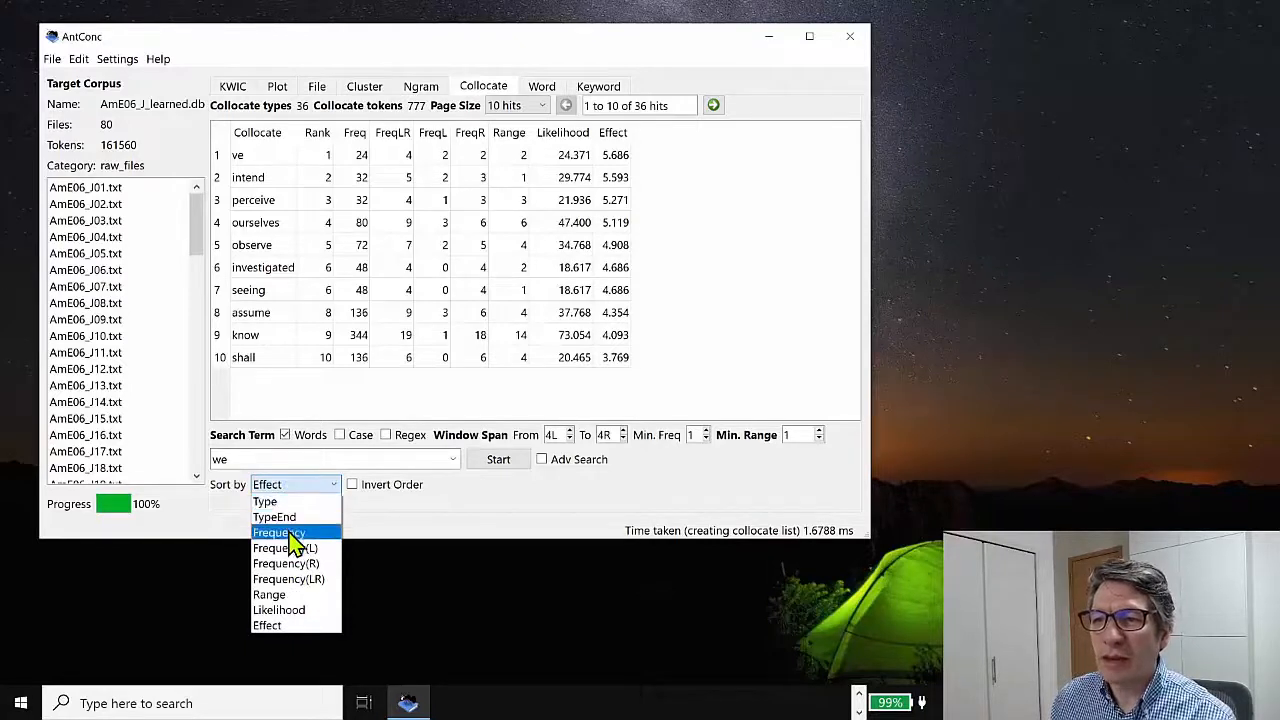
click(278, 532)
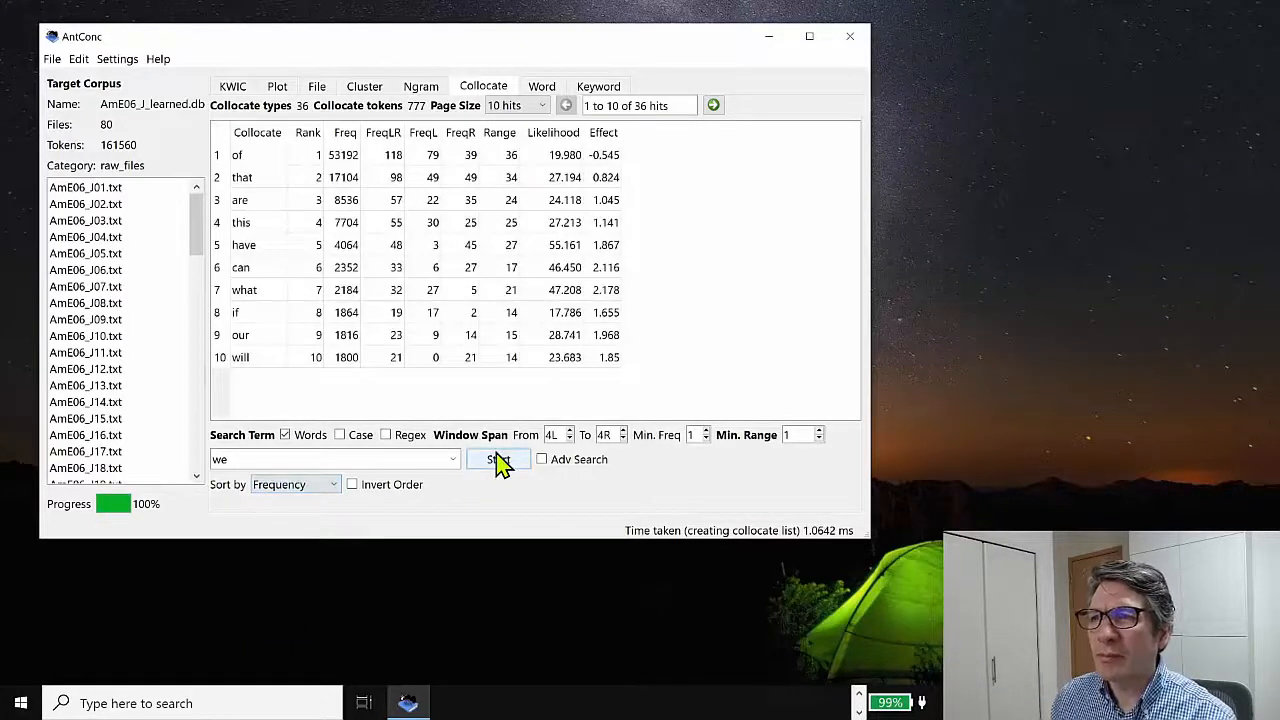
mouse_move(357, 267)
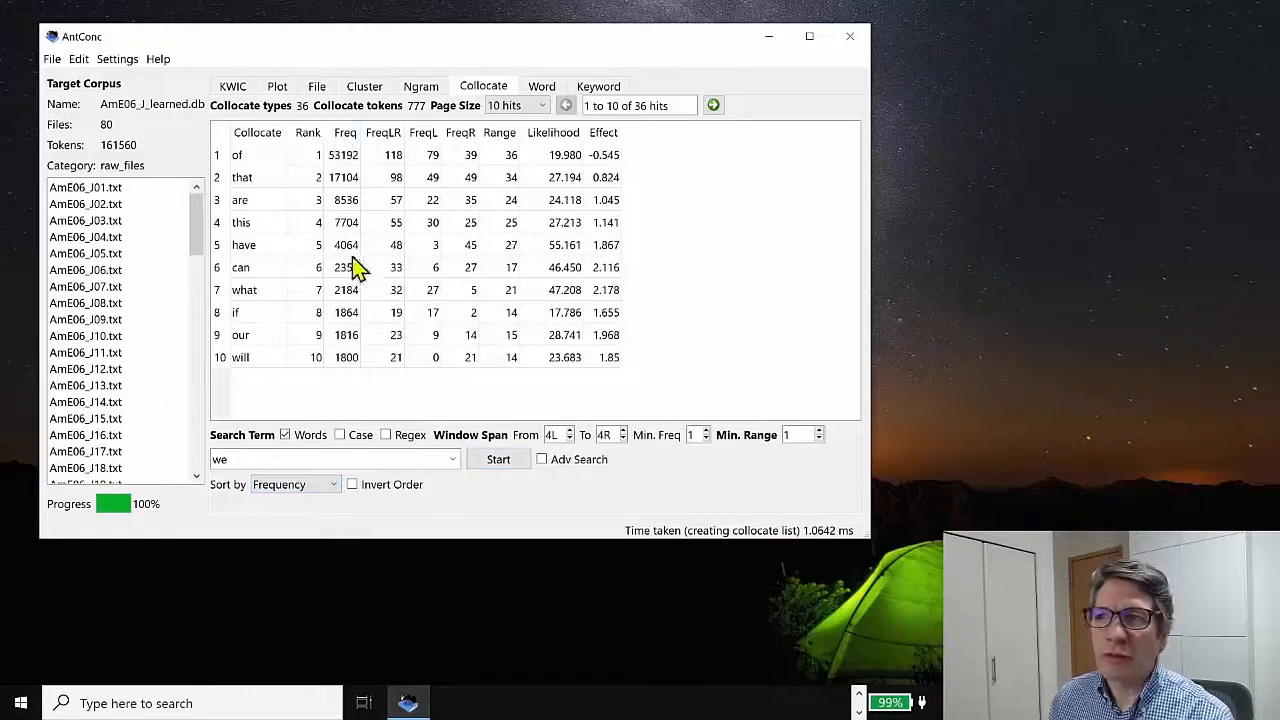
click(295, 484)
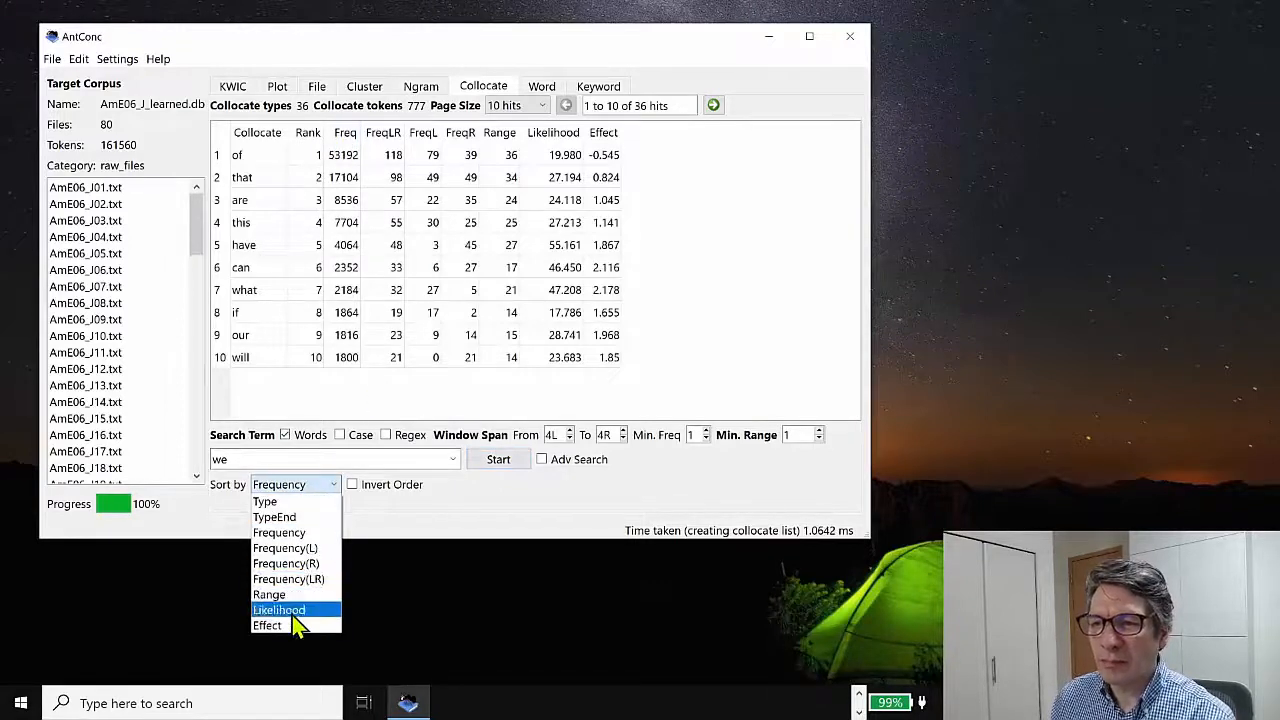
click(267, 625)
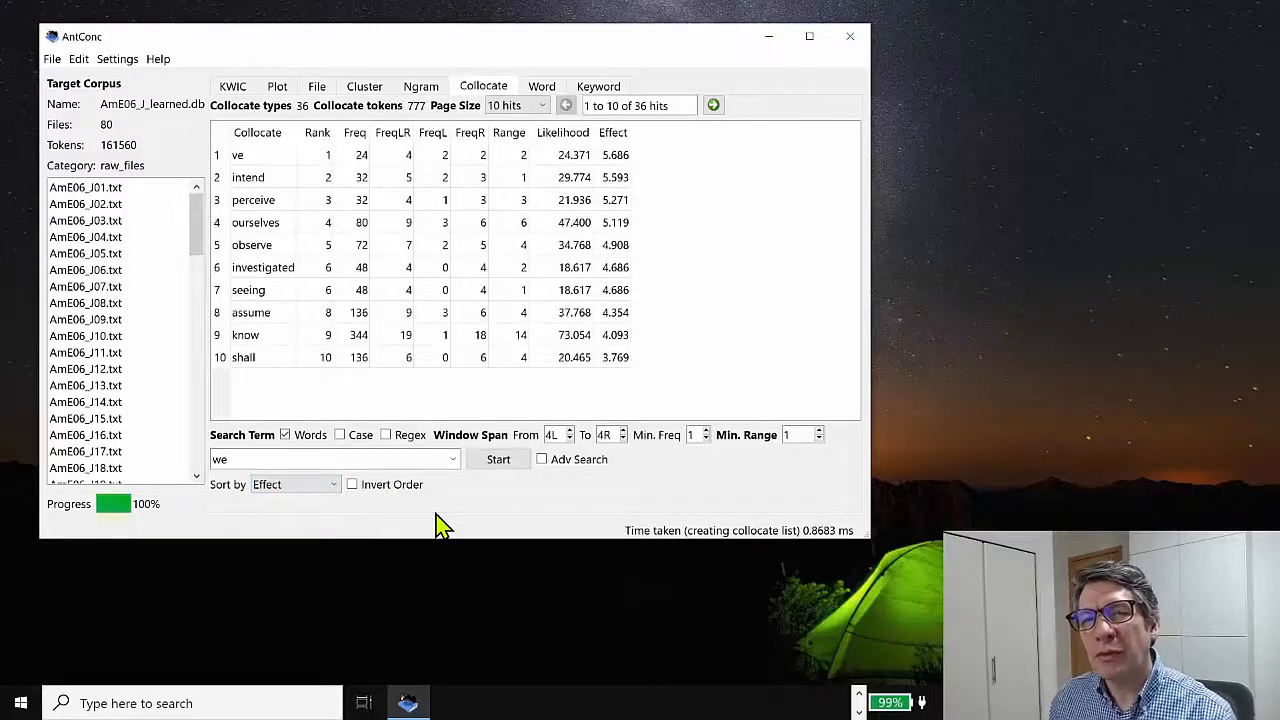
mouse_move(275, 170)
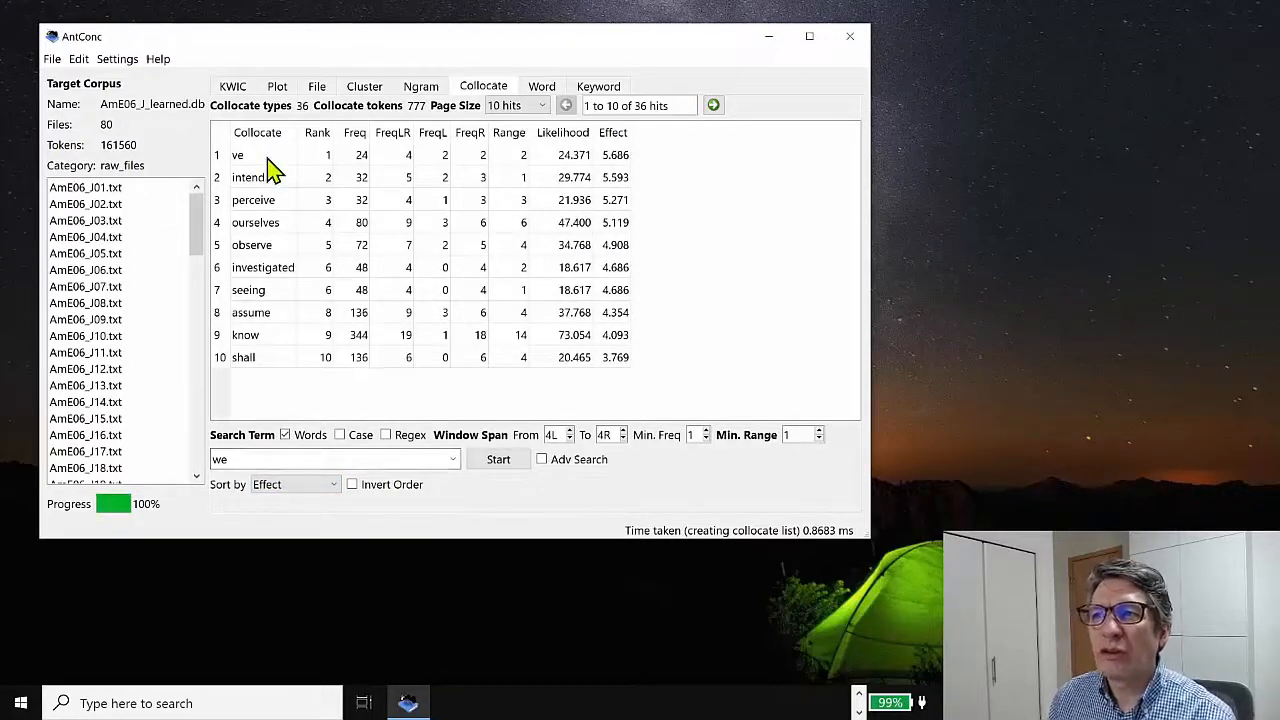
mouse_move(445, 207)
text(5)
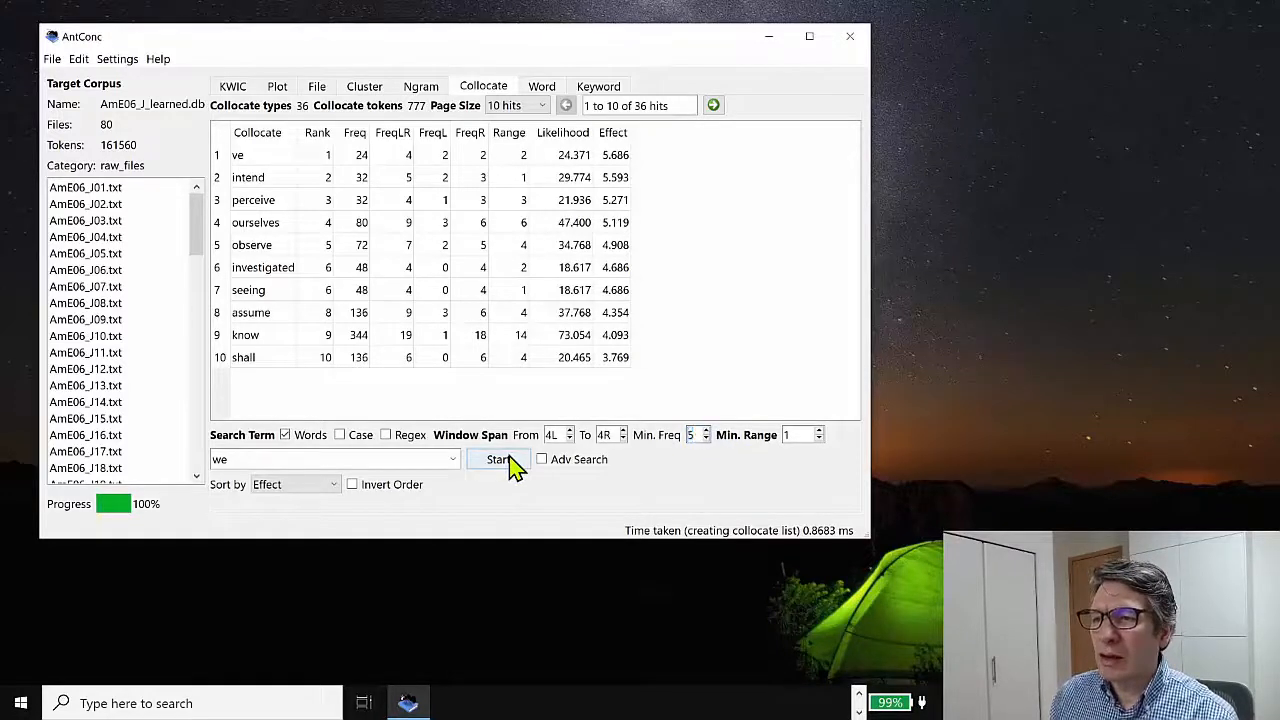
Rerun the 'we' collocate search with minimum frequency 5, giving 47 types
click(497, 459)
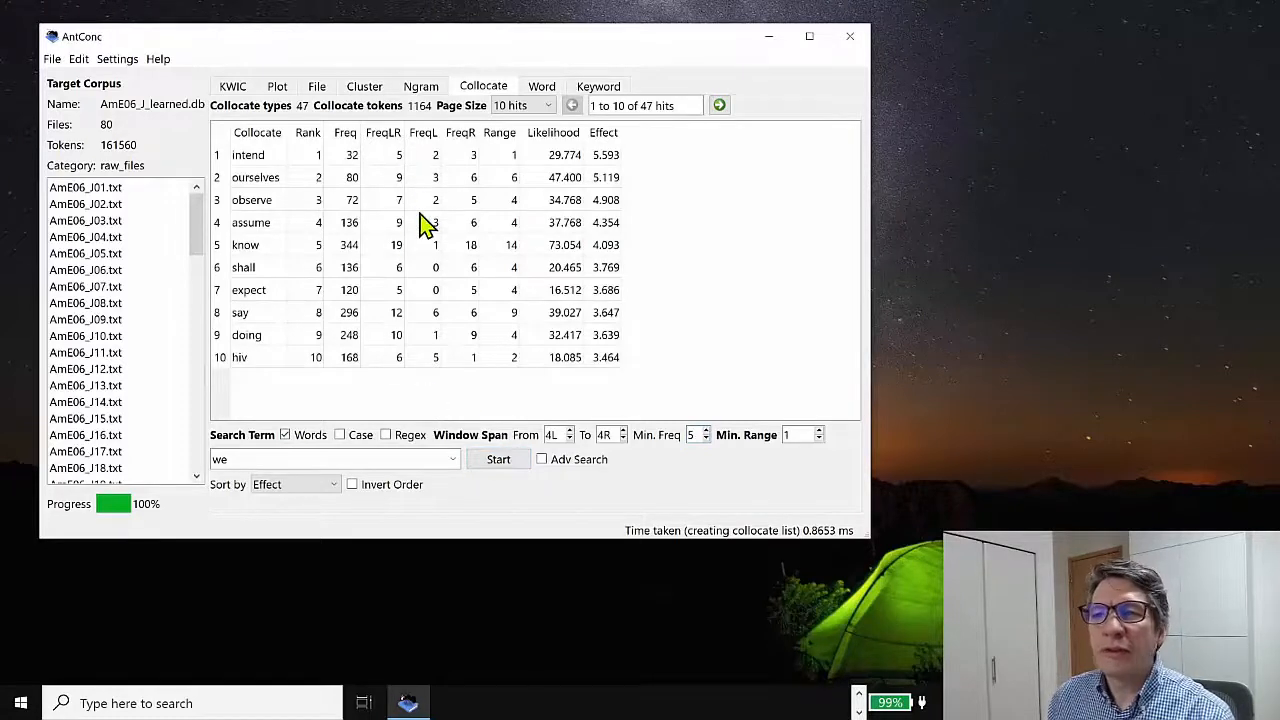
mouse_move(260, 165)
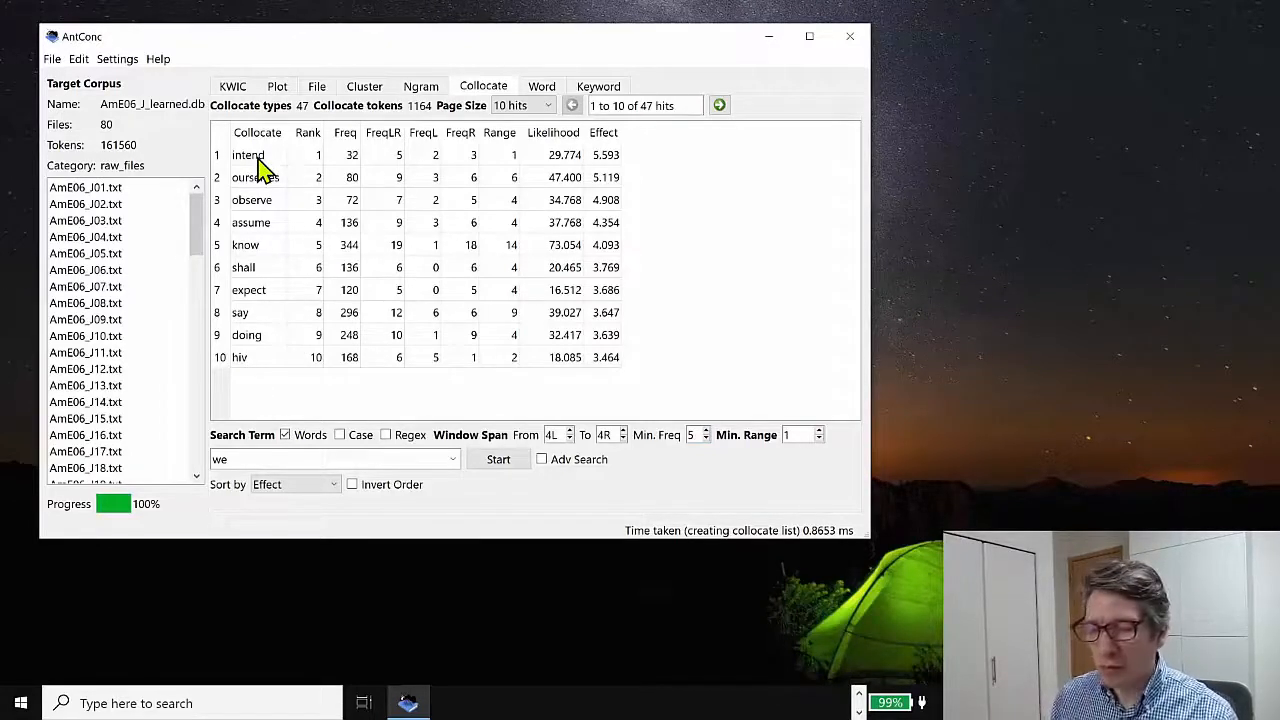
mouse_move(290, 205)
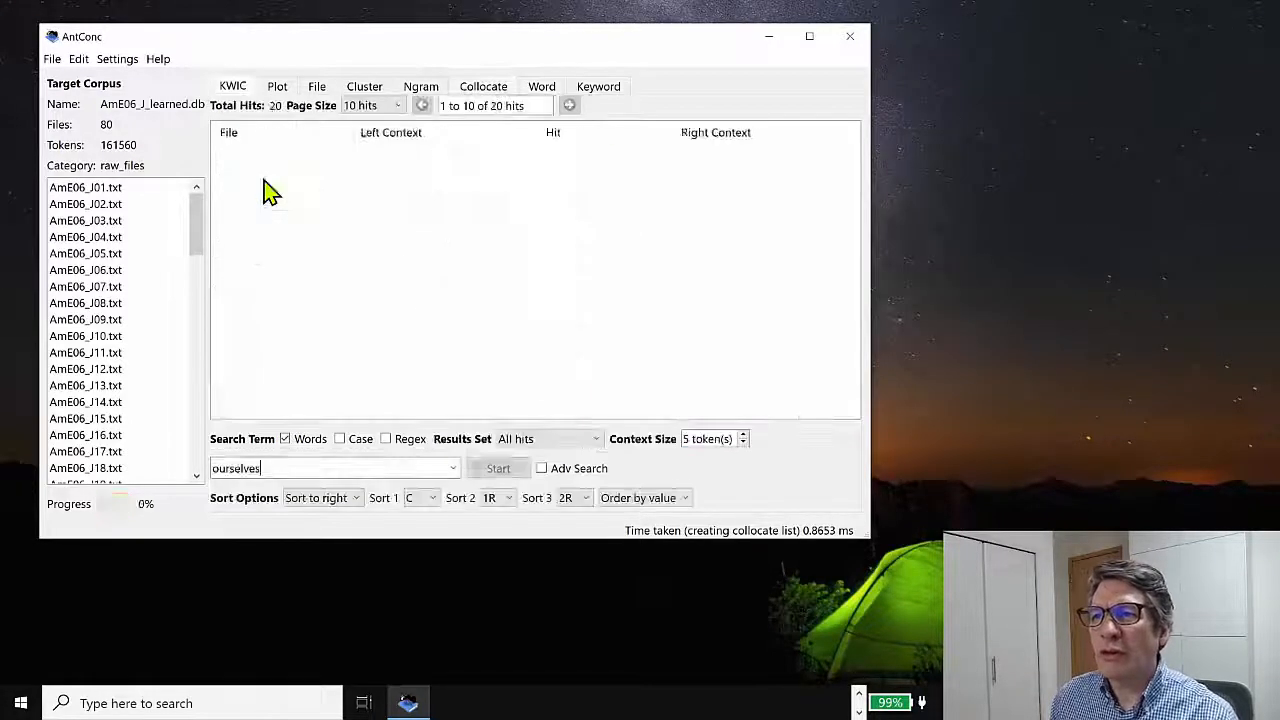
Concordance 'ourselves' (10 hits), then return to the 'we' collocate list
click(498, 468)
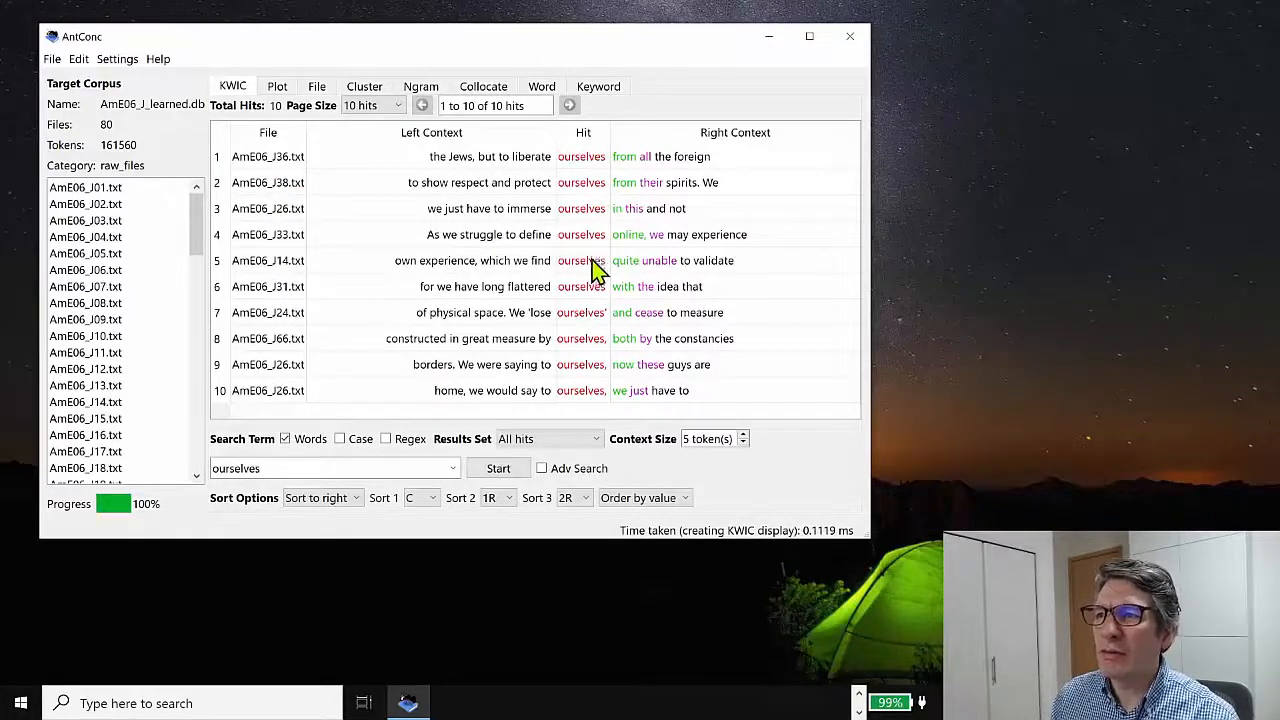
mouse_move(517, 276)
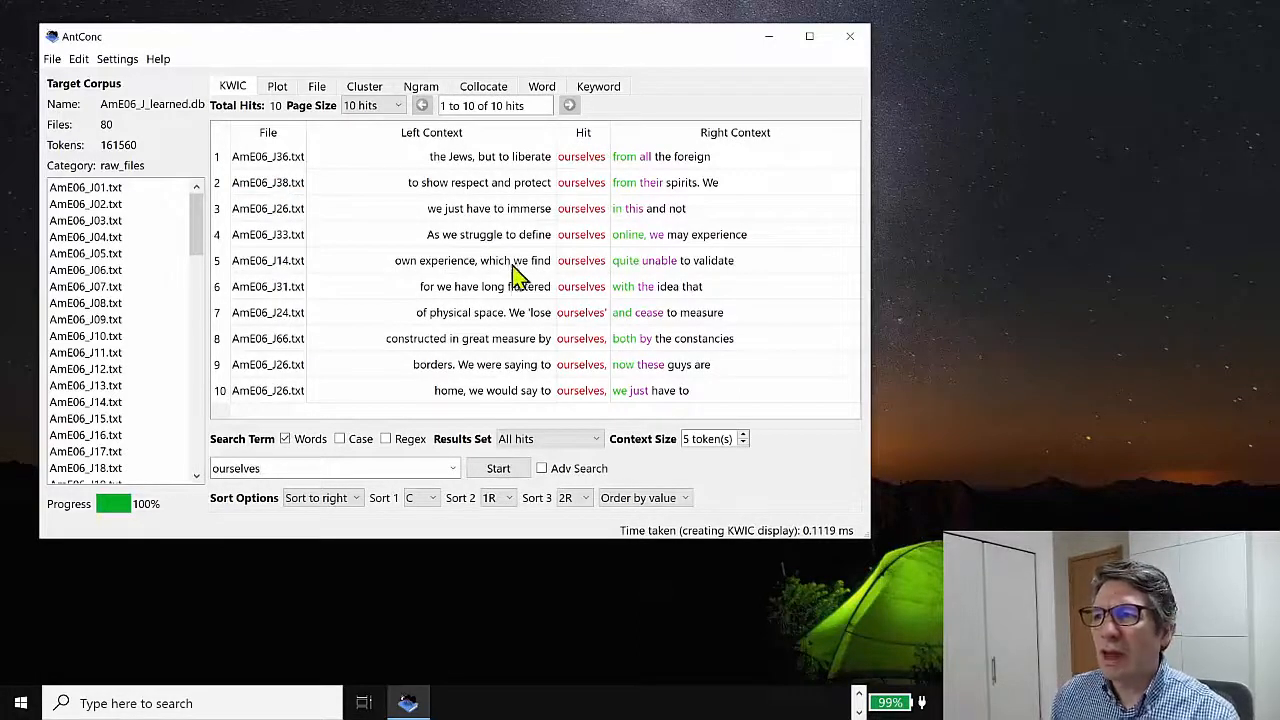
mouse_move(605, 270)
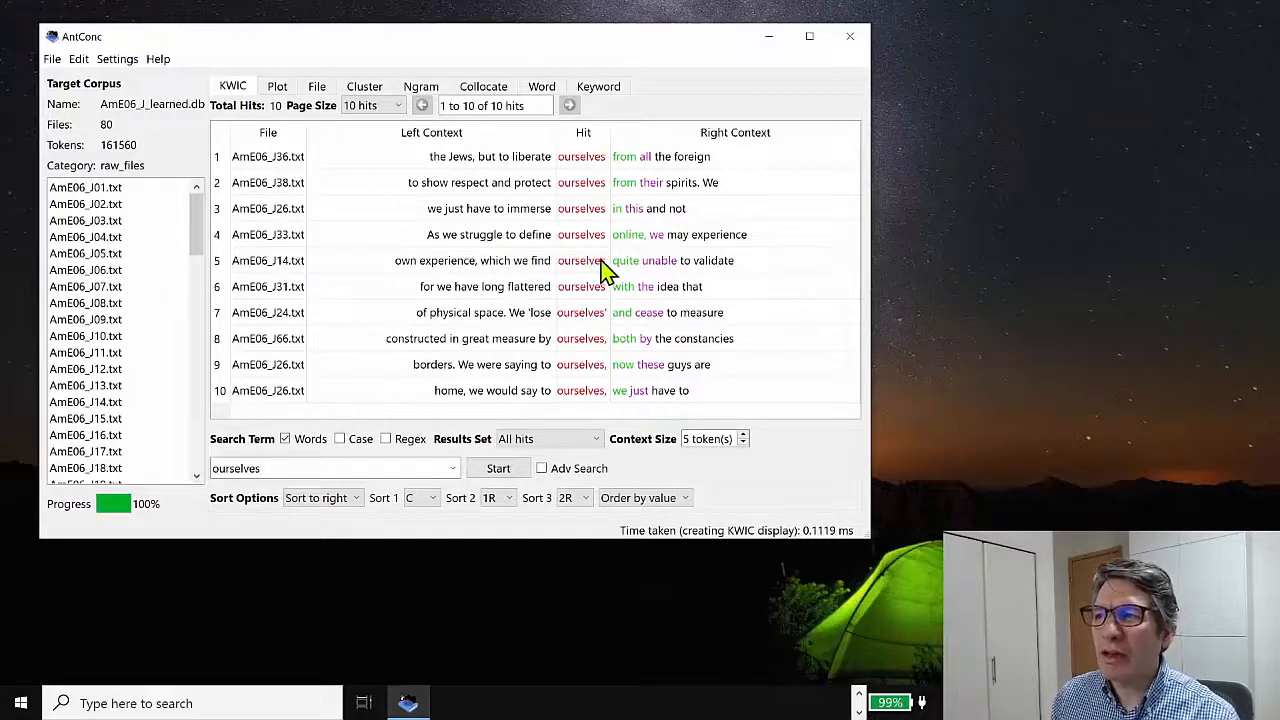
mouse_move(590, 322)
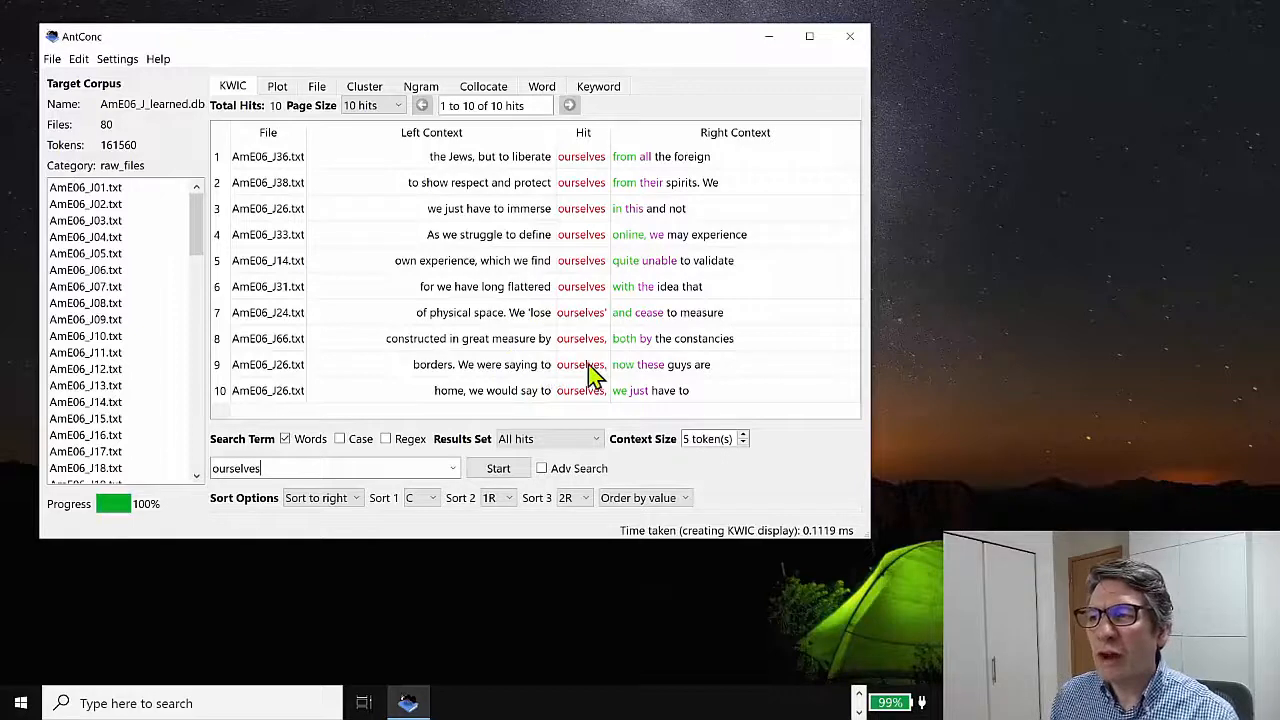
mouse_move(530, 347)
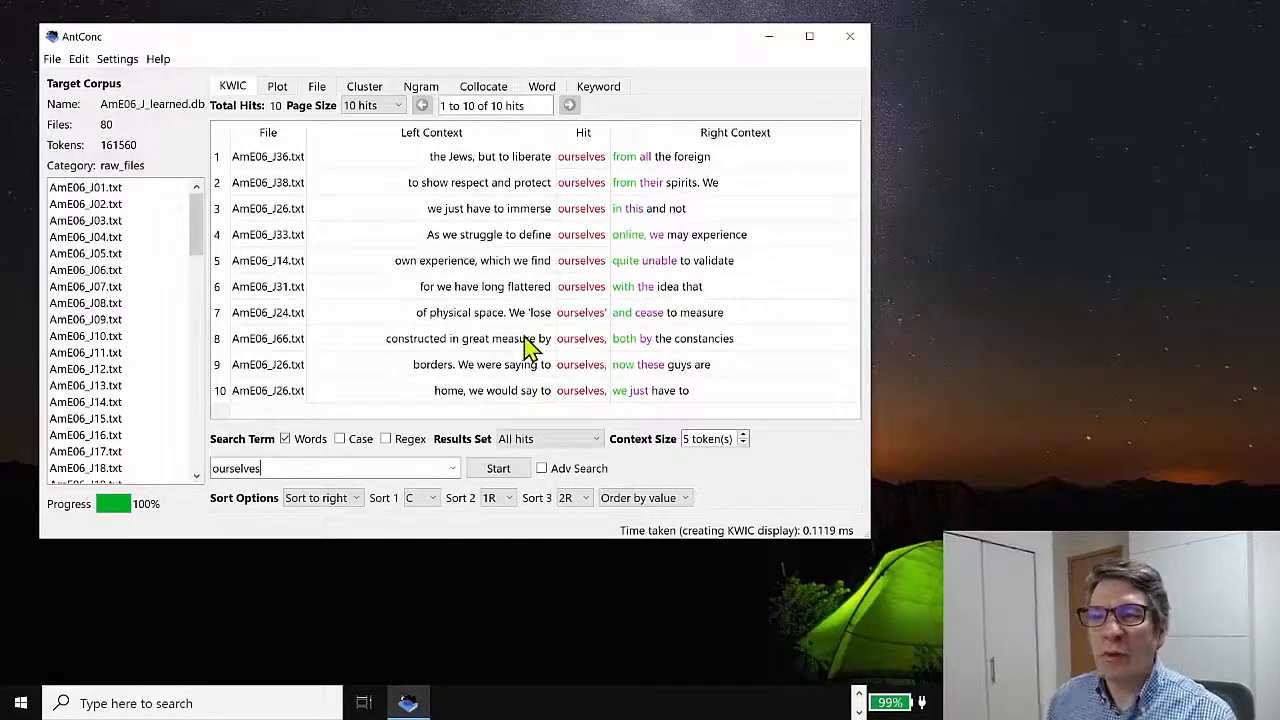
mouse_move(533, 290)
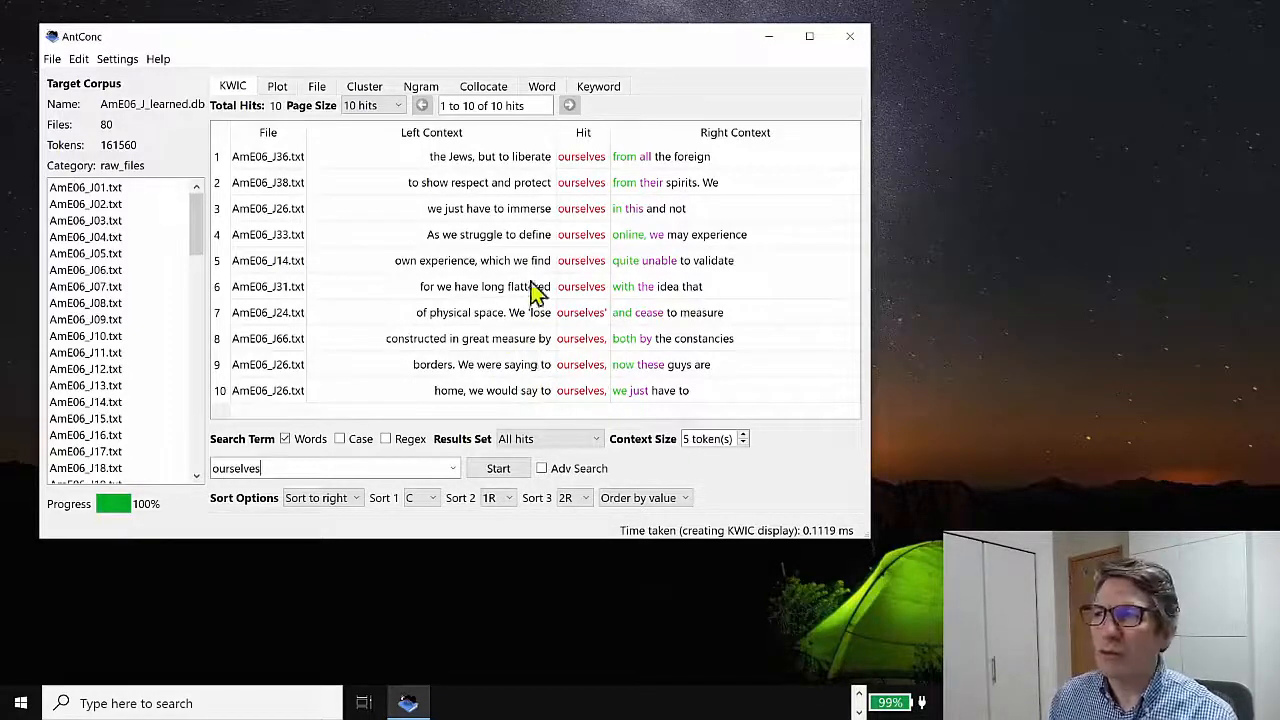
click(483, 86)
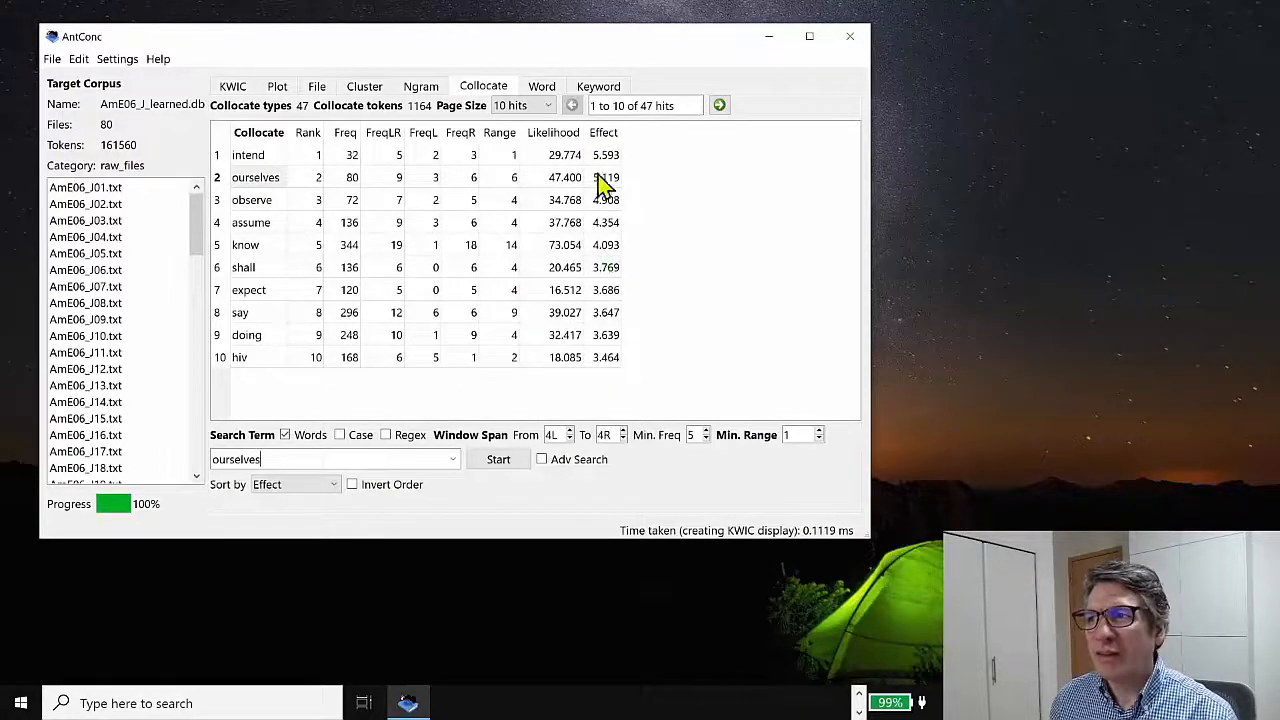
mouse_move(620, 390)
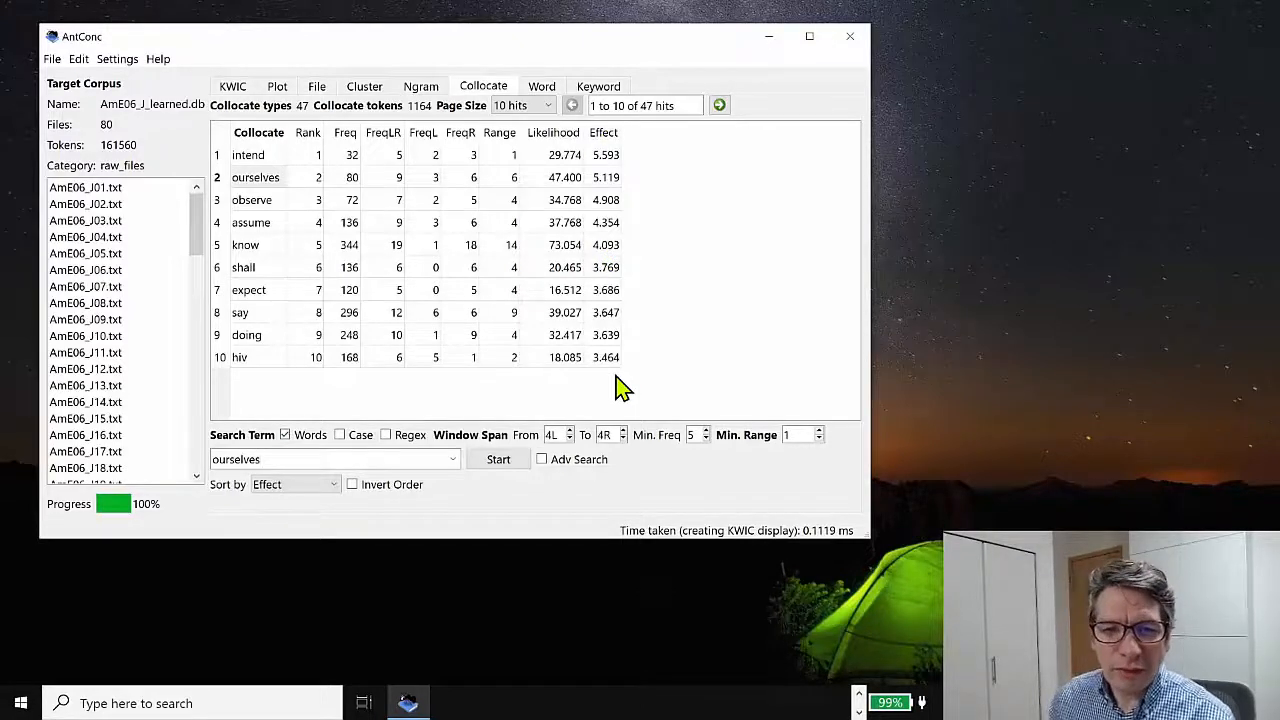
mouse_move(232, 150)
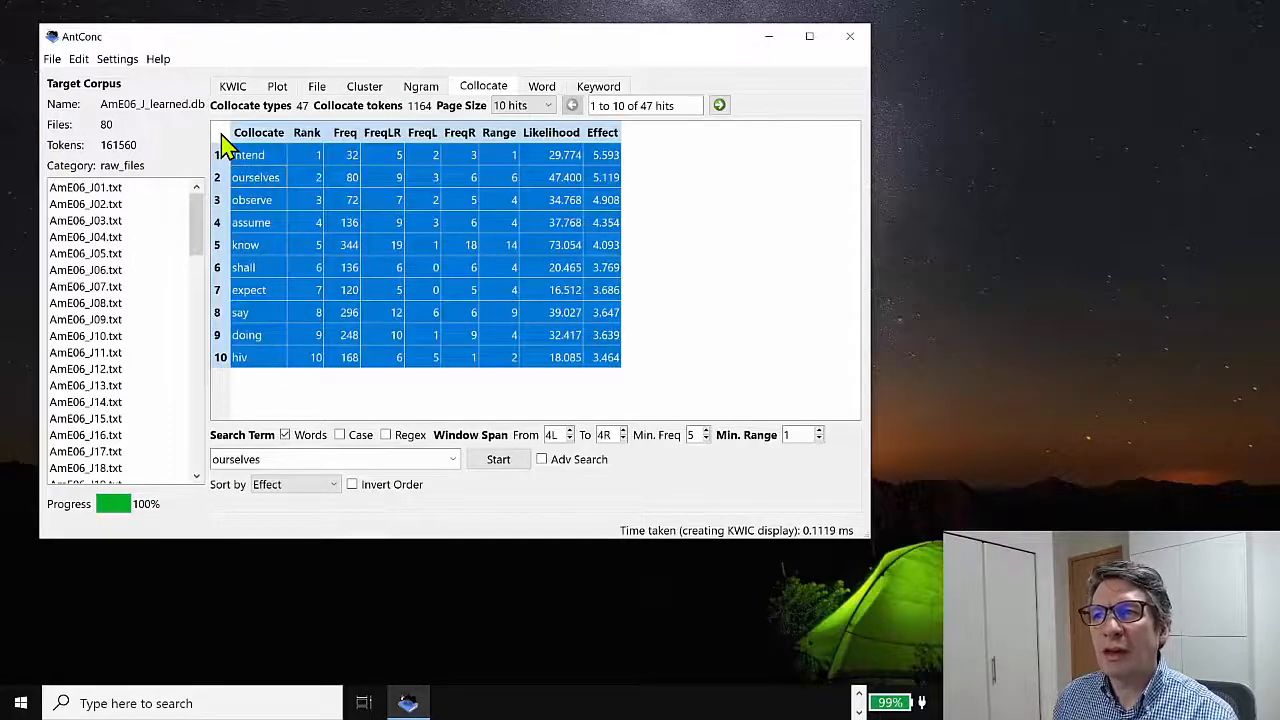
Set the collocate Page Size to All hits to show all 47 rows
click(548, 105)
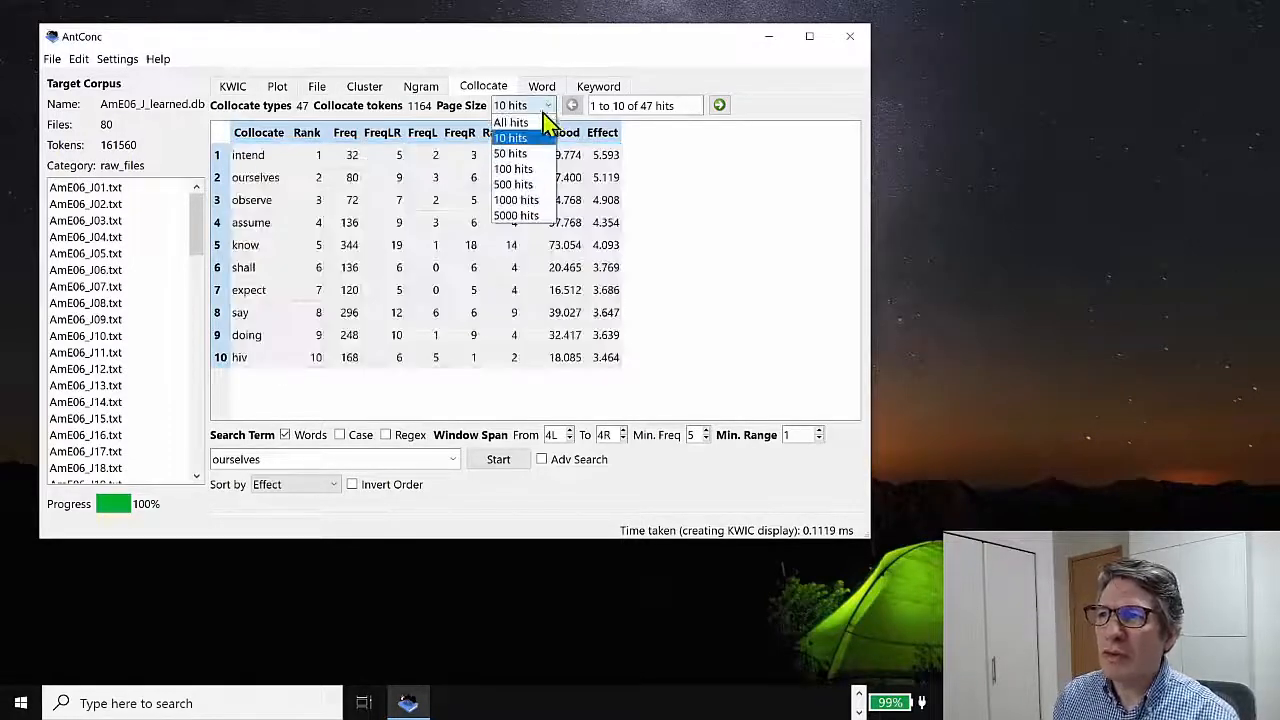
click(511, 122)
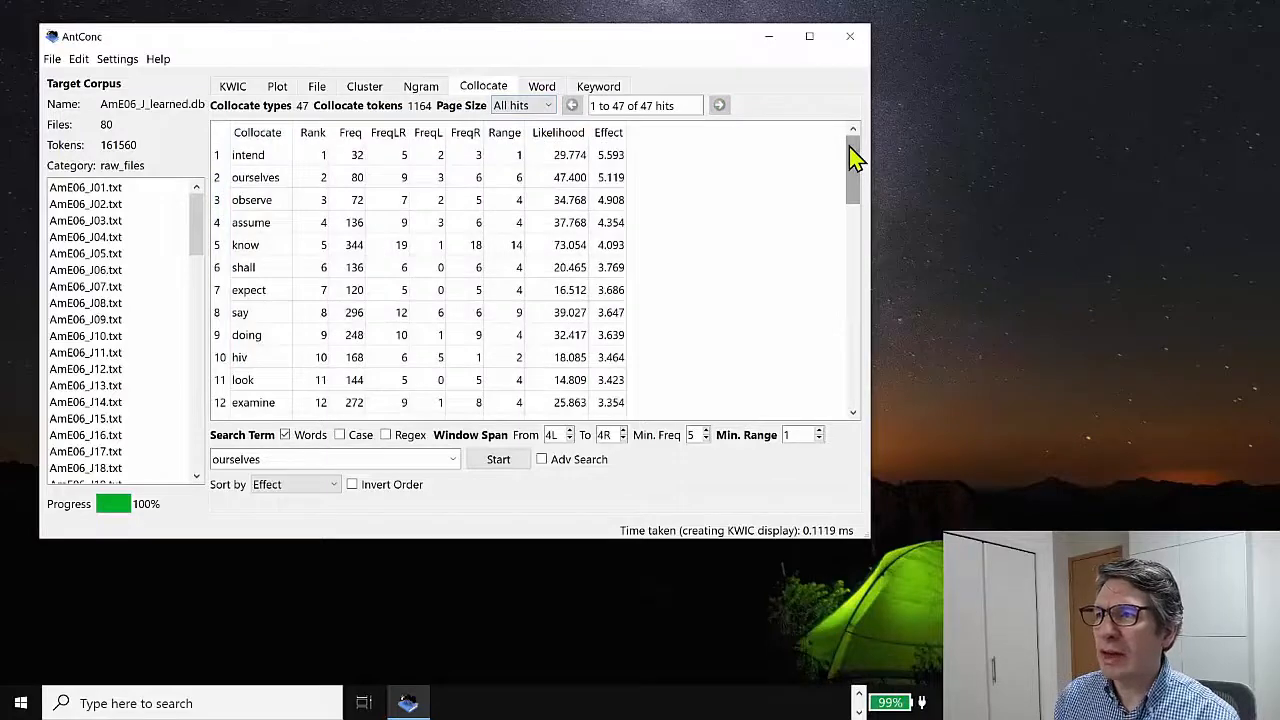
mouse_move(898, 95)
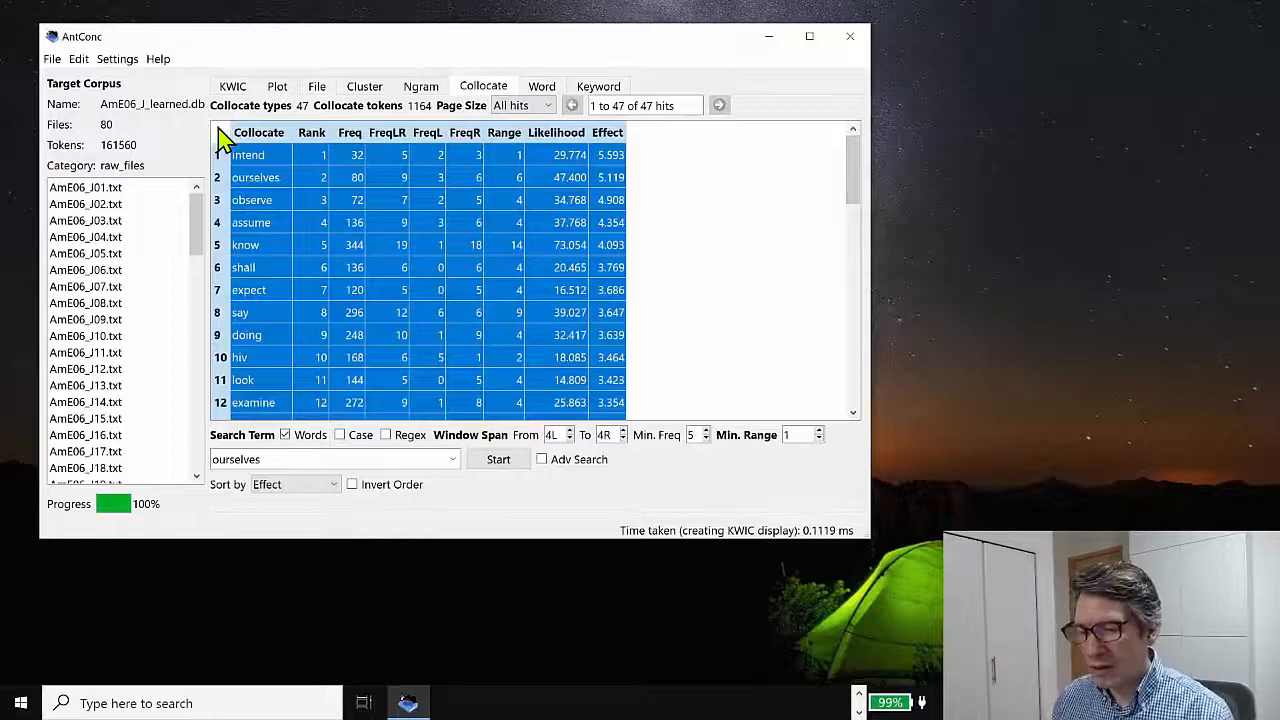
mouse_move(545, 480)
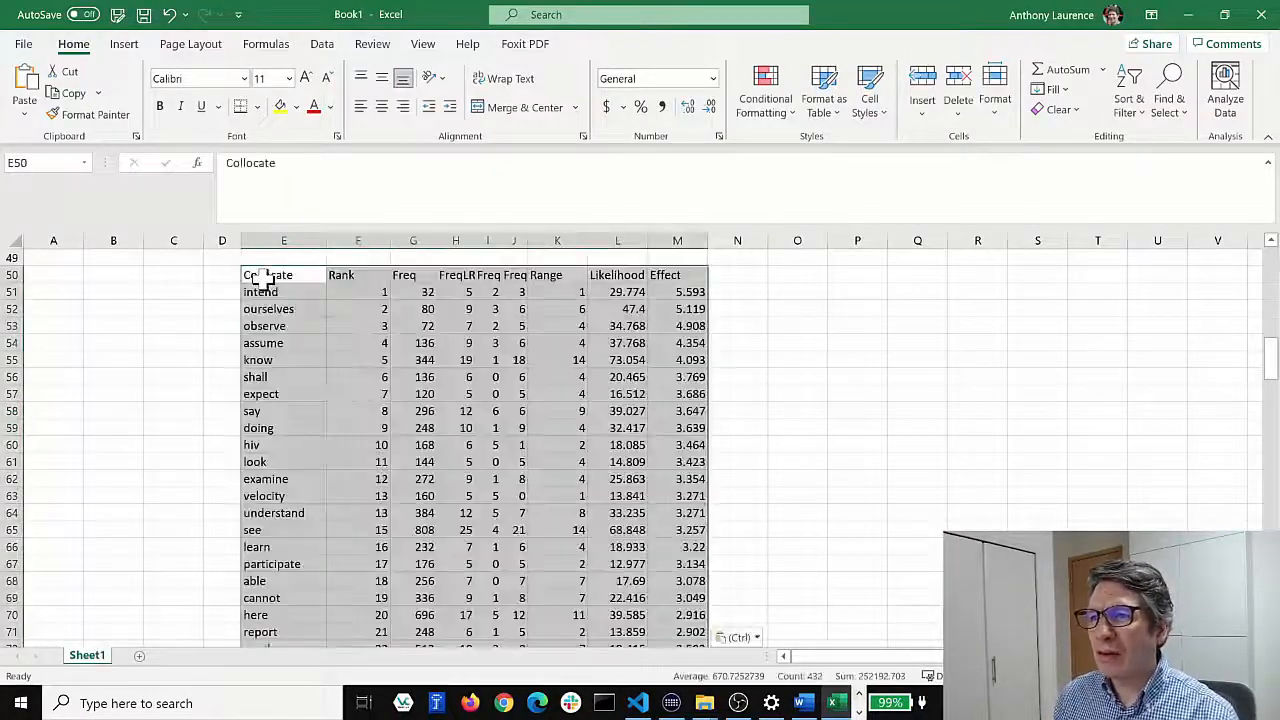
Scroll the Excel sheet to the pasted collocate table at cell E50
scroll(down, 3)
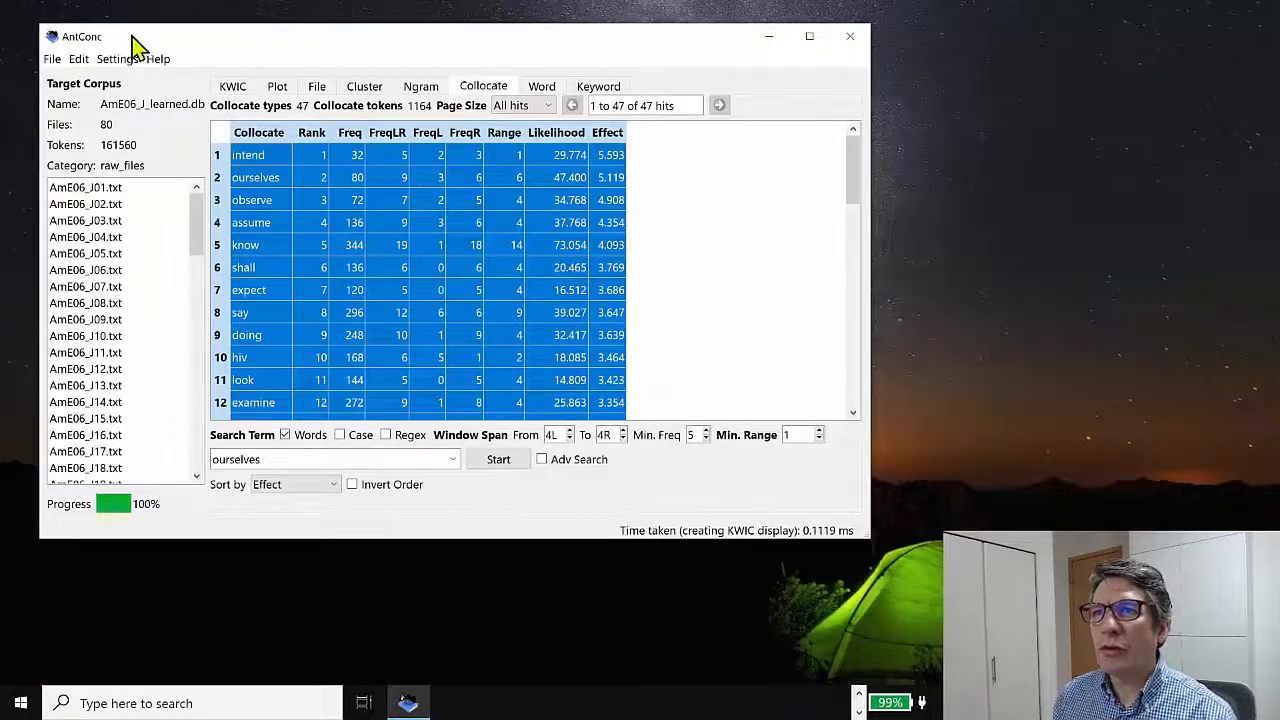
Save the current collocate results as collocate_results.txt in the corpora folder
click(51, 58)
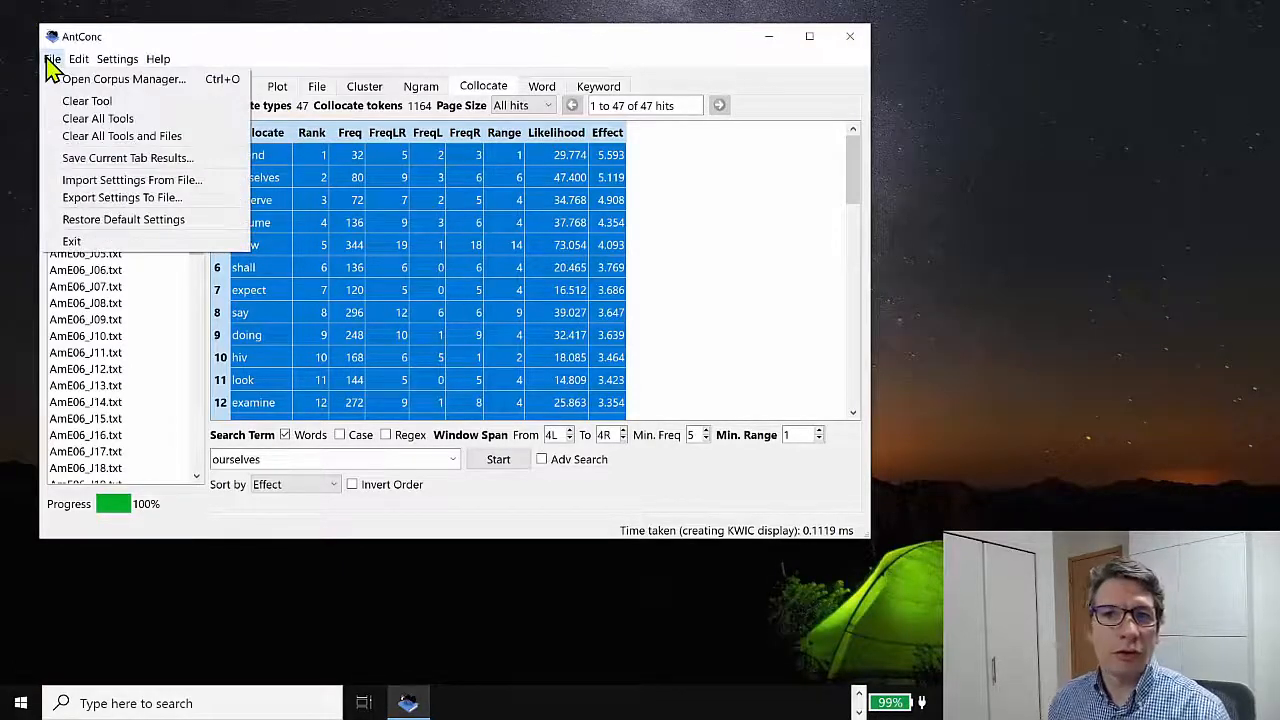
click(78, 58)
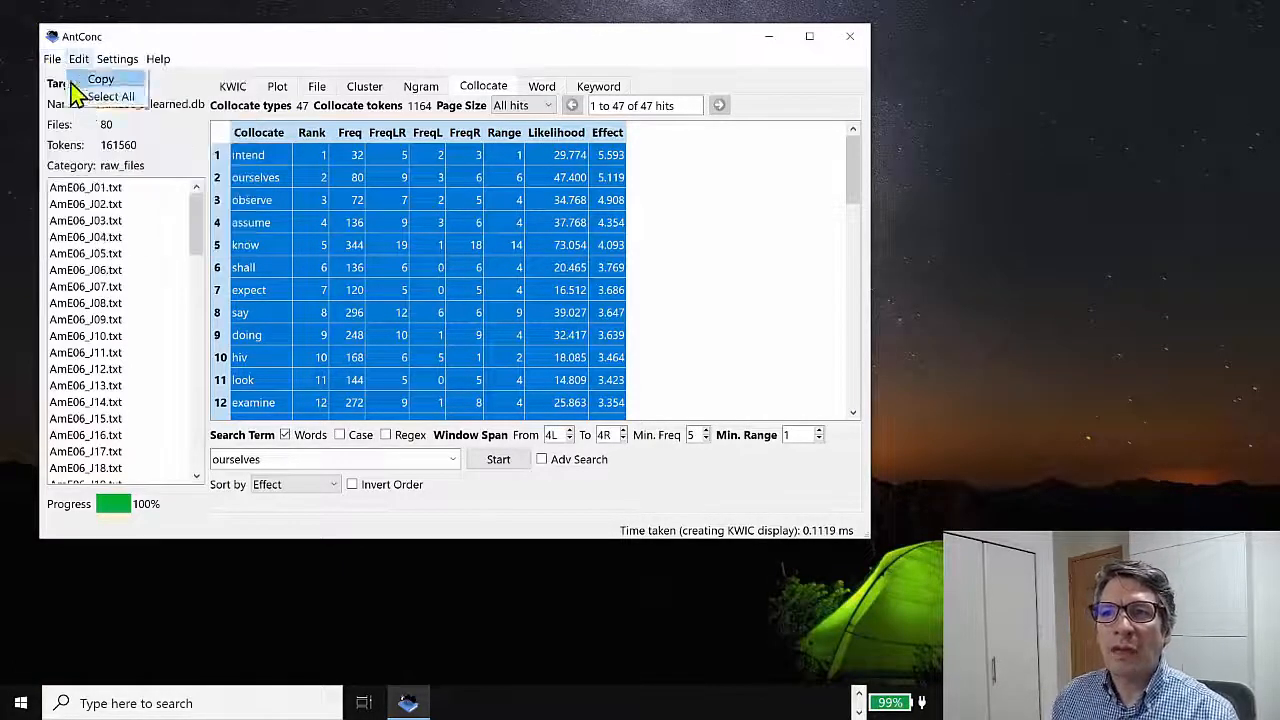
click(51, 58)
text(collocate_)
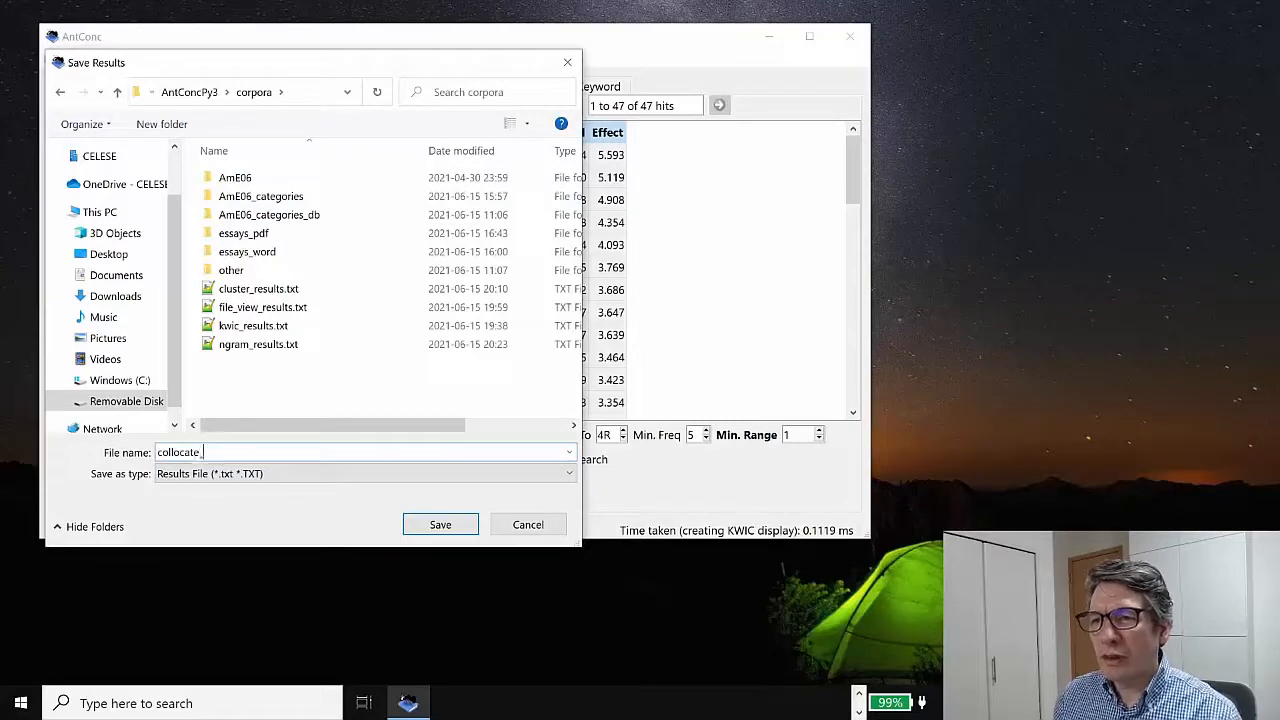
click(527, 524)
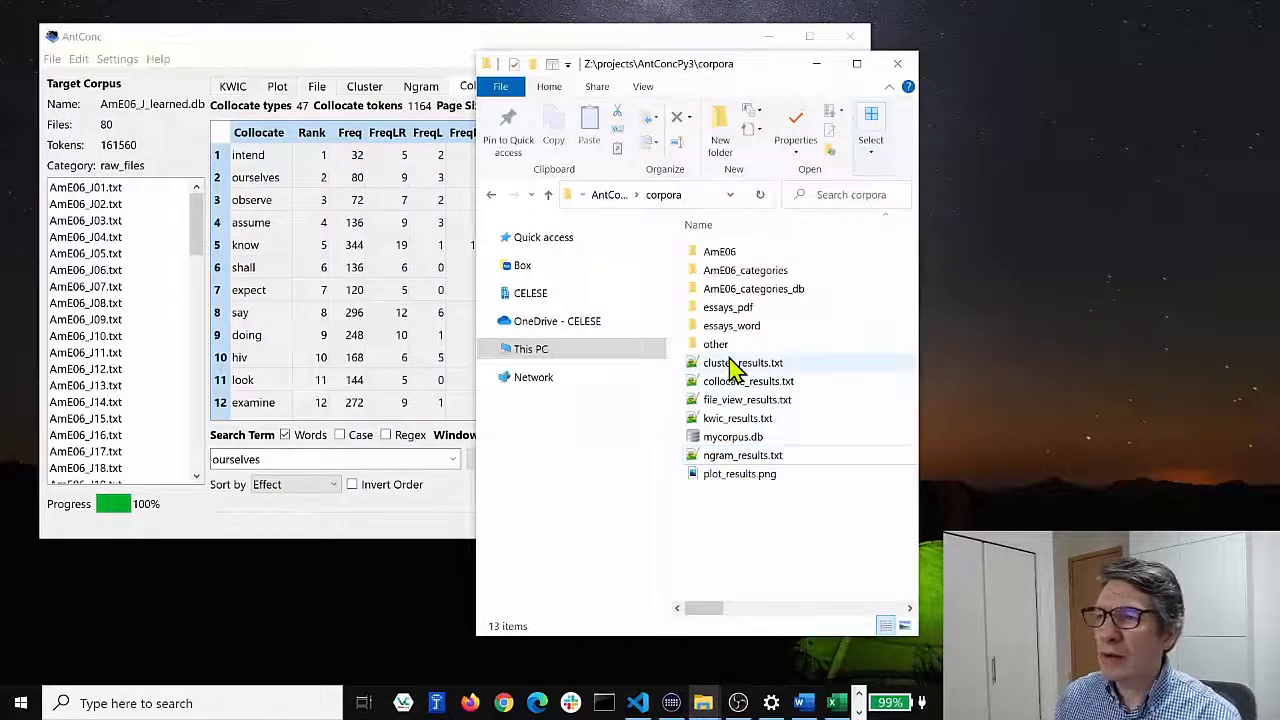
Open collocate_results.txt from File Explorer in Notepad++ to check its contents
click(748, 381)
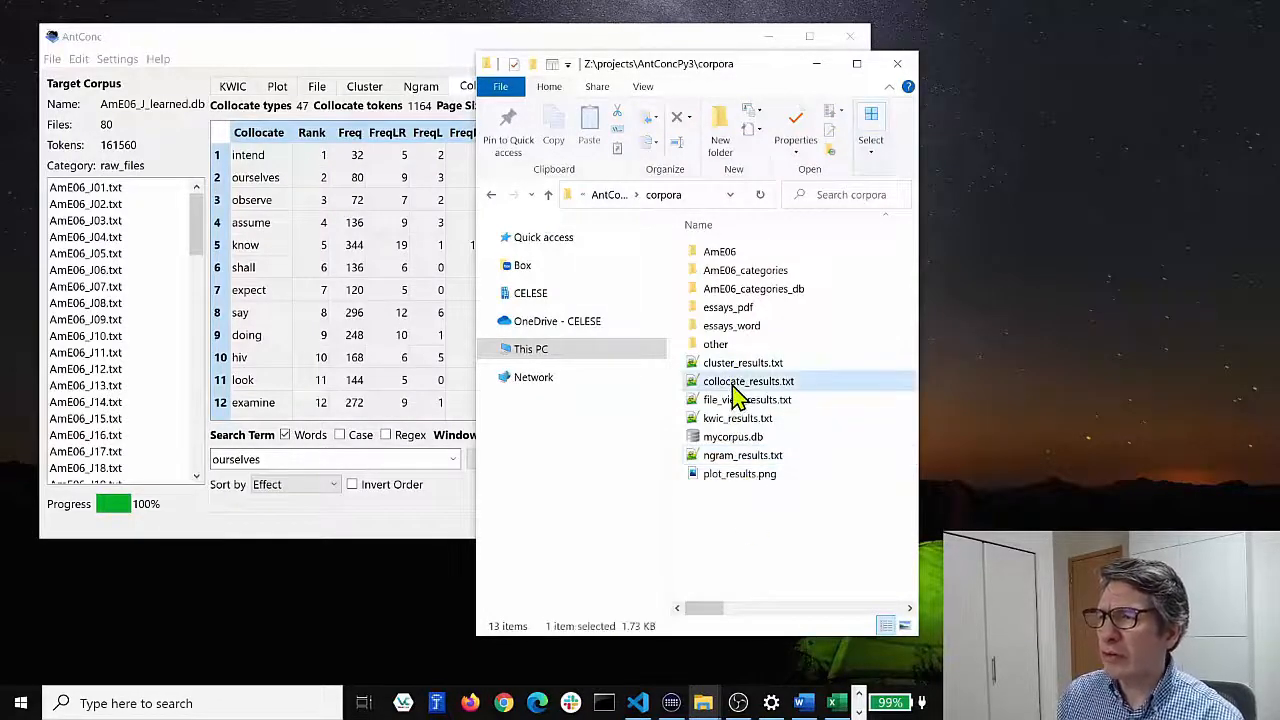
double_click(748, 381)
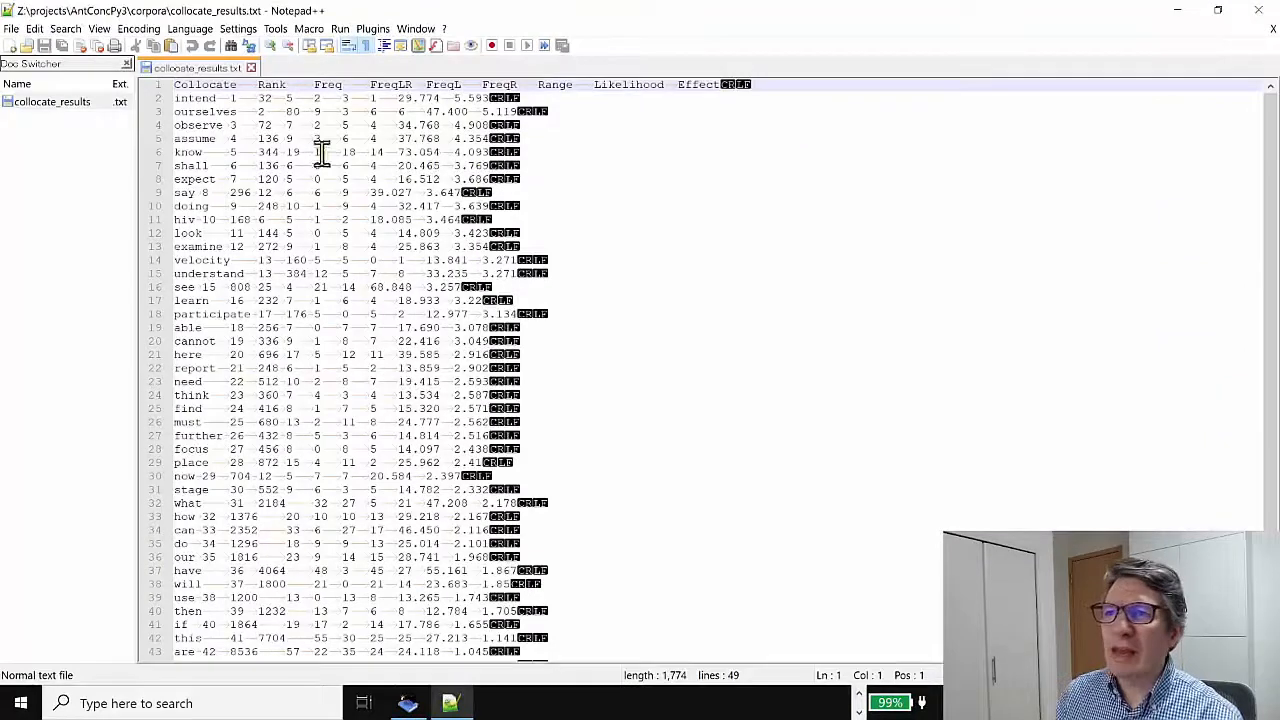